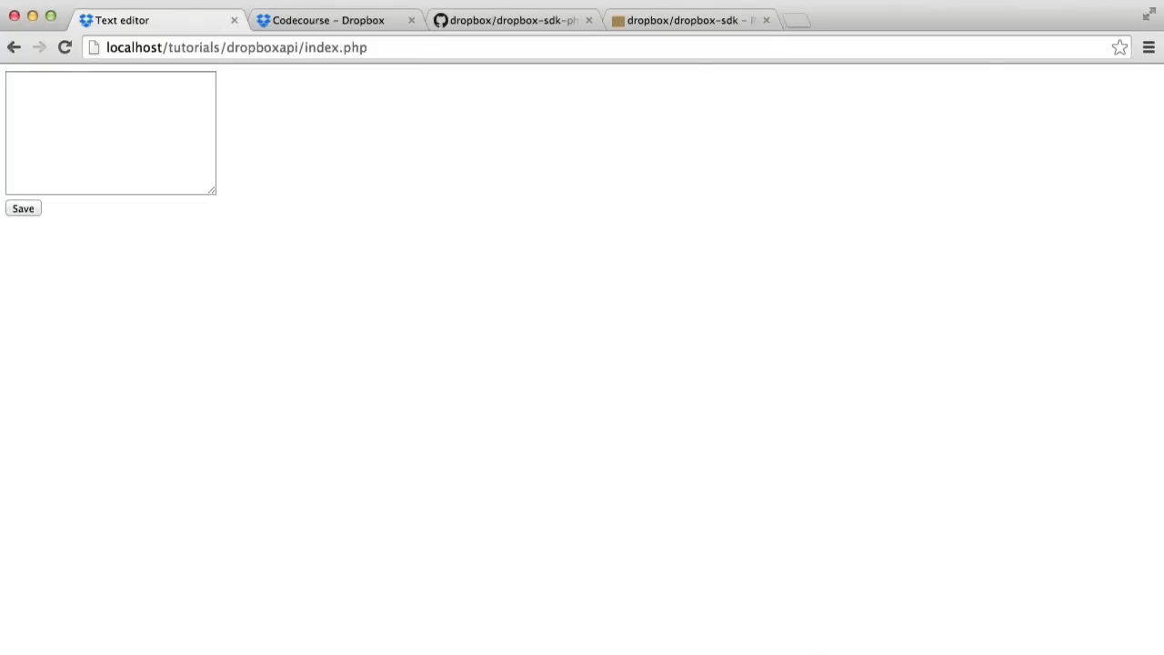
- Enter Hello into the Text editor page's textarea
{"action": "left_click", "coordinate": [109, 136]}
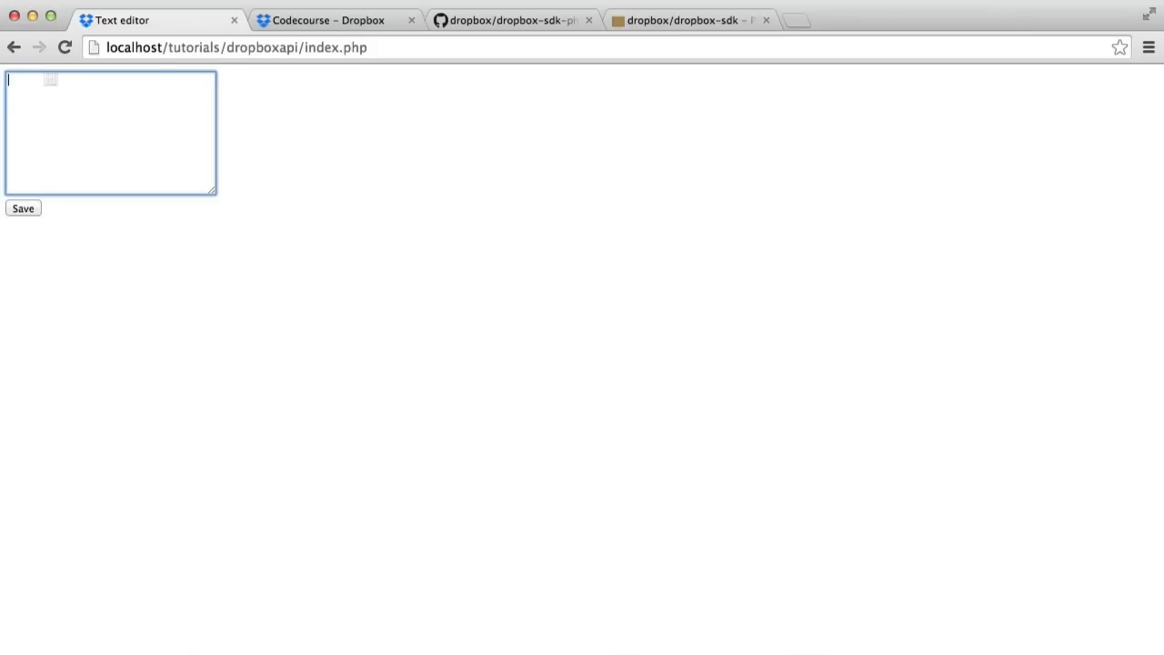
{"action": "mouse_move", "coordinate": [184, 95]}
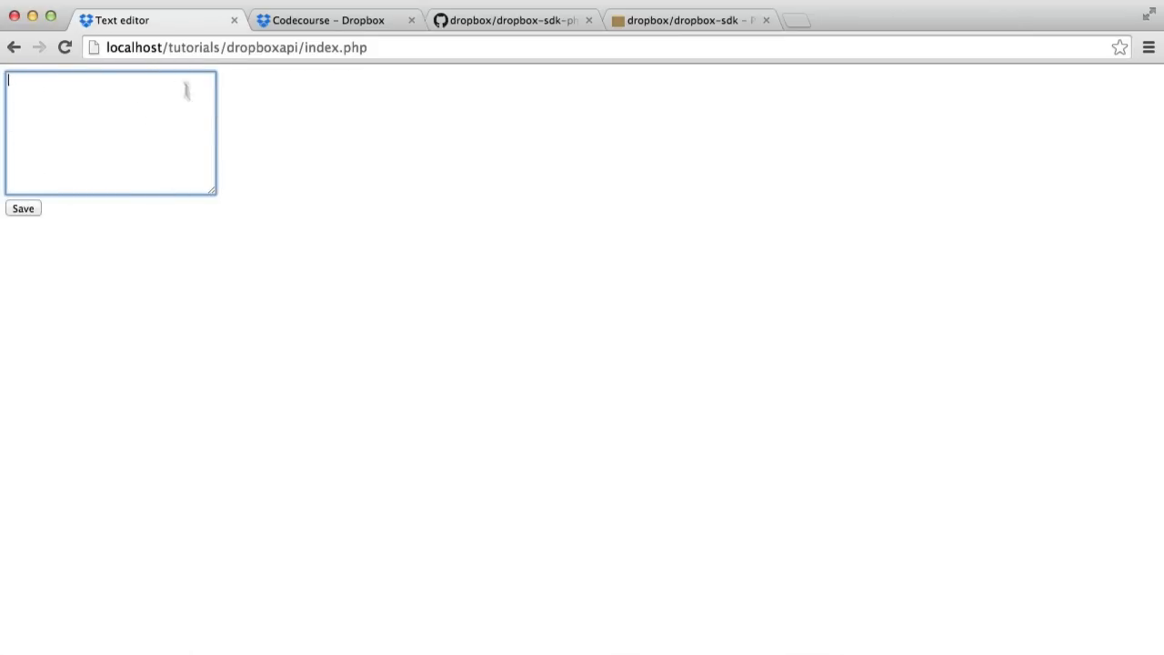
{"action": "mouse_move", "coordinate": [182, 138]}
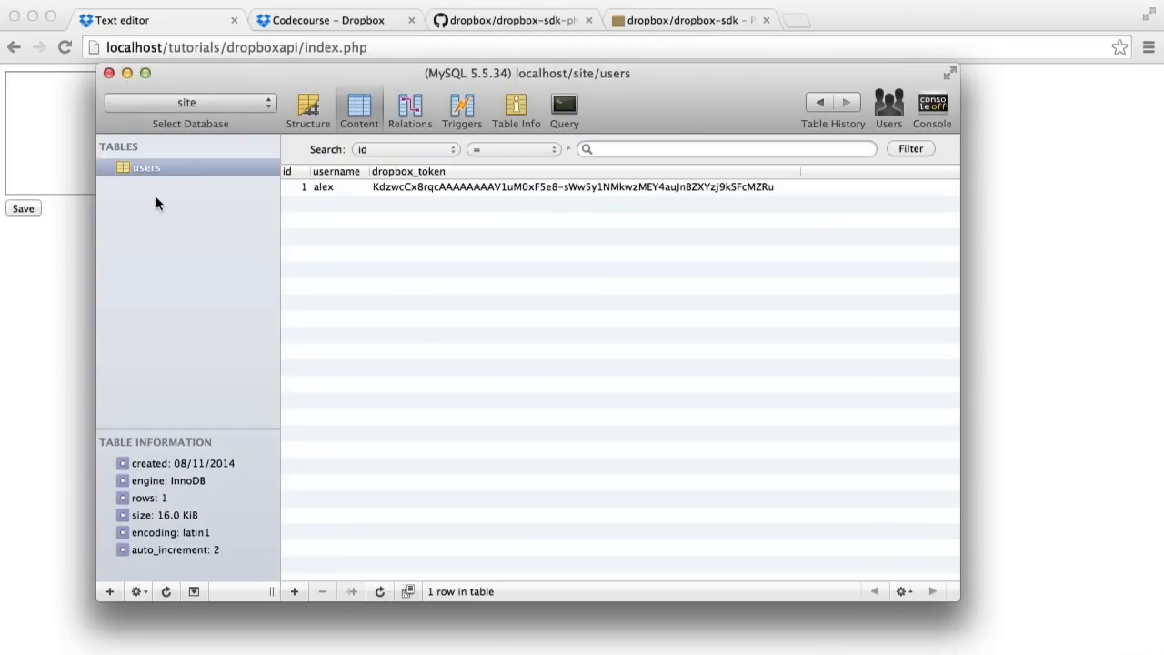
{"action": "mouse_move", "coordinate": [160, 208]}
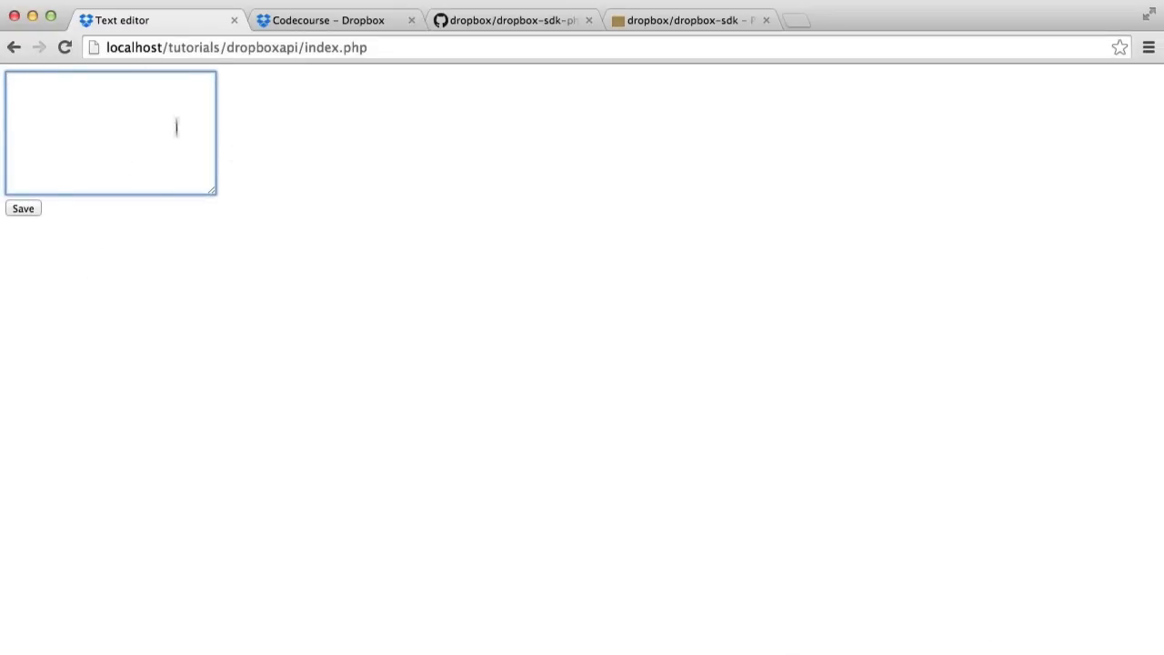
{"action": "type", "text": "Hello"}
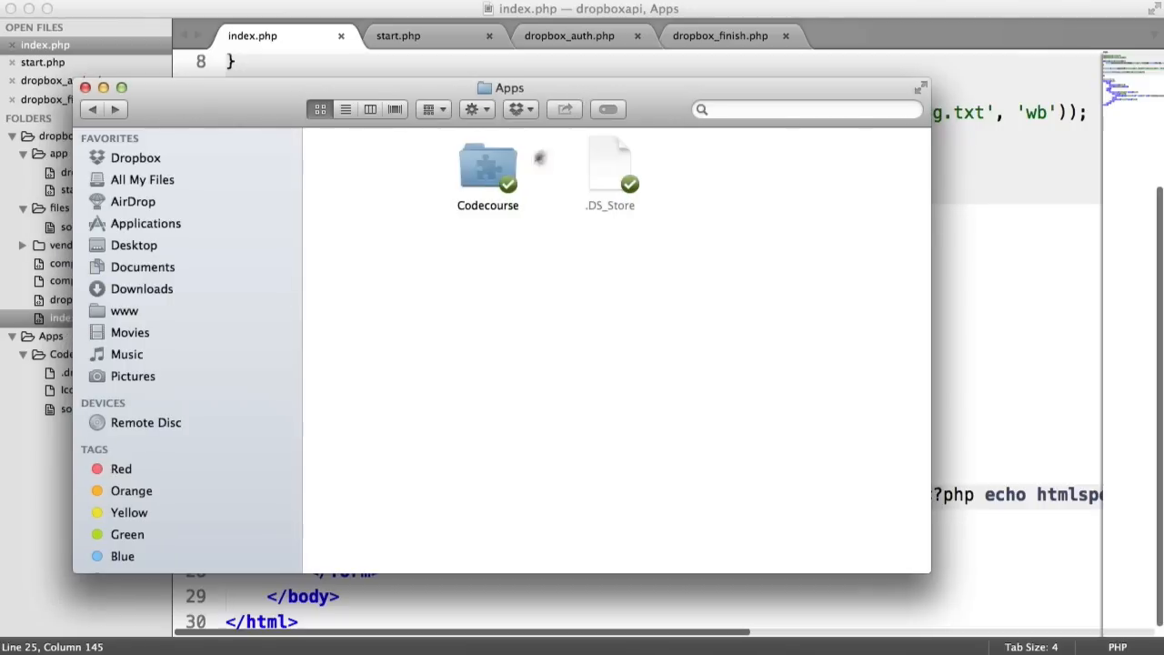
- Open the Codecourse app folder to check the synced something.txt contains Hello
{"action": "double_click", "coordinate": [487, 167]}
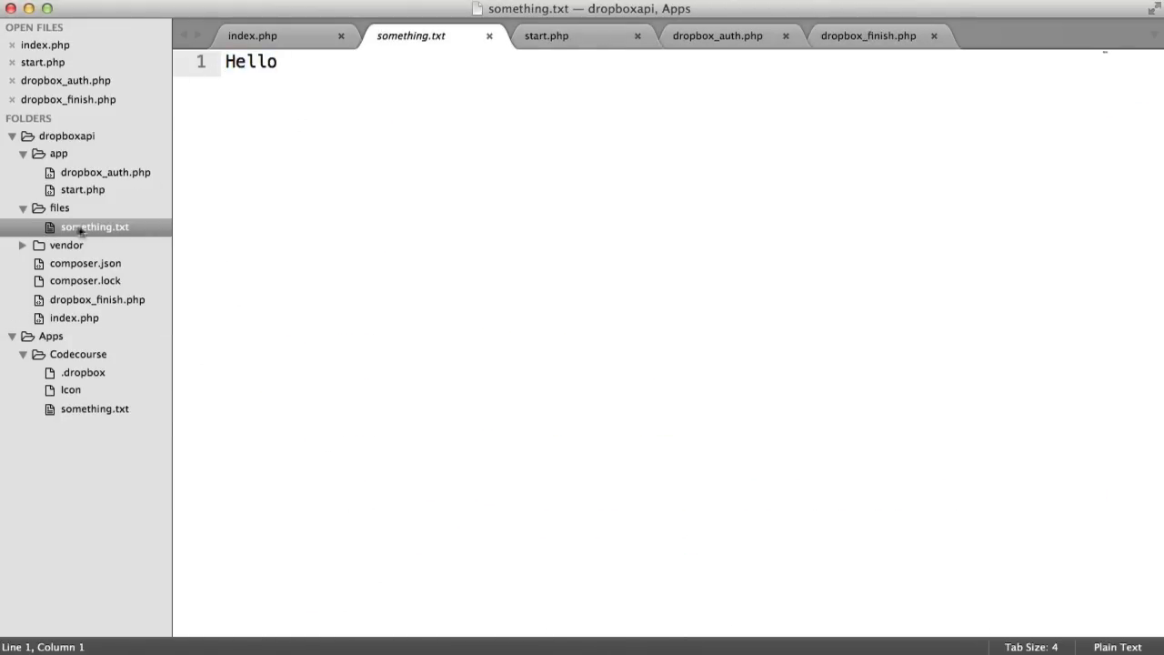
{"action": "mouse_move", "coordinate": [87, 239]}
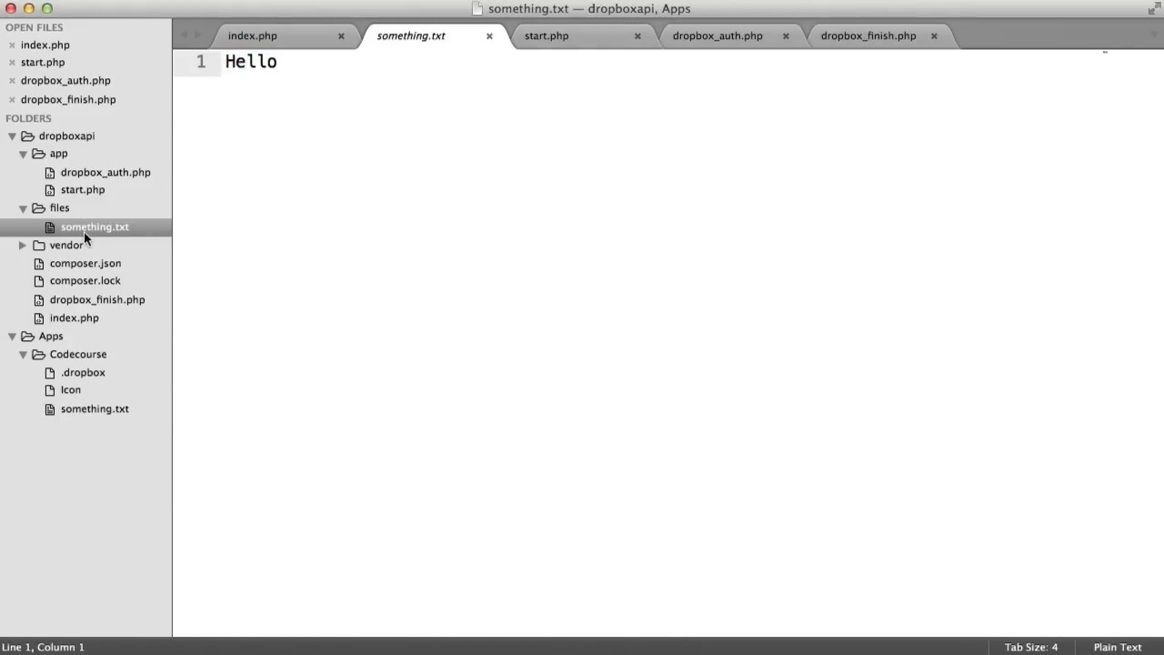
{"action": "mouse_move", "coordinate": [116, 387]}
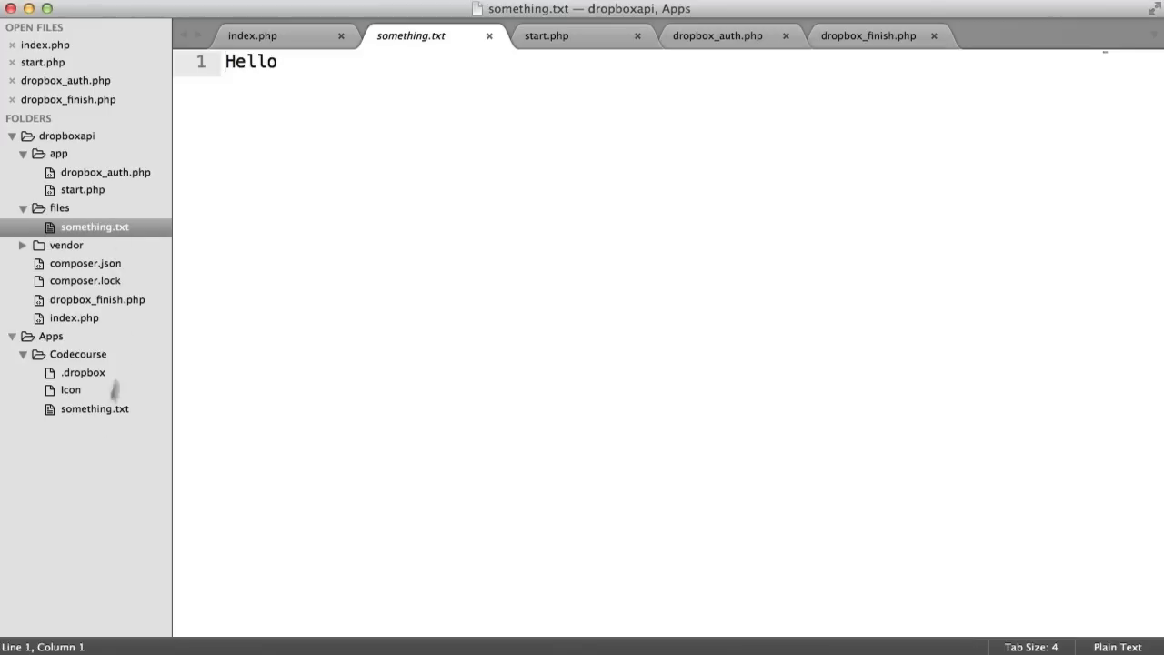
{"action": "mouse_move", "coordinate": [100, 411]}
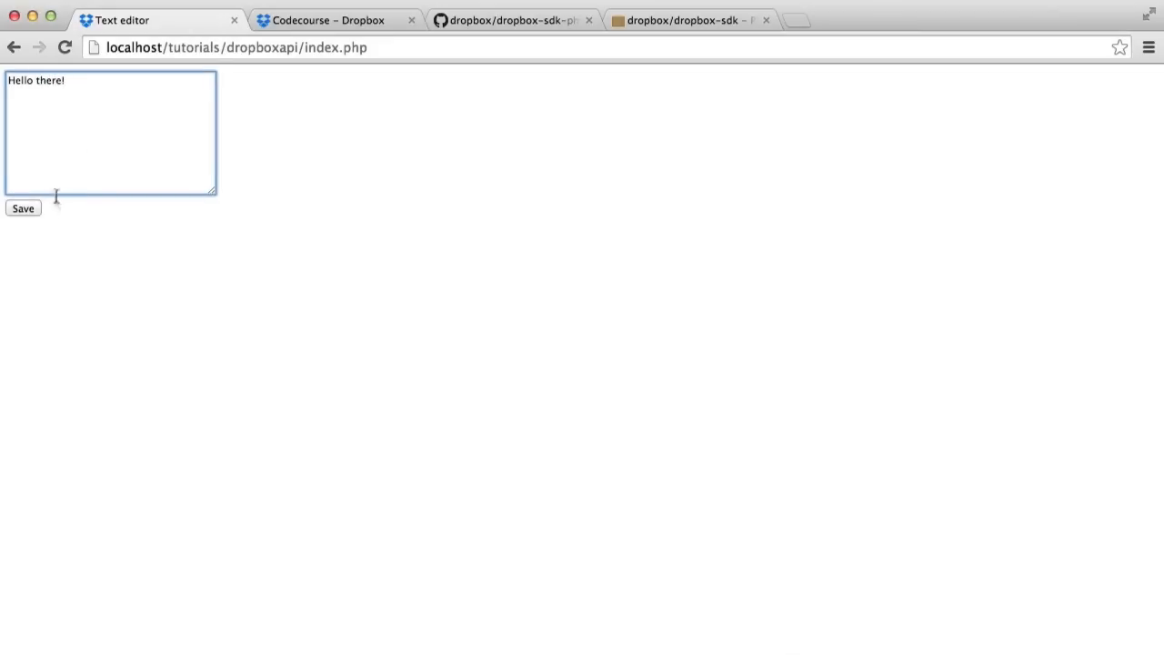
- Save Hello there! to Dropbox, check and close something.txt, then save again
{"action": "left_click", "coordinate": [22, 207]}
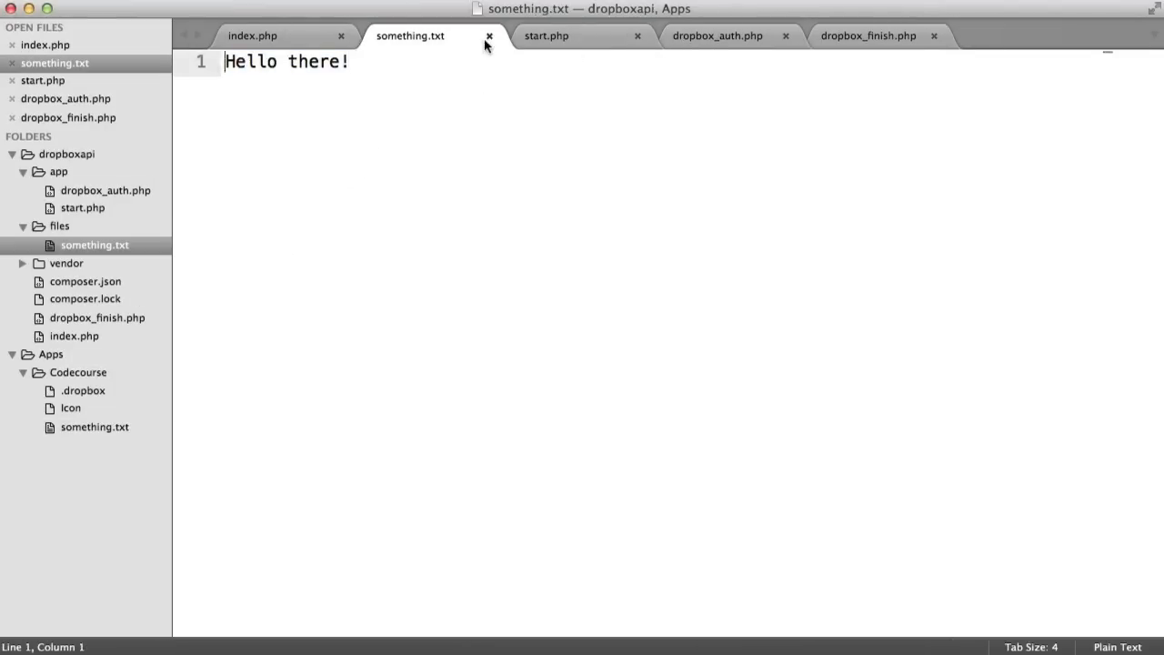
{"action": "left_click", "coordinate": [489, 38]}
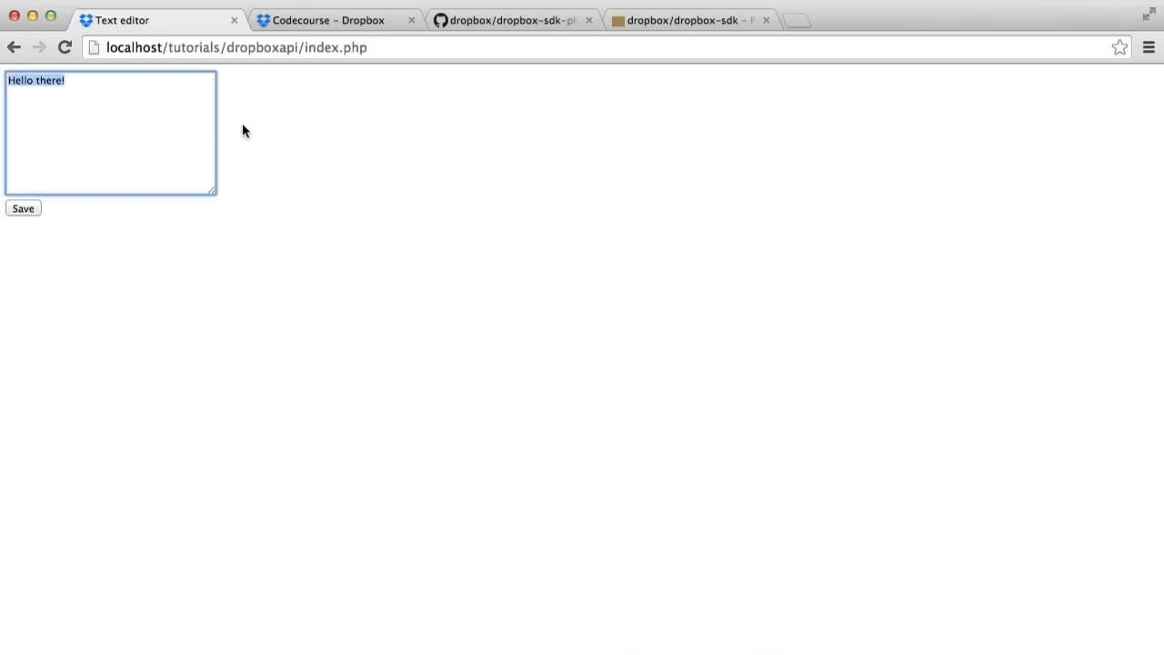
{"action": "left_click", "coordinate": [160, 123]}
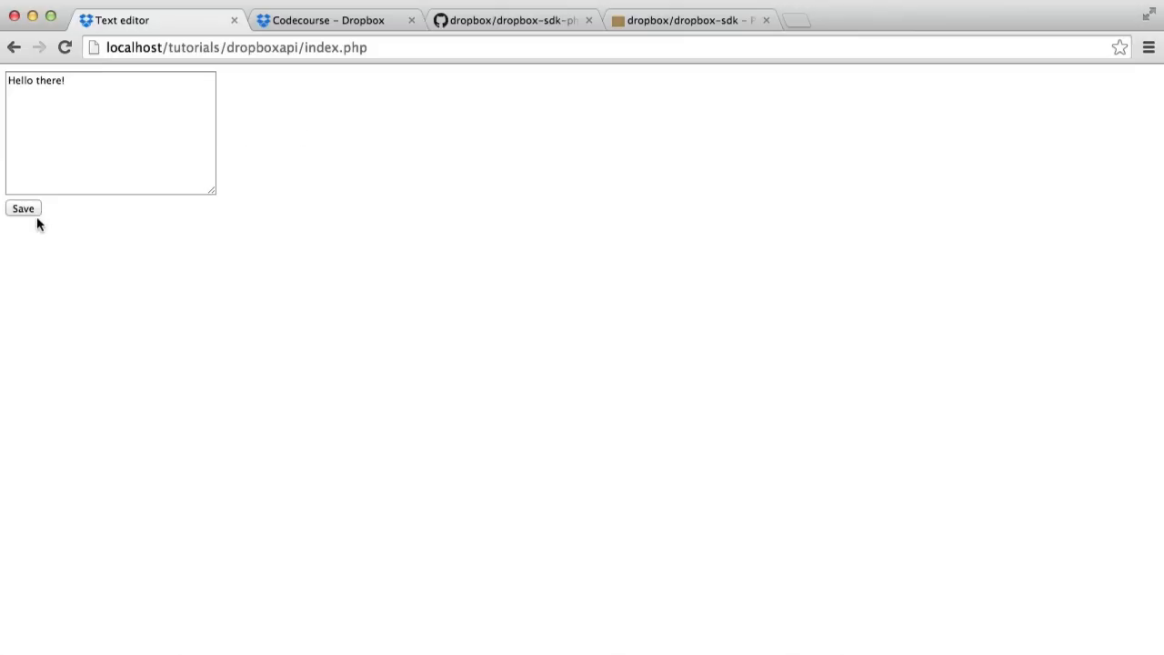
{"action": "left_click", "coordinate": [101, 135]}
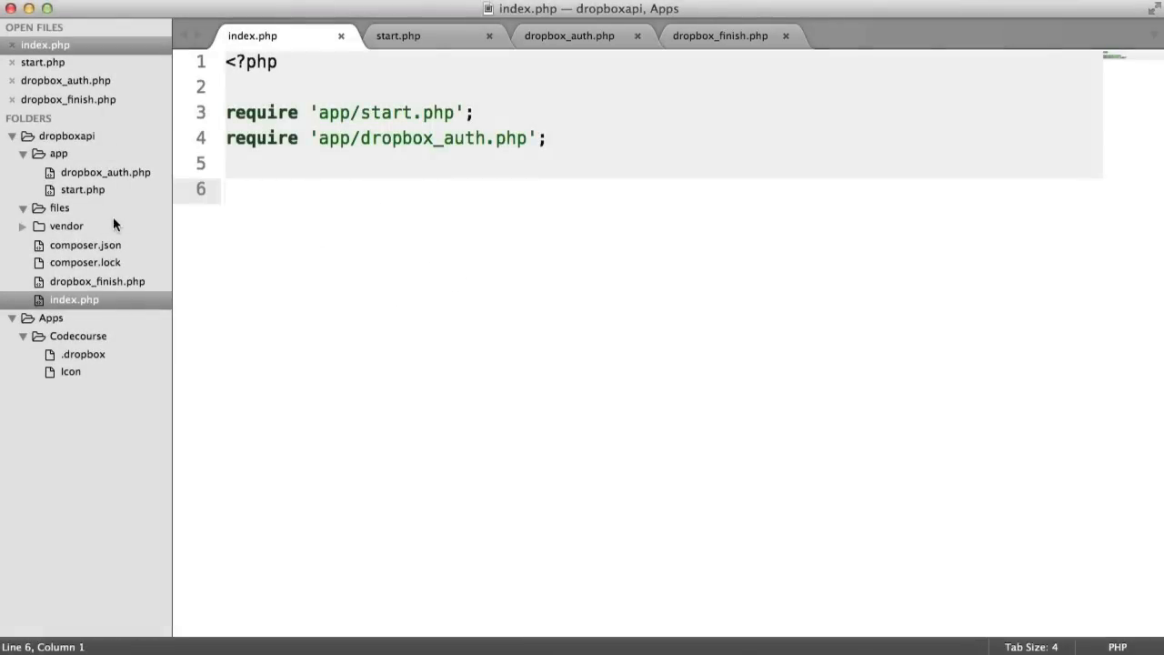
- Close the PHP block with ?> and add HTML titled Text editor with a post form to index.php
{"action": "left_click_drag", "start_coordinate": [226, 138], "coordinate": [547, 139]}
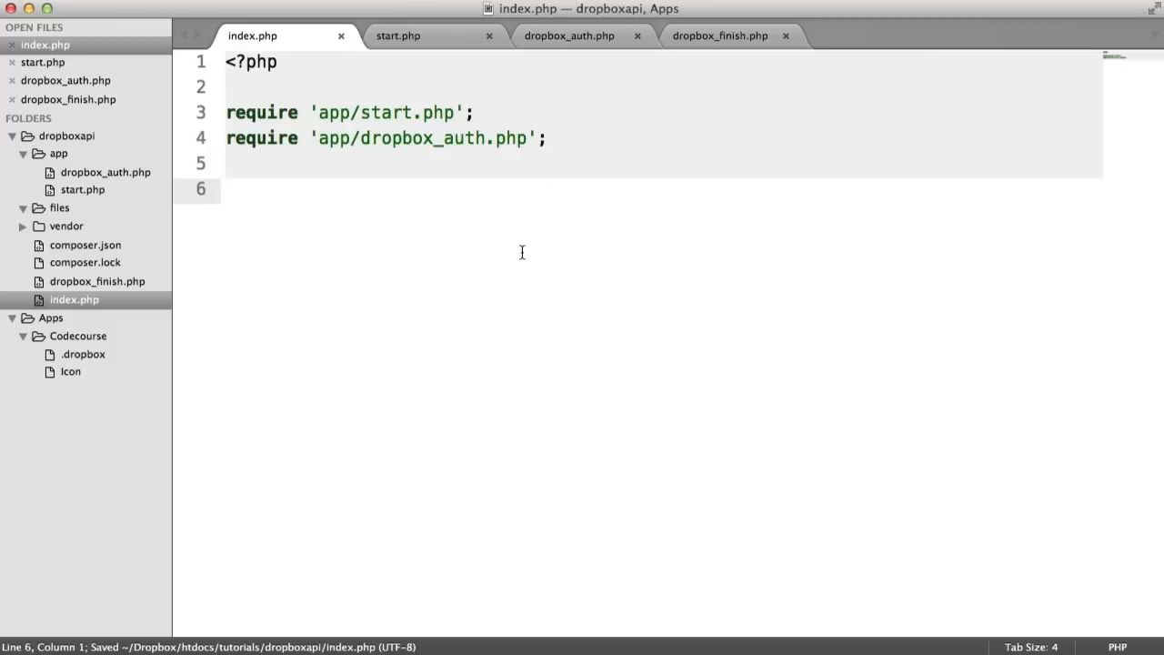
{"action": "type", "text": "?>"}
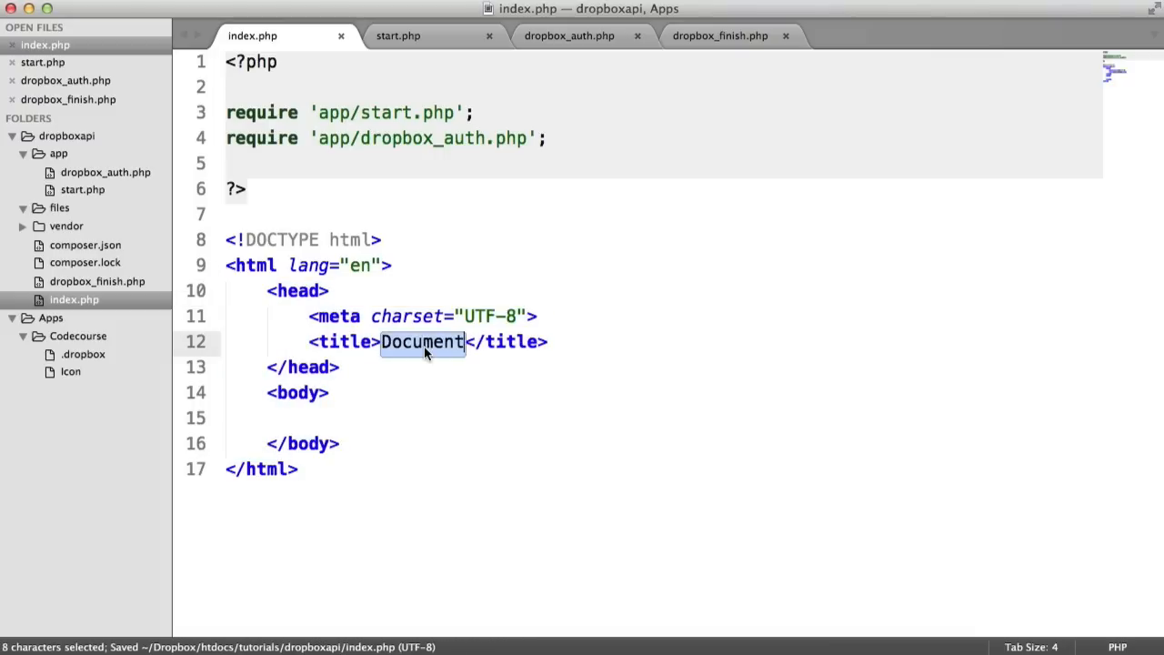
{"action": "type", "text": "Text editor"}
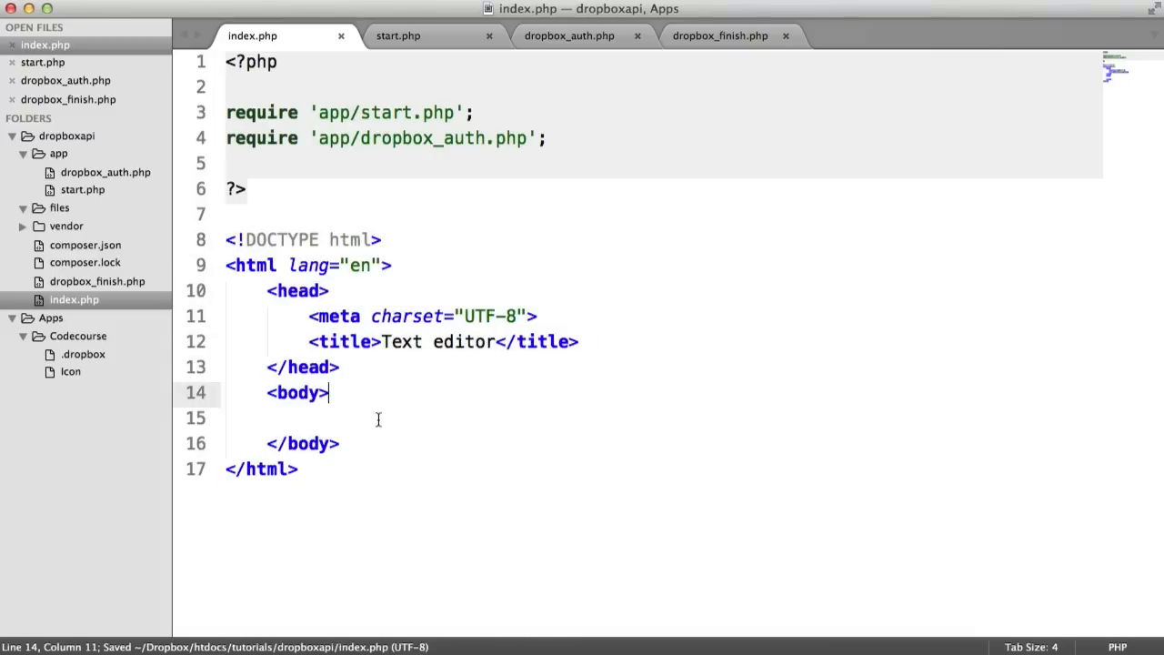
{"action": "type", "text": "form:"}
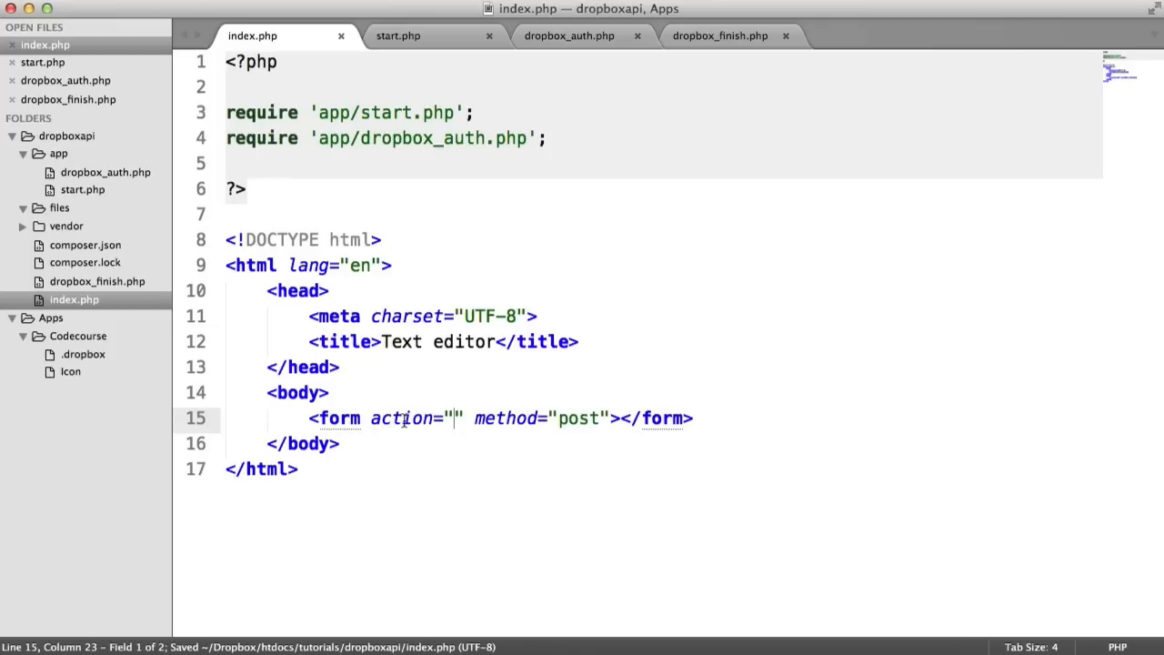
{"action": "type", "text": "index"}
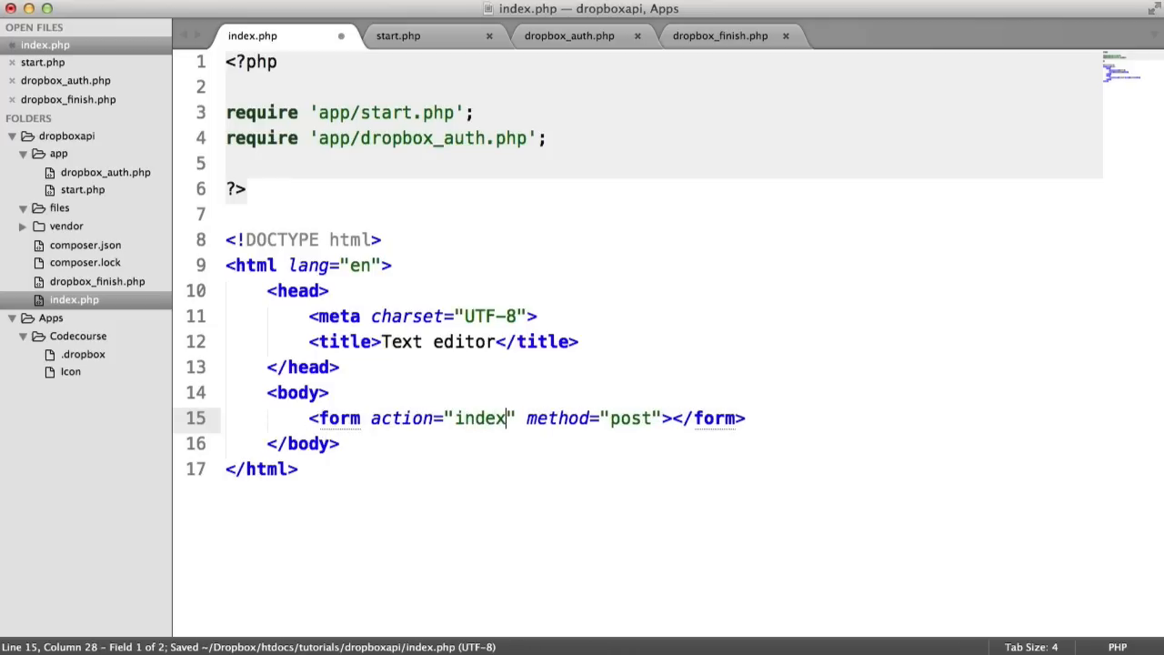
{"action": "type", "text": ".php"}
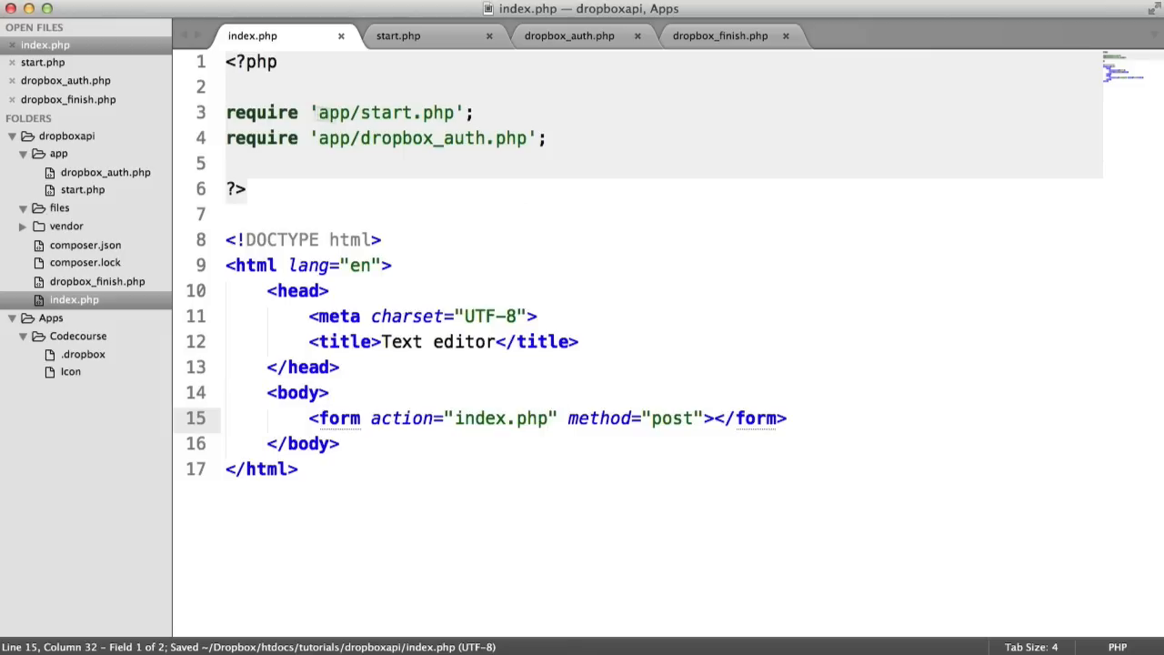
{"action": "mouse_move", "coordinate": [717, 427]}
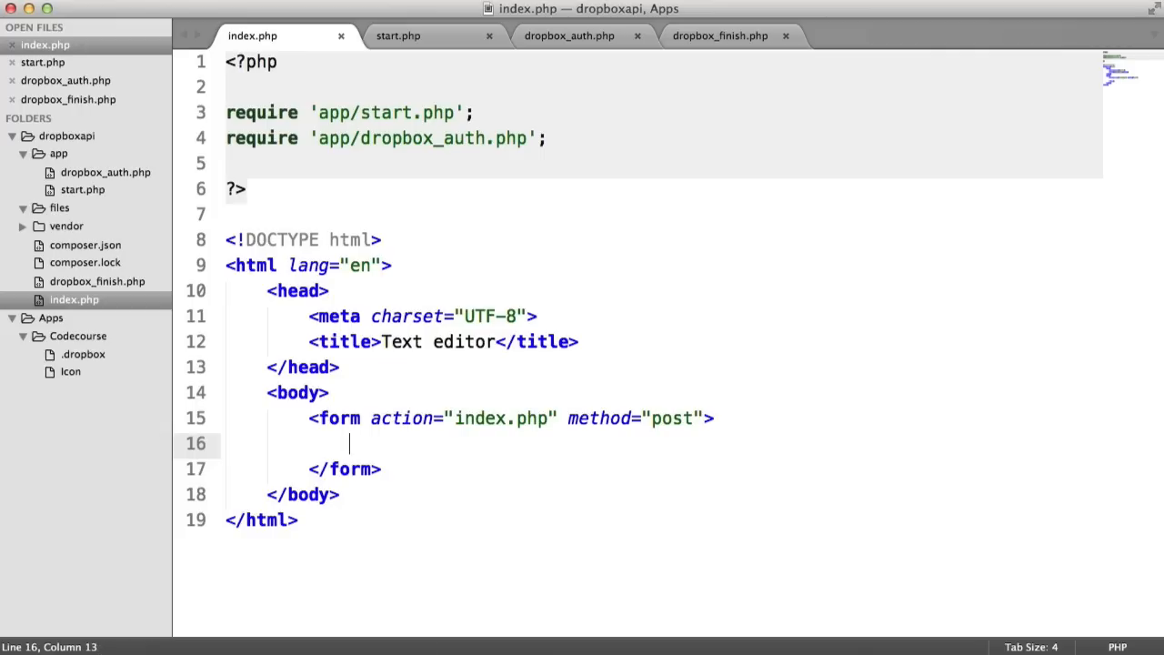
- Add a .field div holding a textarea named content with its empty id removed
{"action": "type", "text": ".field\">"}
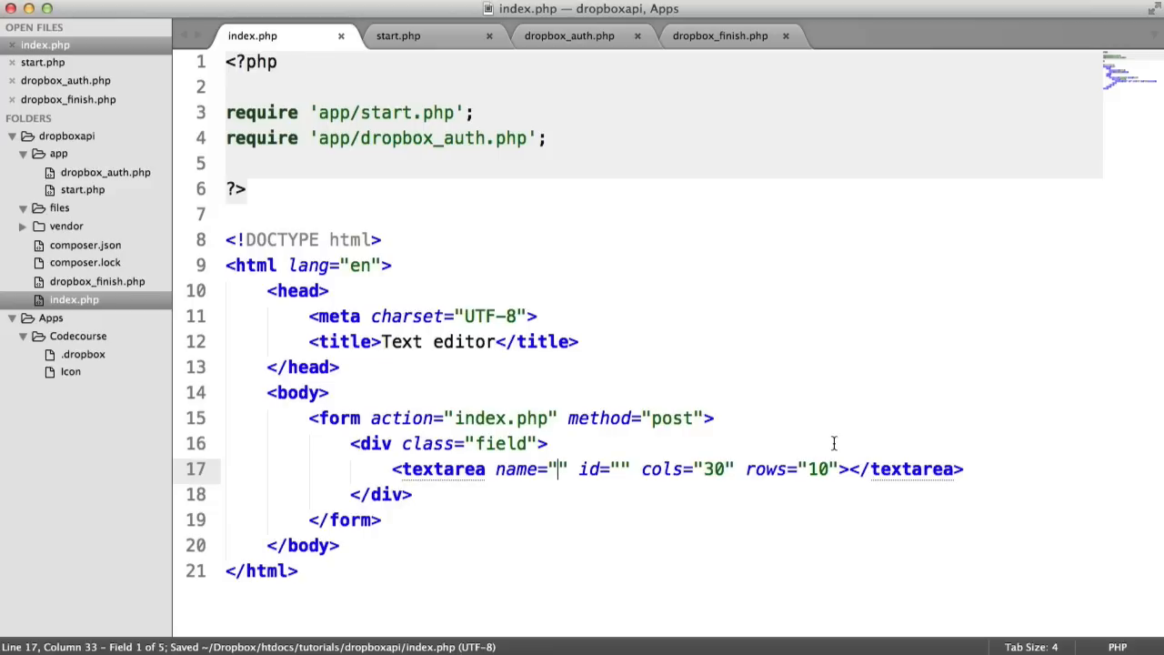
{"action": "type", "text": "content"}
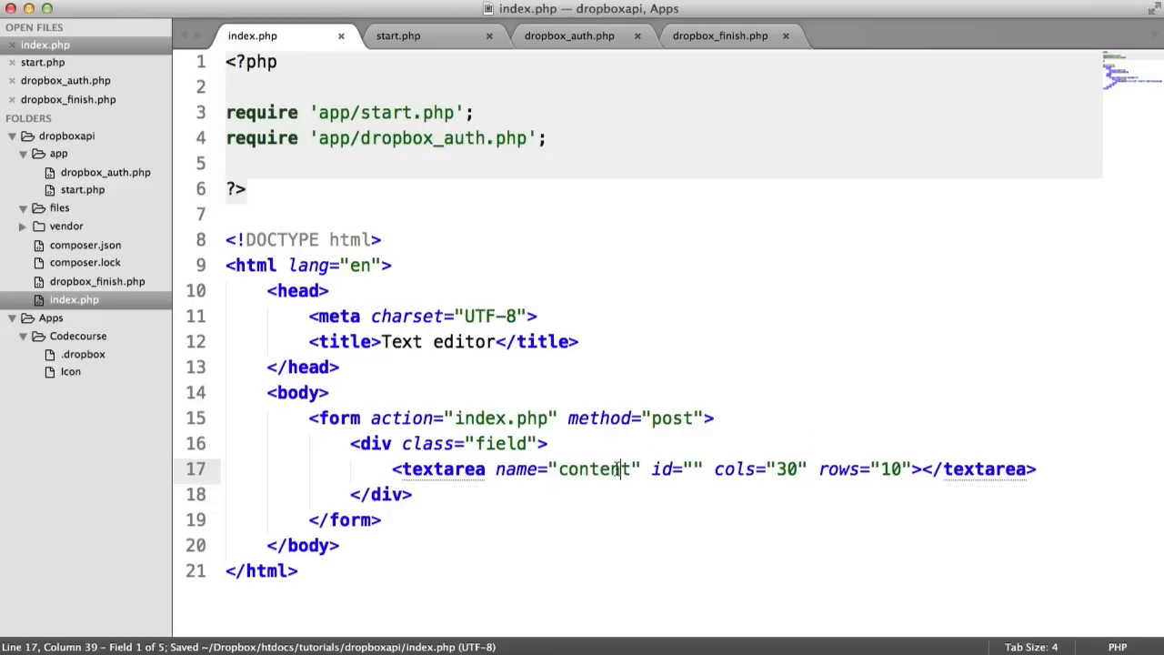
{"action": "double_click", "coordinate": [593, 469]}
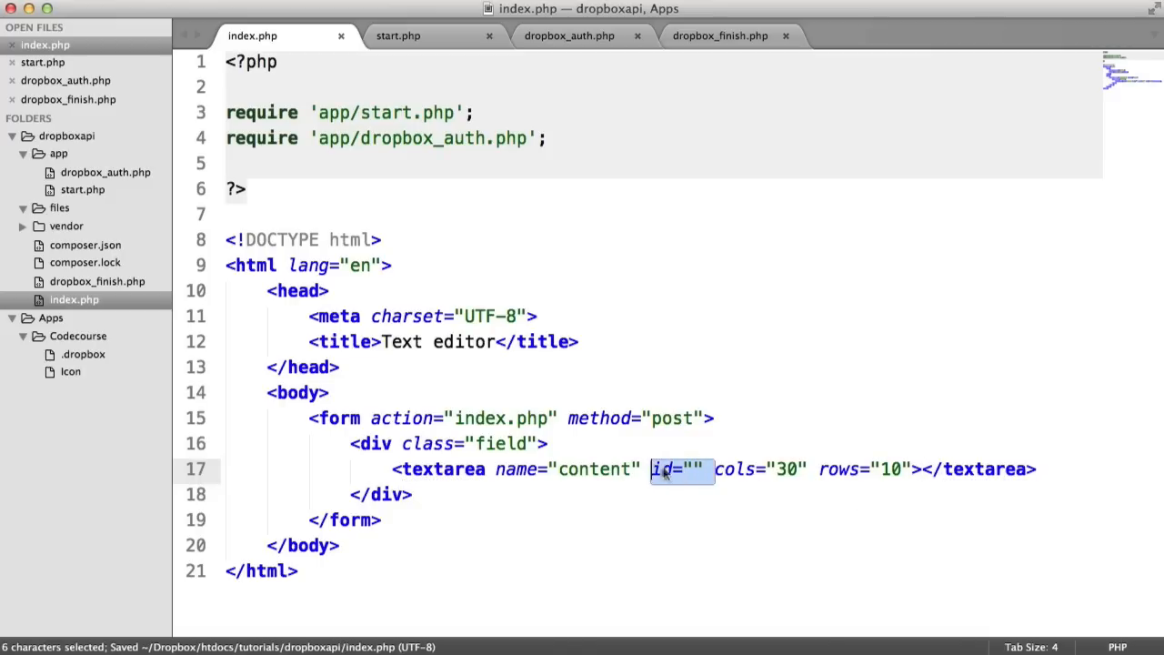
{"action": "key", "text": "Delete"}
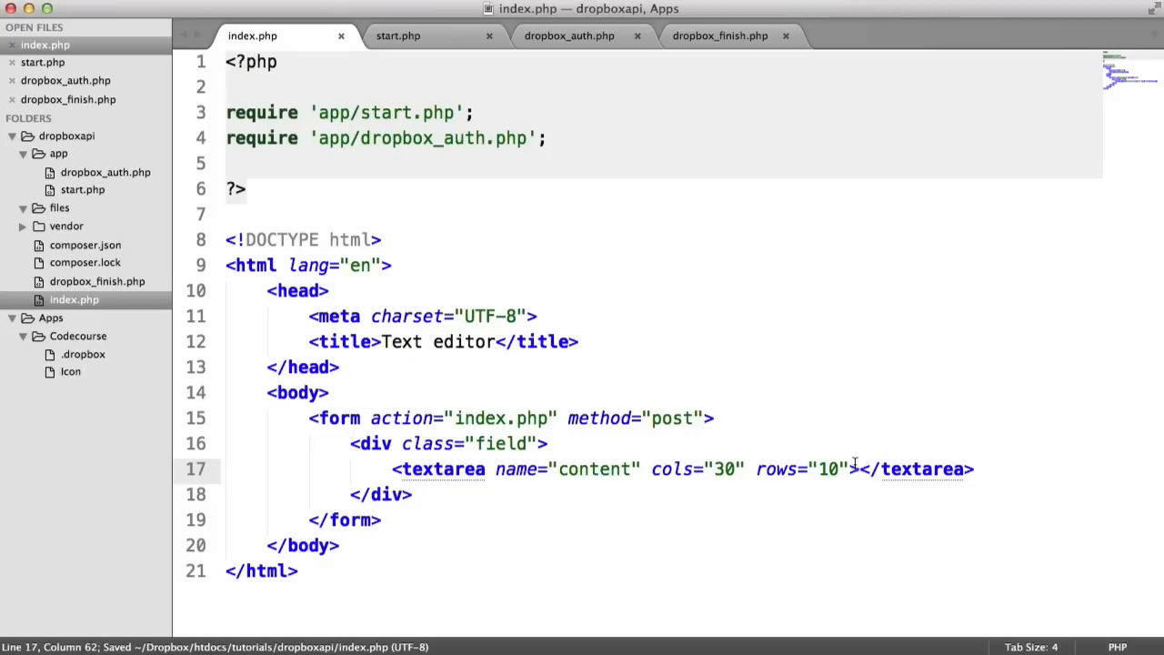
- Add a submit input with value Save after the textarea
{"action": "left_click", "coordinate": [978, 469]}
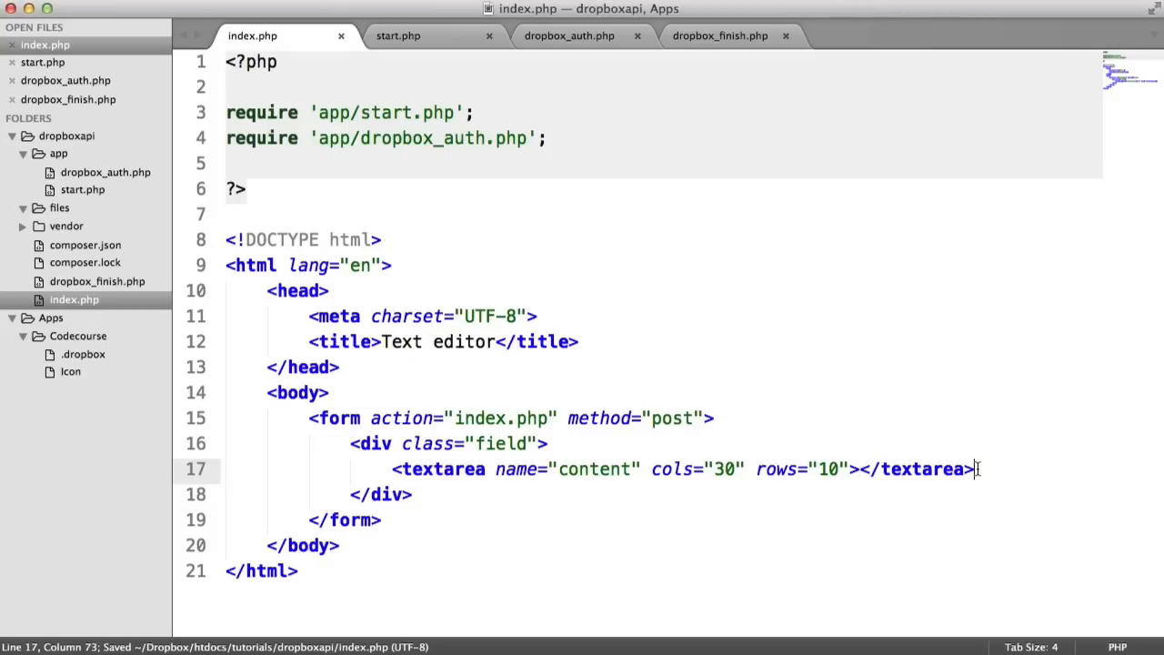
{"action": "key", "text": "Enter"}
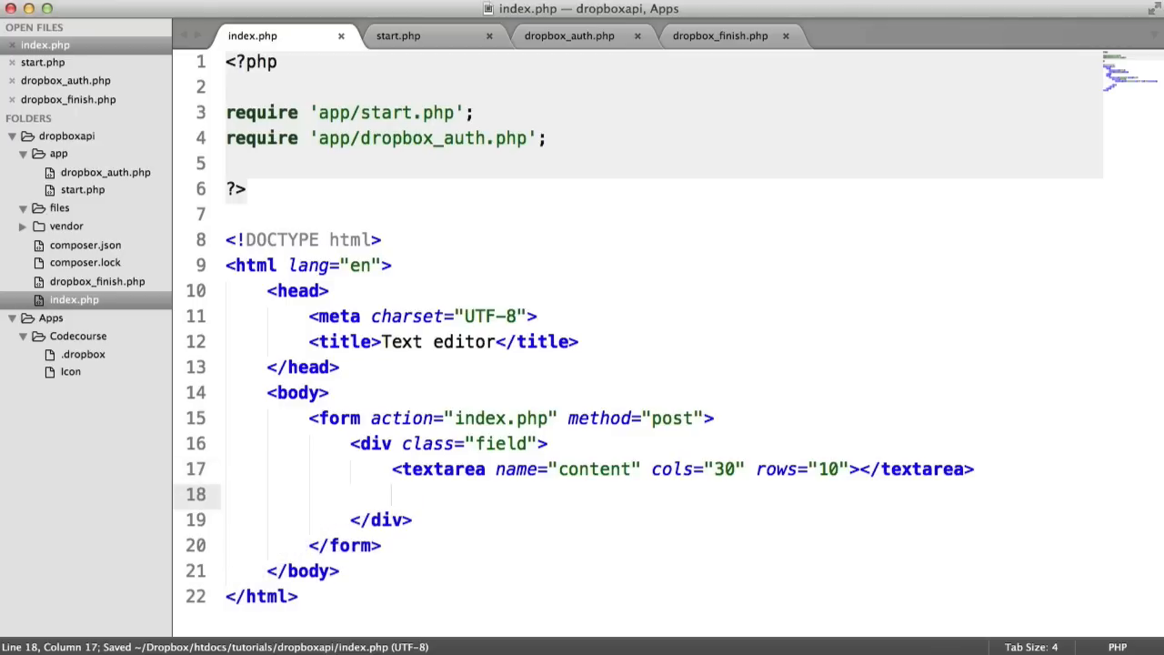
{"action": "key", "text": "Backspace"}
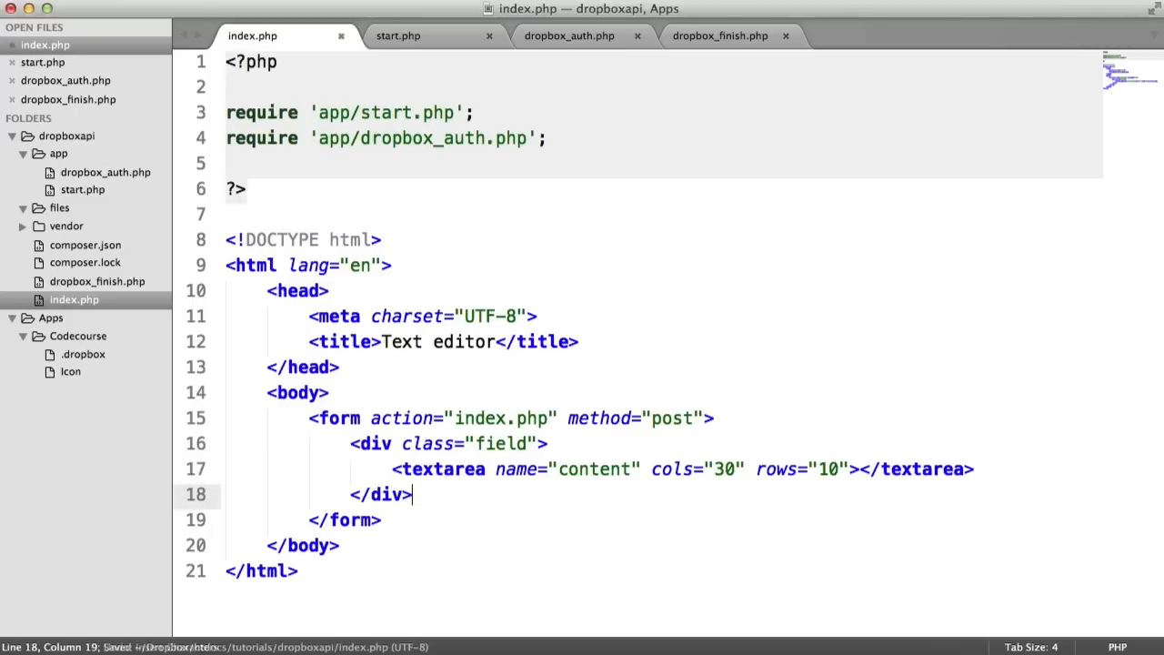
{"action": "type", "text": "input type=\"submit\" value=\"\">"}
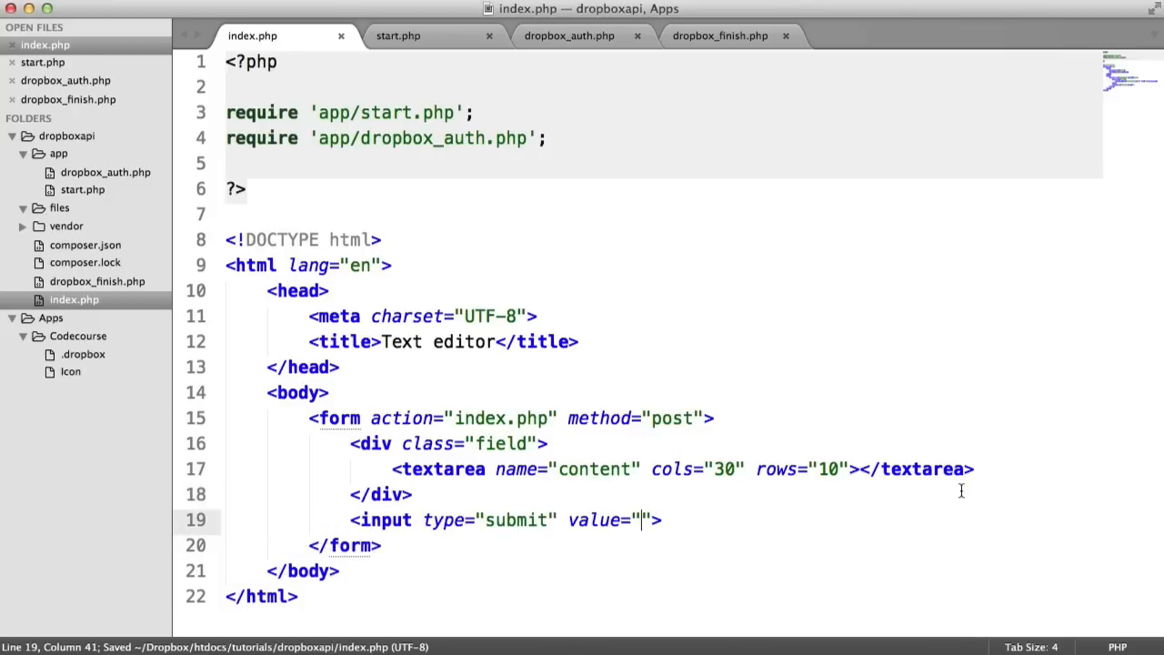
{"action": "type", "text": "Save"}
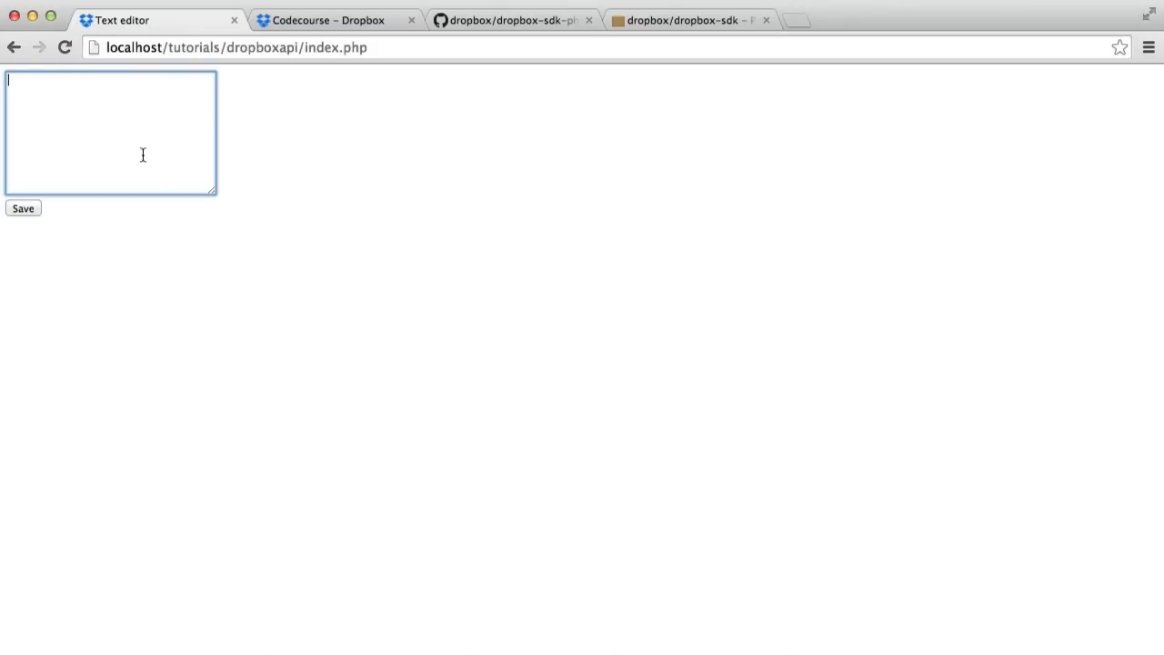
- Try Hello in the reloaded form's text box, then return to the code editor
{"action": "type", "text": "Hello"}
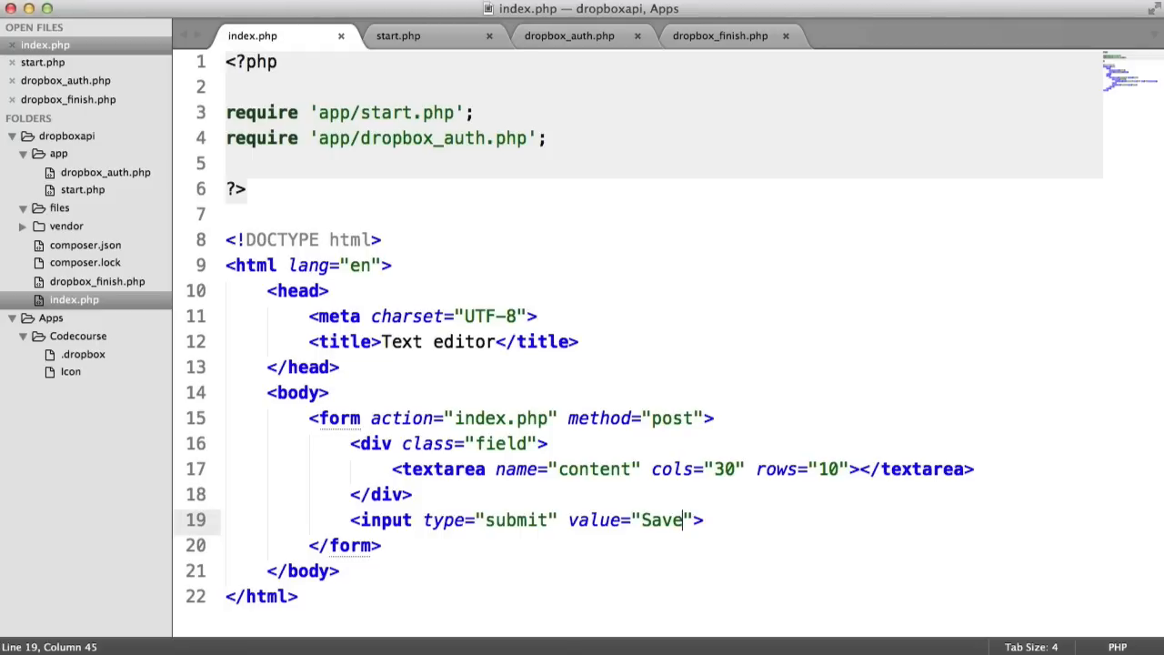
{"action": "mouse_move", "coordinate": [84, 354]}
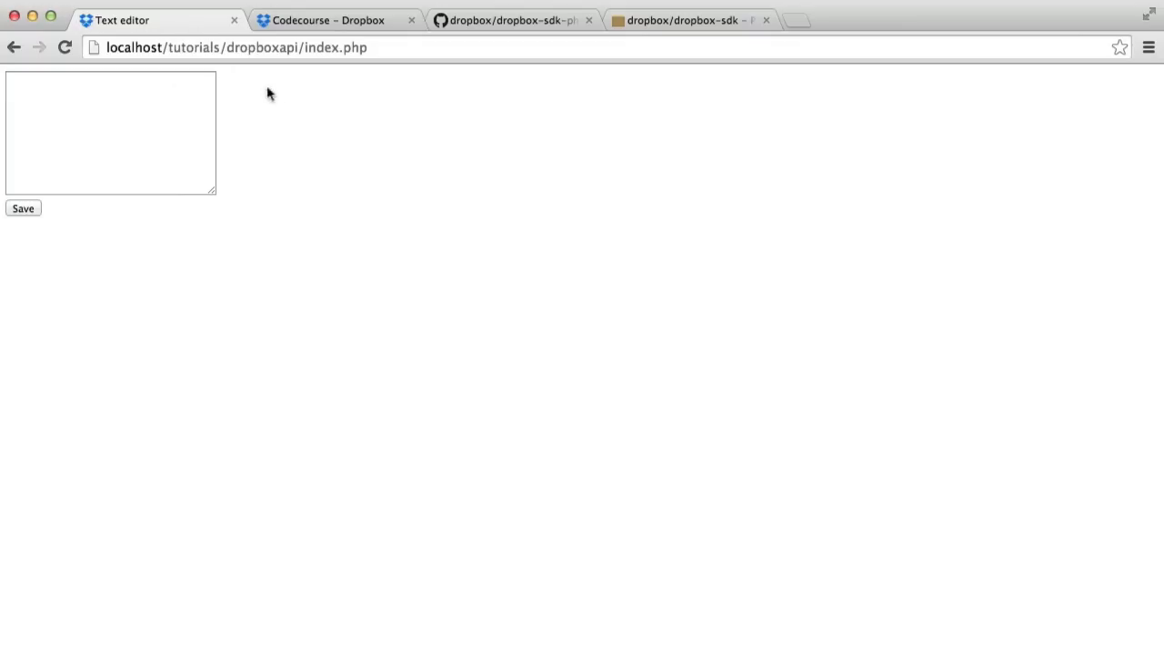
{"action": "mouse_move", "coordinate": [283, 118]}
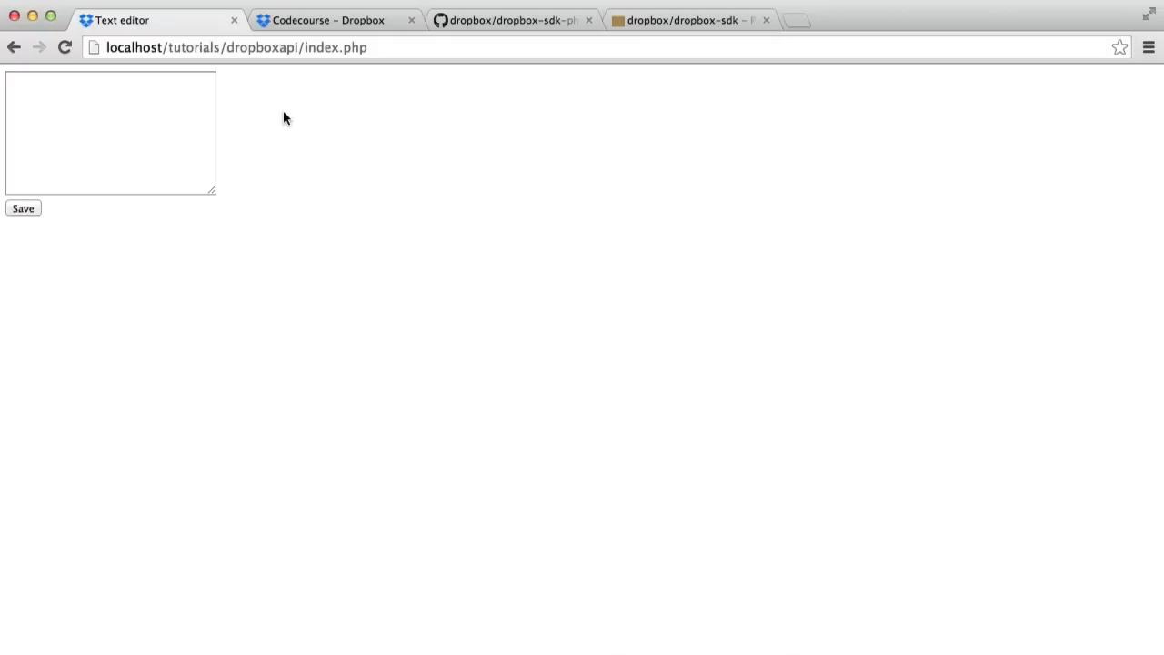
{"action": "key", "text": "cmd+tab"}
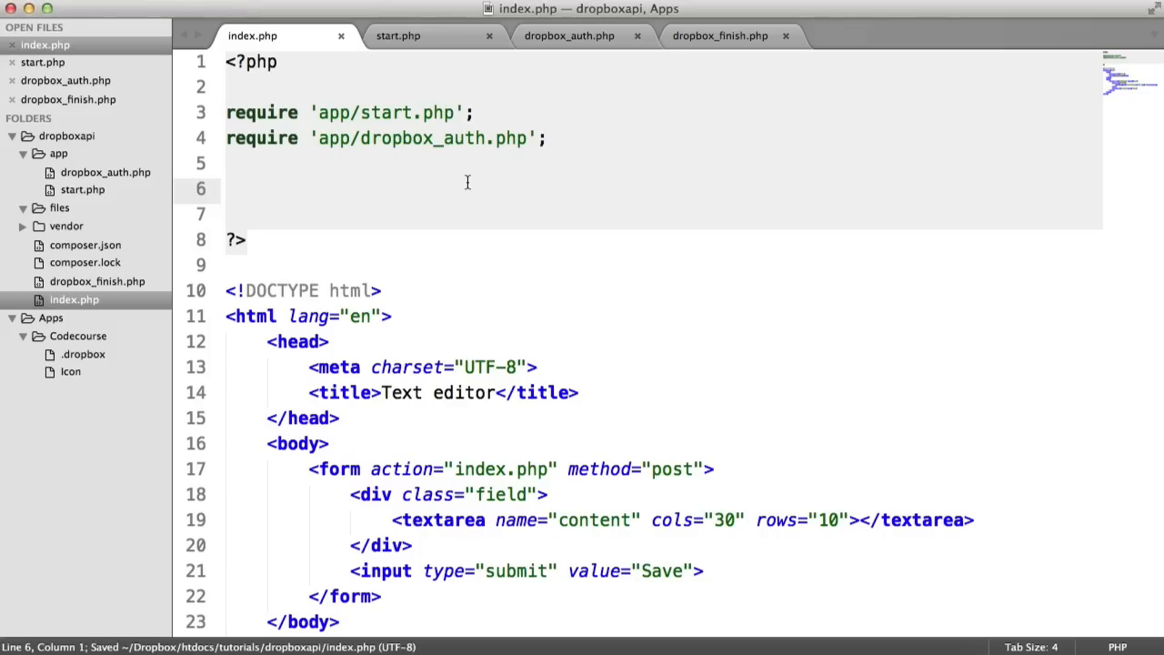
- Assign $textFile from $client->getFile('/something.txt')
{"action": "type", "text": "$text"}
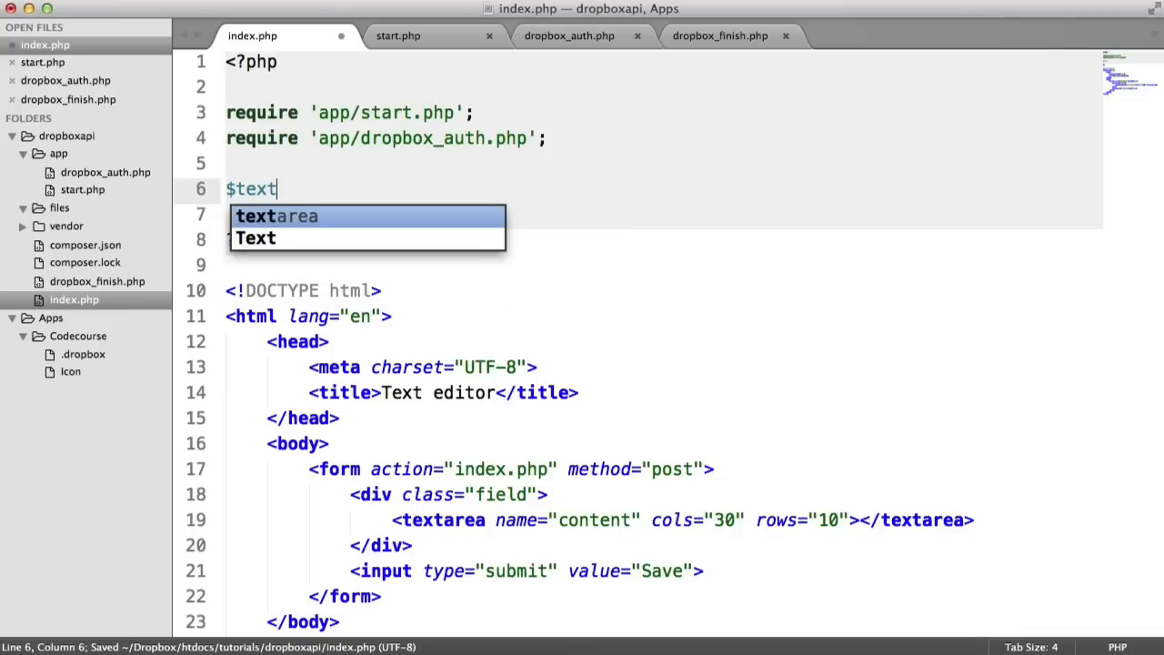
{"action": "type", "text": "File ="}
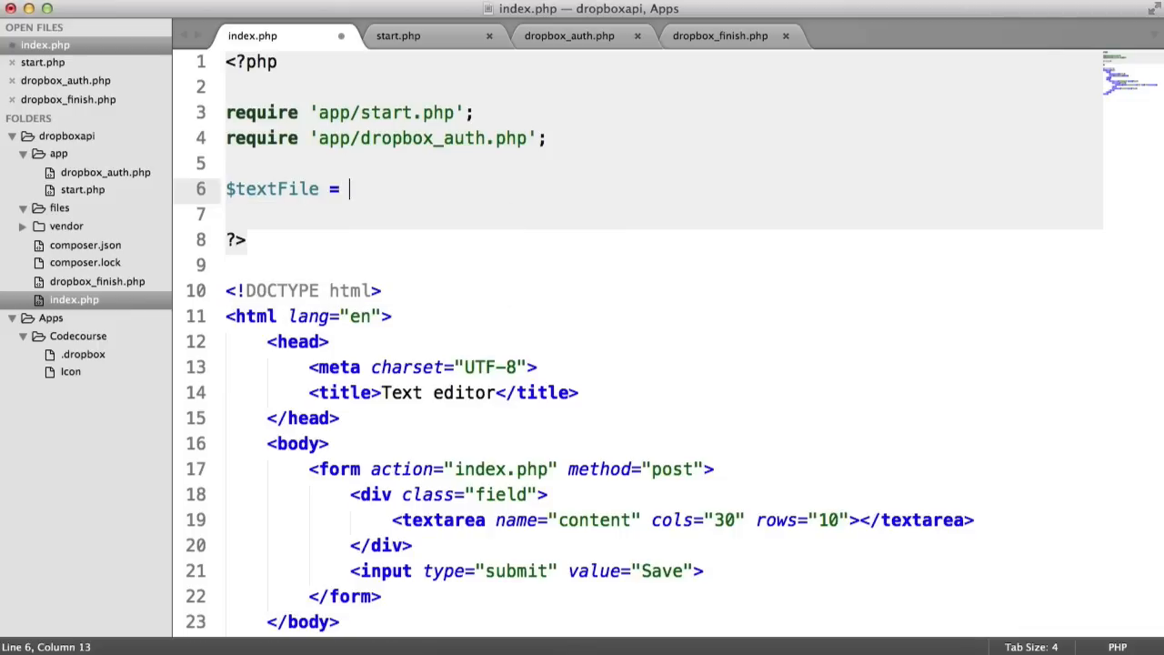
{"action": "type", "text": "$client->"}
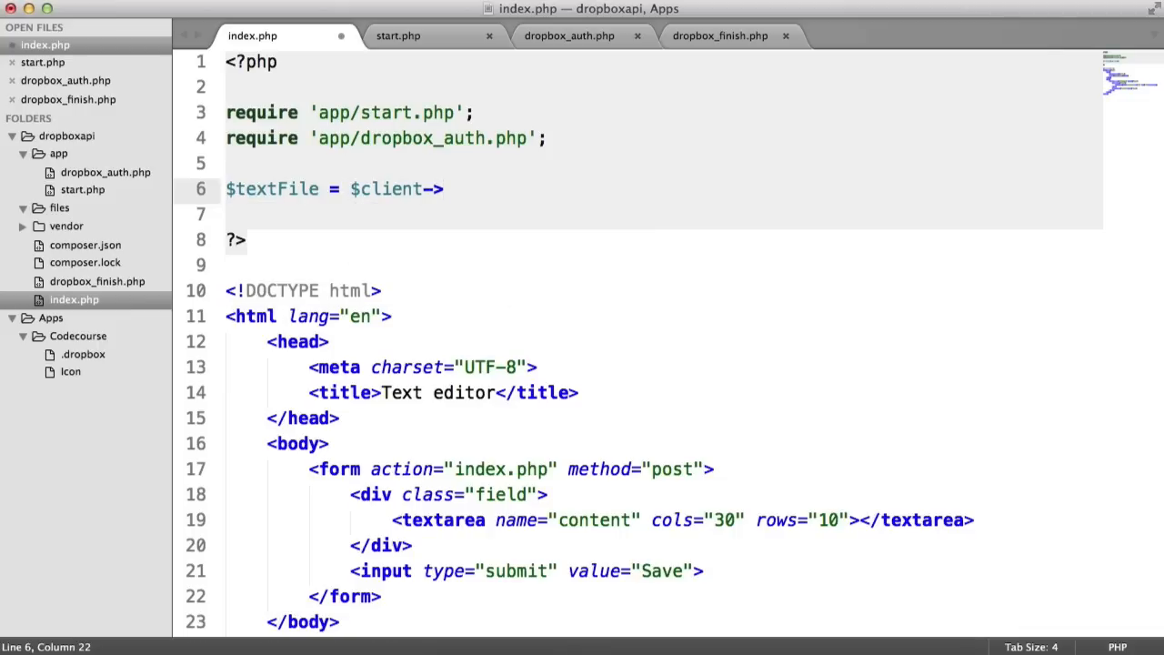
{"action": "type", "text": "getFile()"}
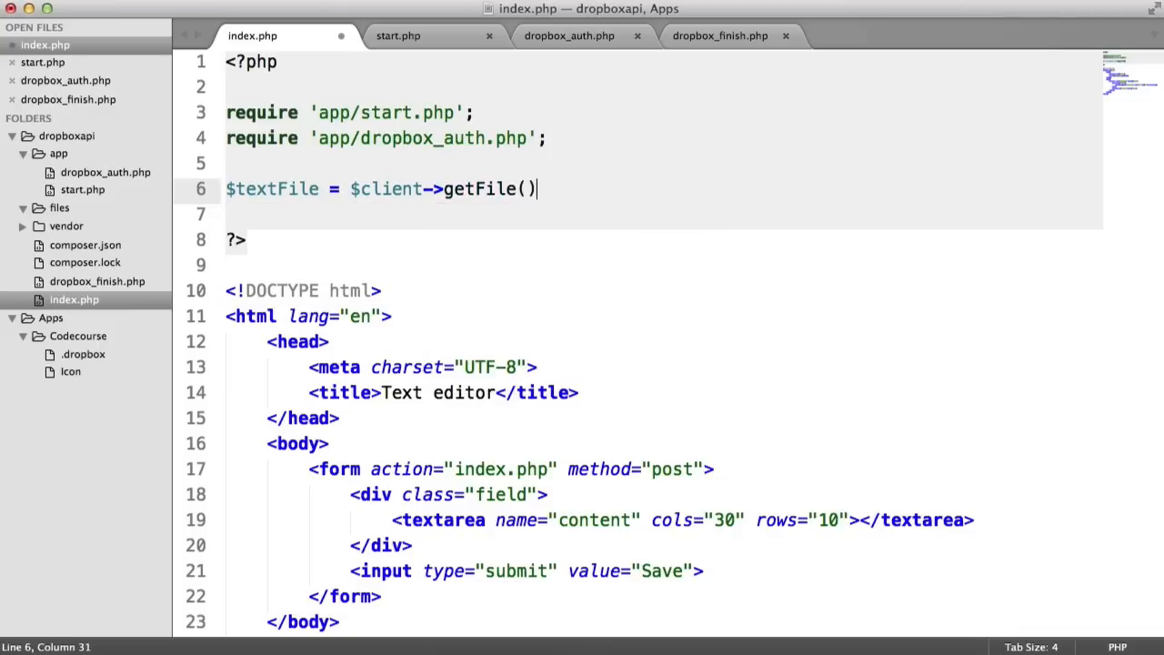
{"action": "type", "text": ";"}
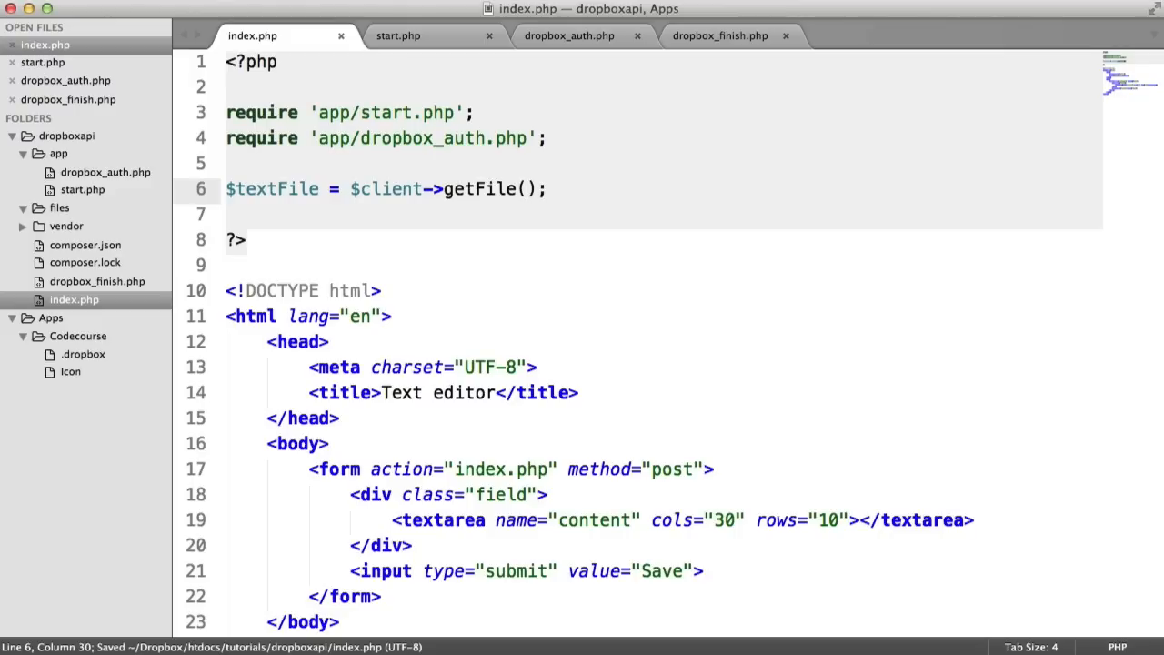
{"action": "type", "text": "''"}
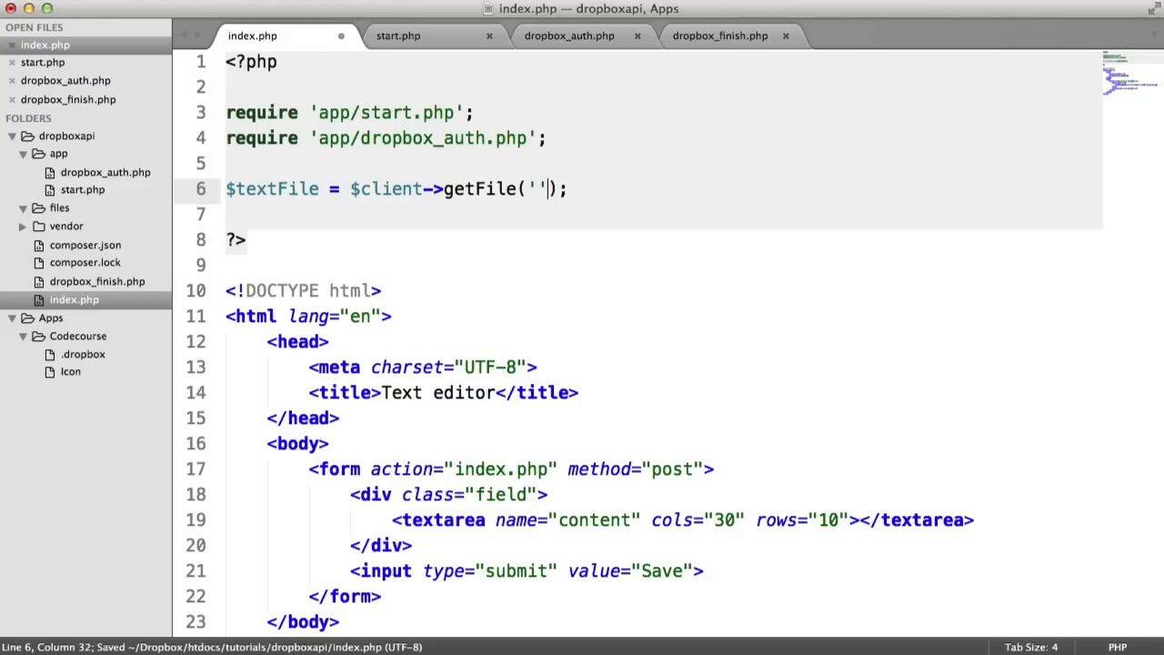
{"action": "type", "text": "/something.txt"}
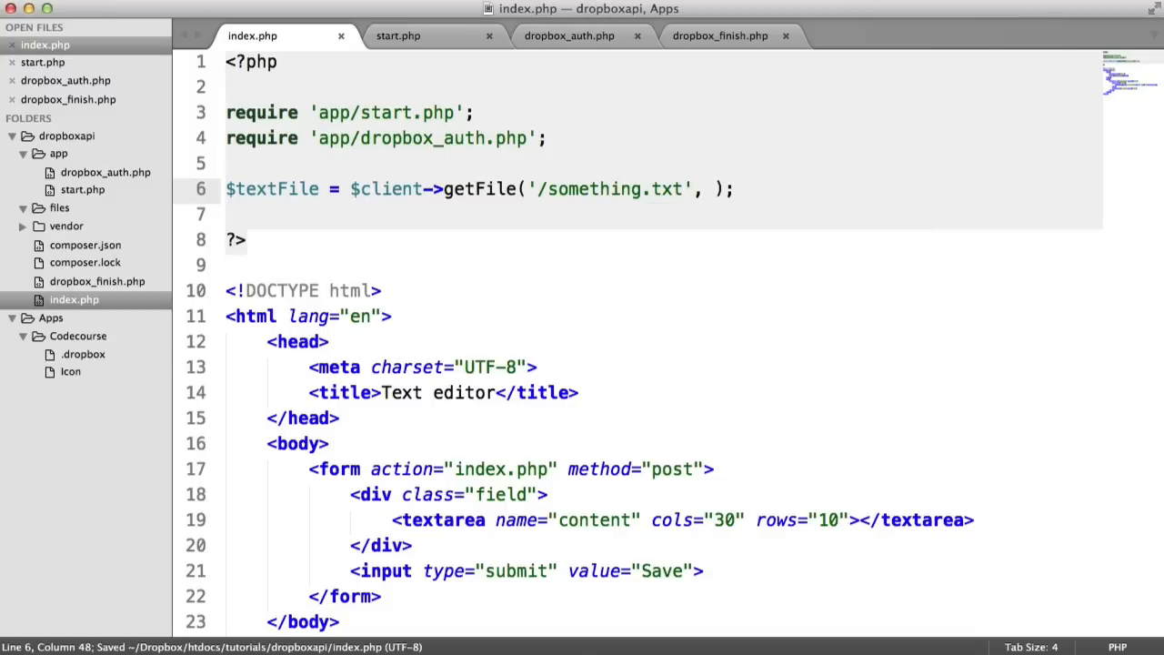
- Pass fopen('files/something.txt', 'wb') as the download target and save
{"action": "type", "text": "fopen("}
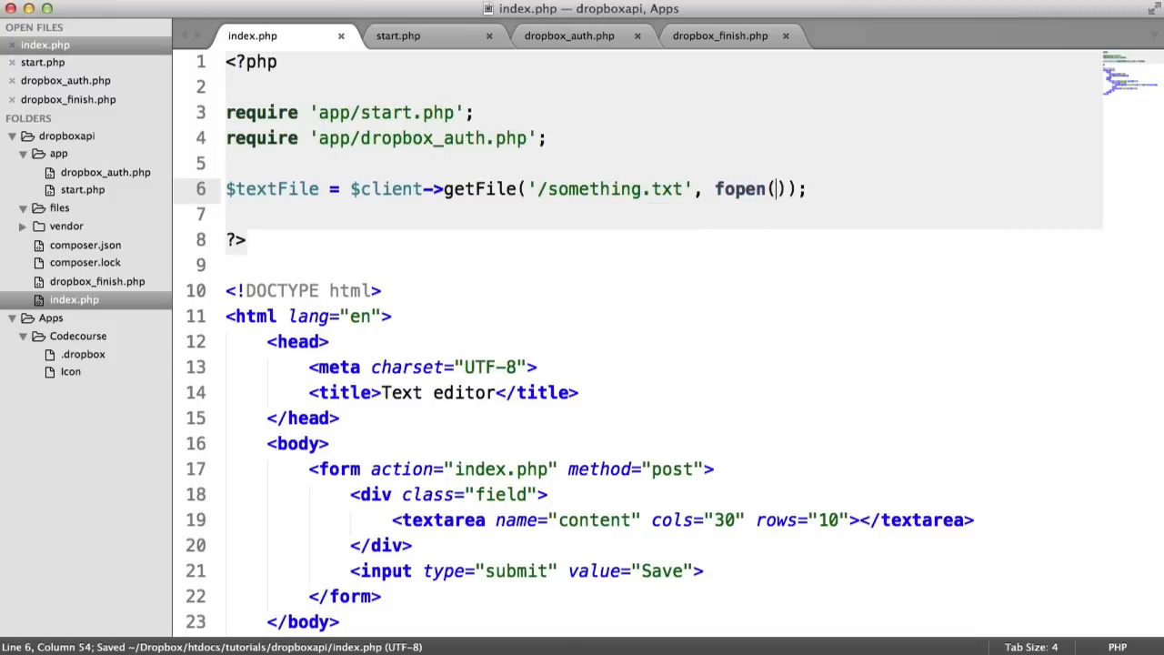
{"action": "type", "text": "''"}
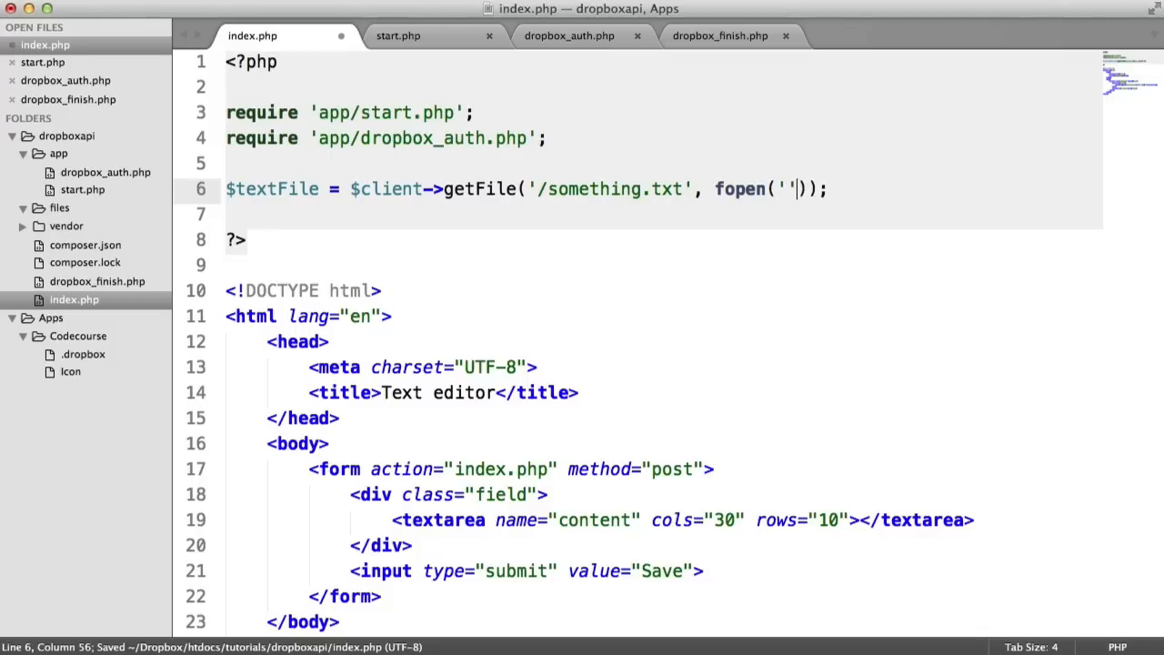
{"action": "type", "text": ", 'wb'"}
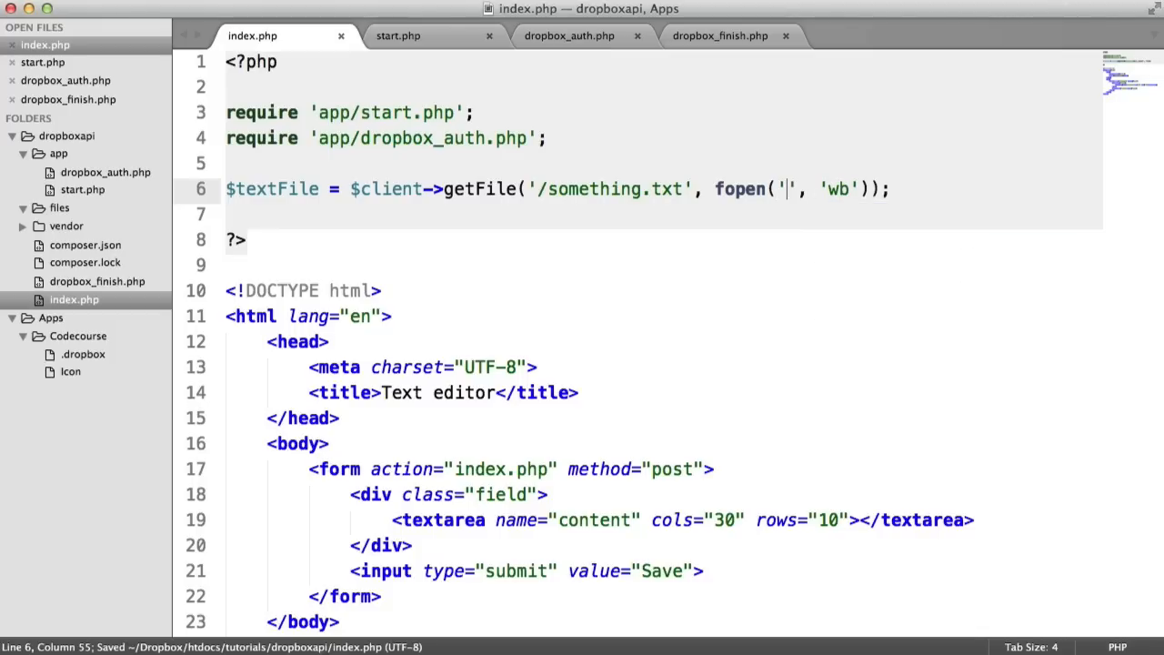
{"action": "type", "text": "files/something.txt"}
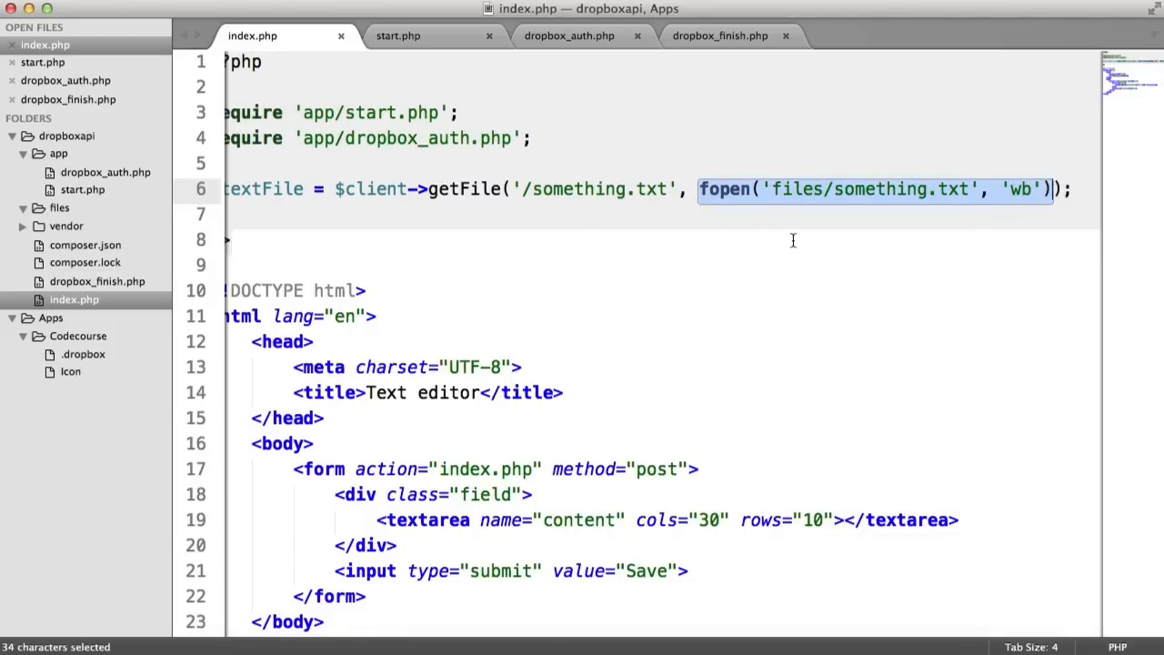
{"action": "key", "text": "cmd+s"}
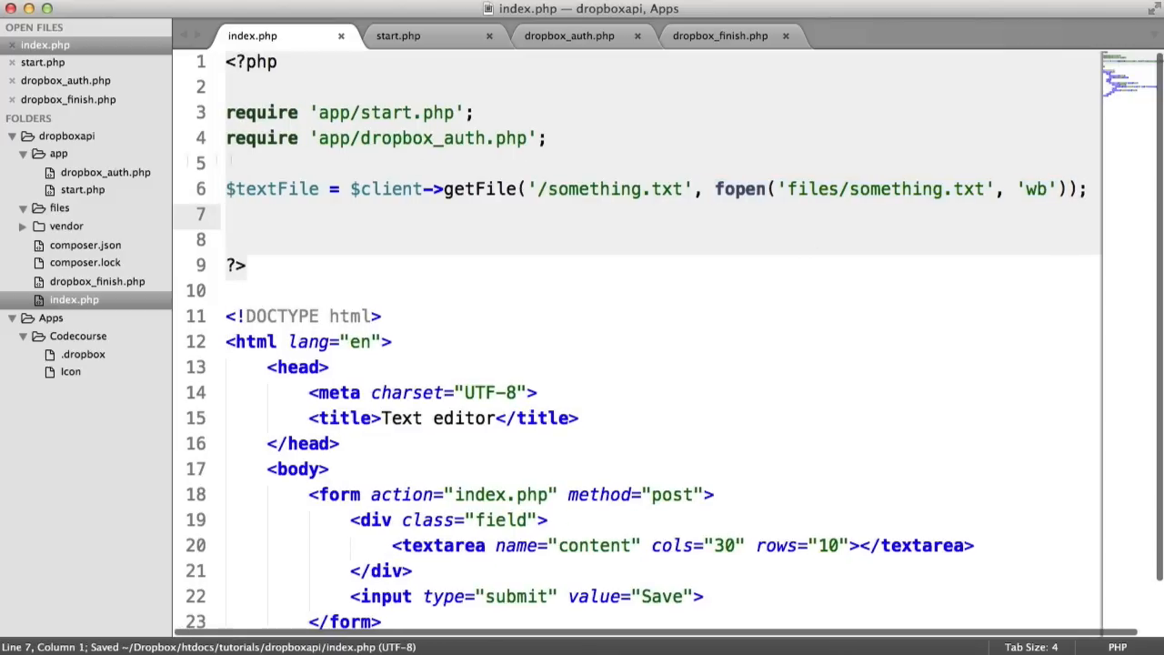
{"action": "mouse_move", "coordinate": [309, 221]}
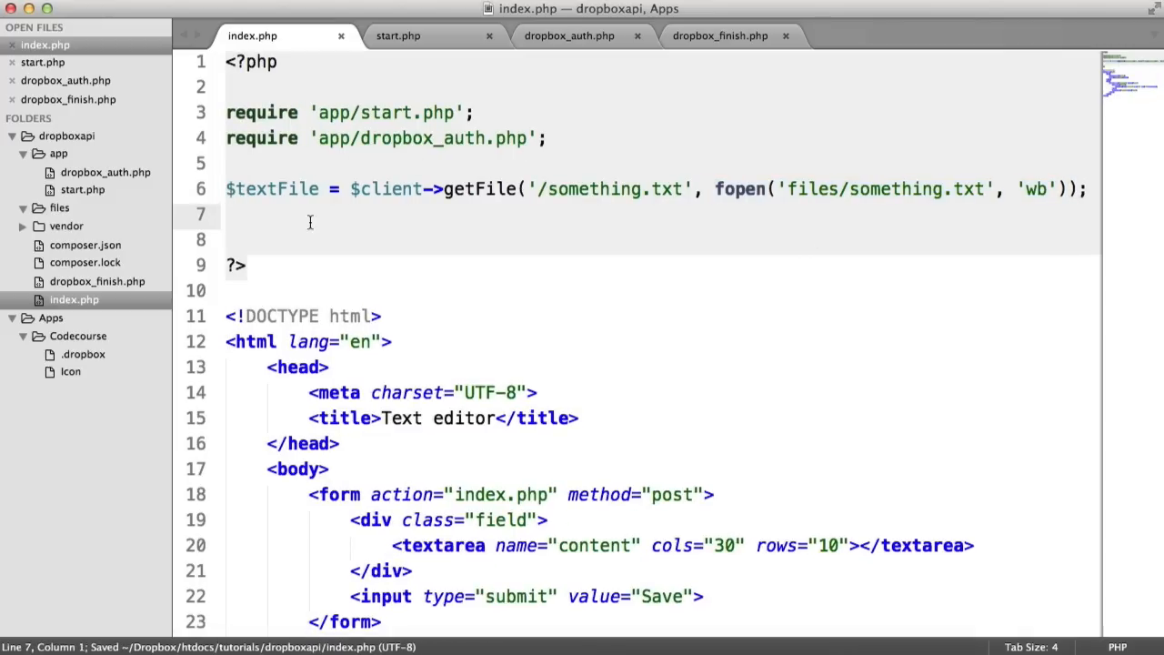
- Set $fileContent = file_get_contents('files/something.txt') and begin echoing $fileContent
{"action": "type", "text": "$"}
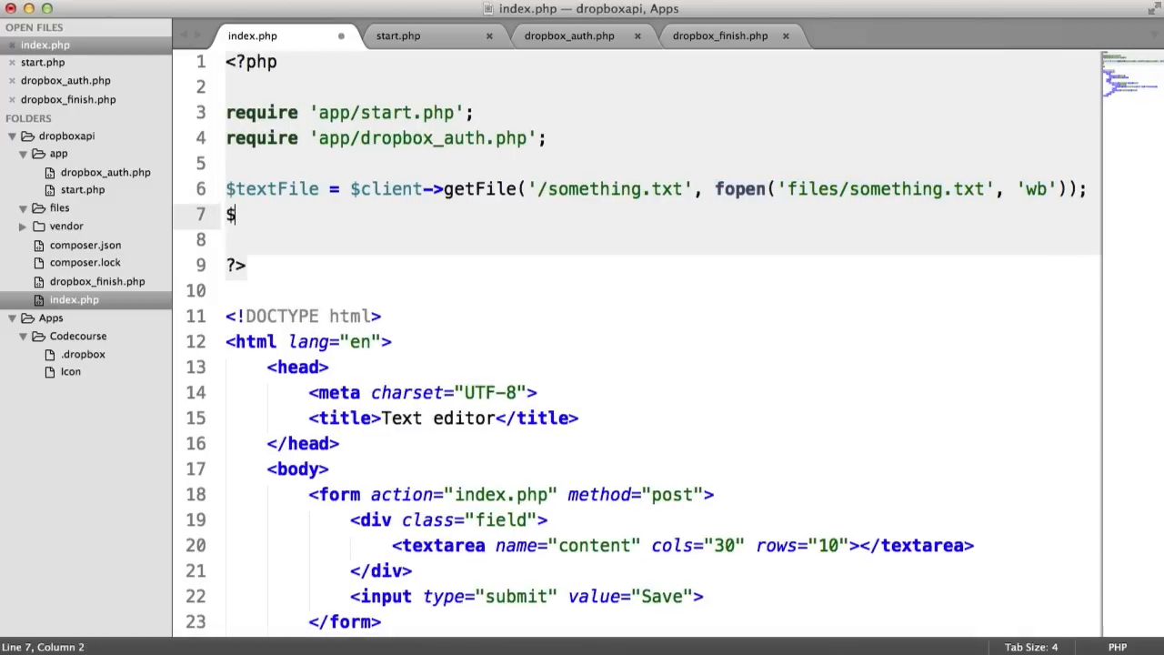
{"action": "type", "text": "fileContent = file_g"}
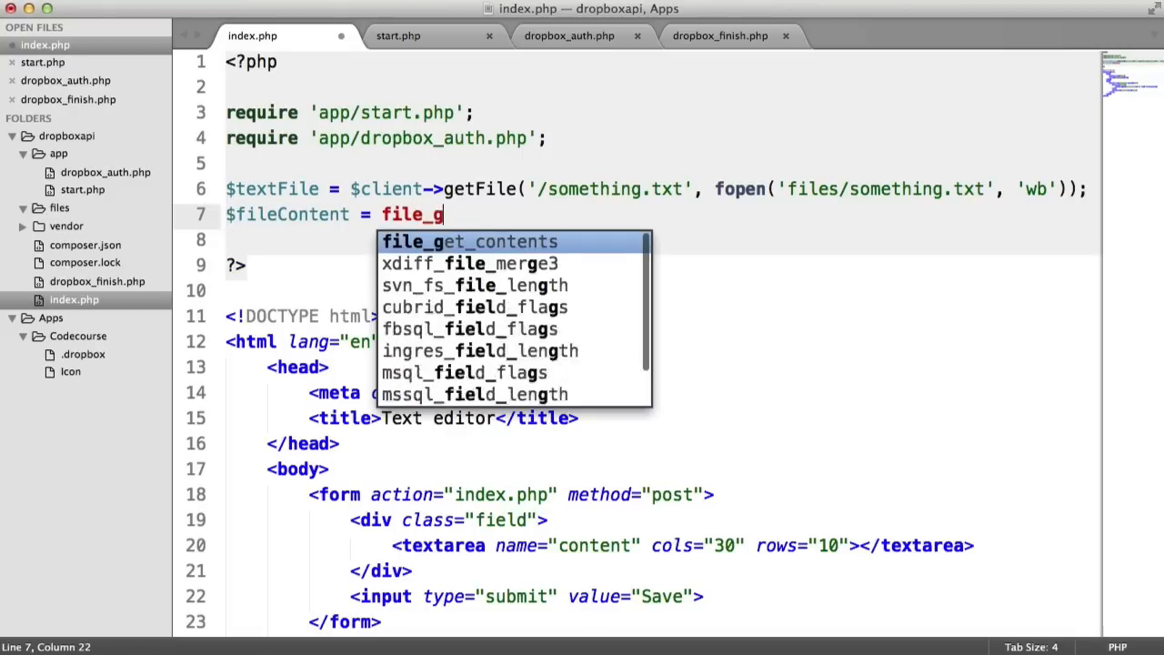
{"action": "key", "text": "Tab"}
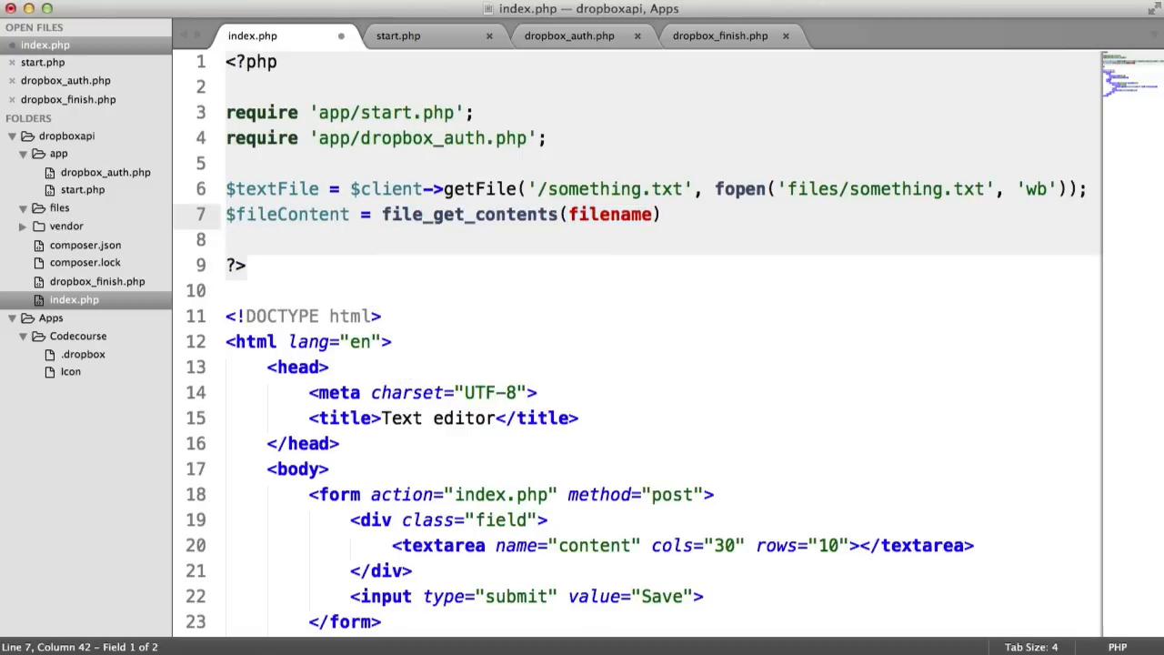
{"action": "double_click", "coordinate": [609, 215]}
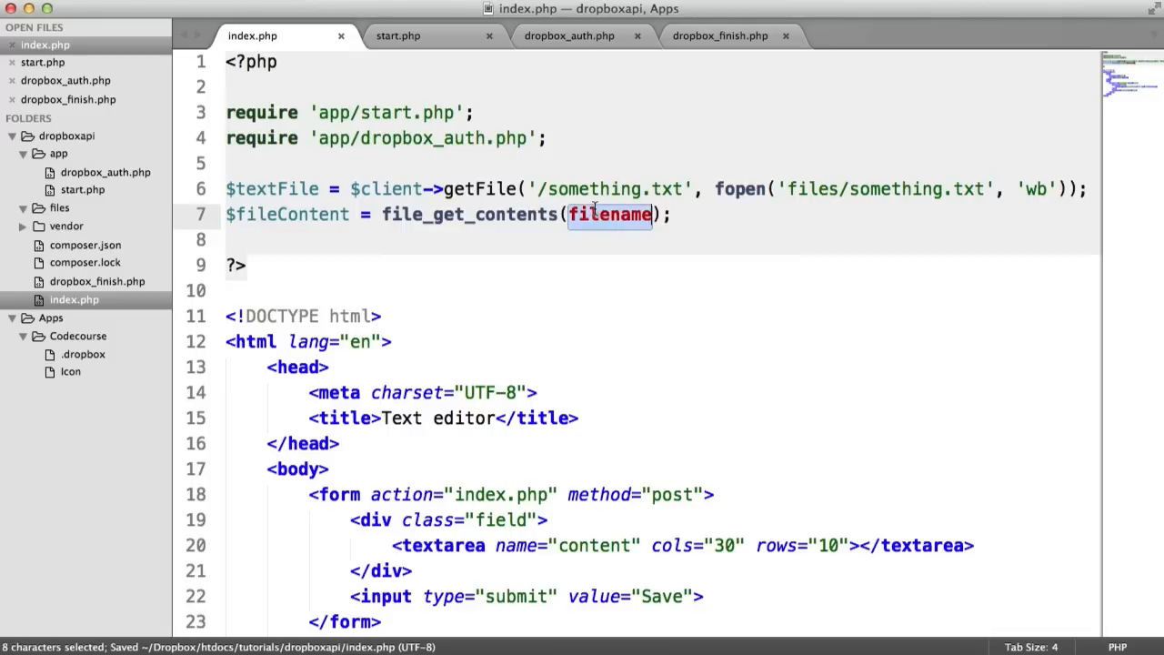
{"action": "type", "text": "'files/"}
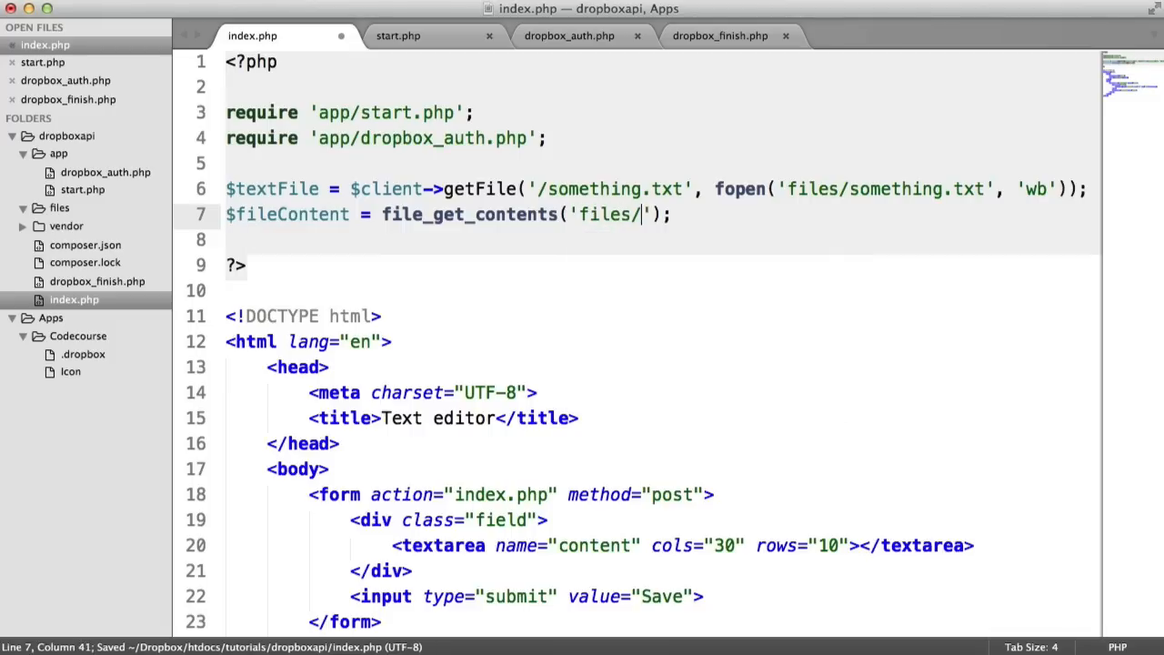
{"action": "type", "text": "something.txt"}
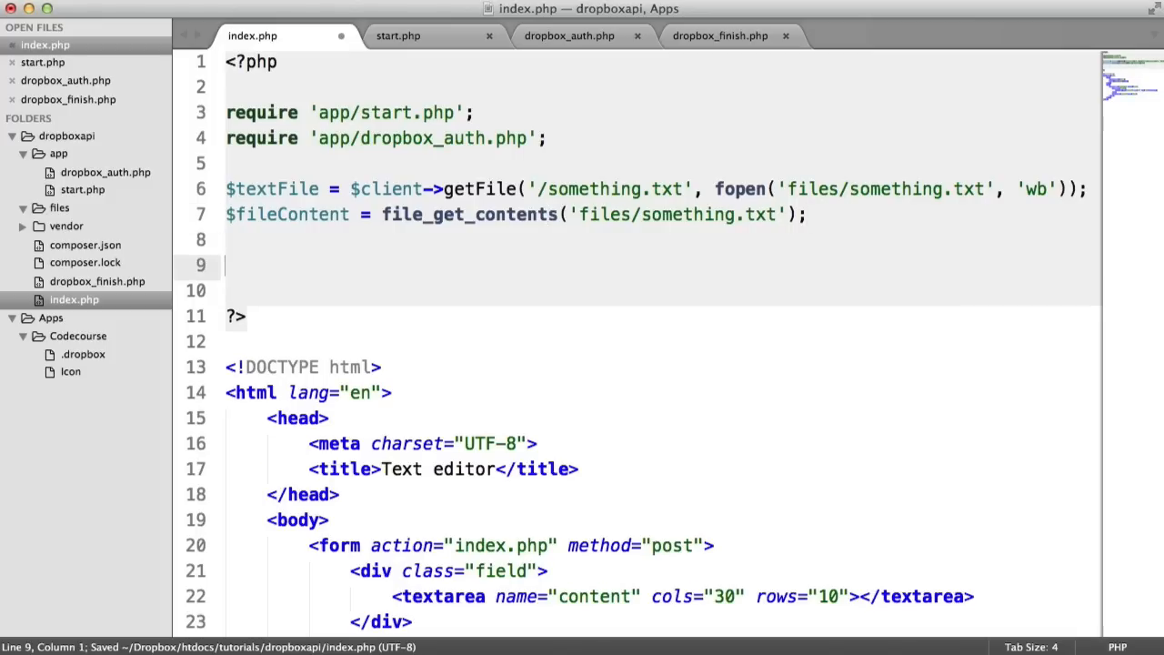
{"action": "type", "text": "echo $fi"}
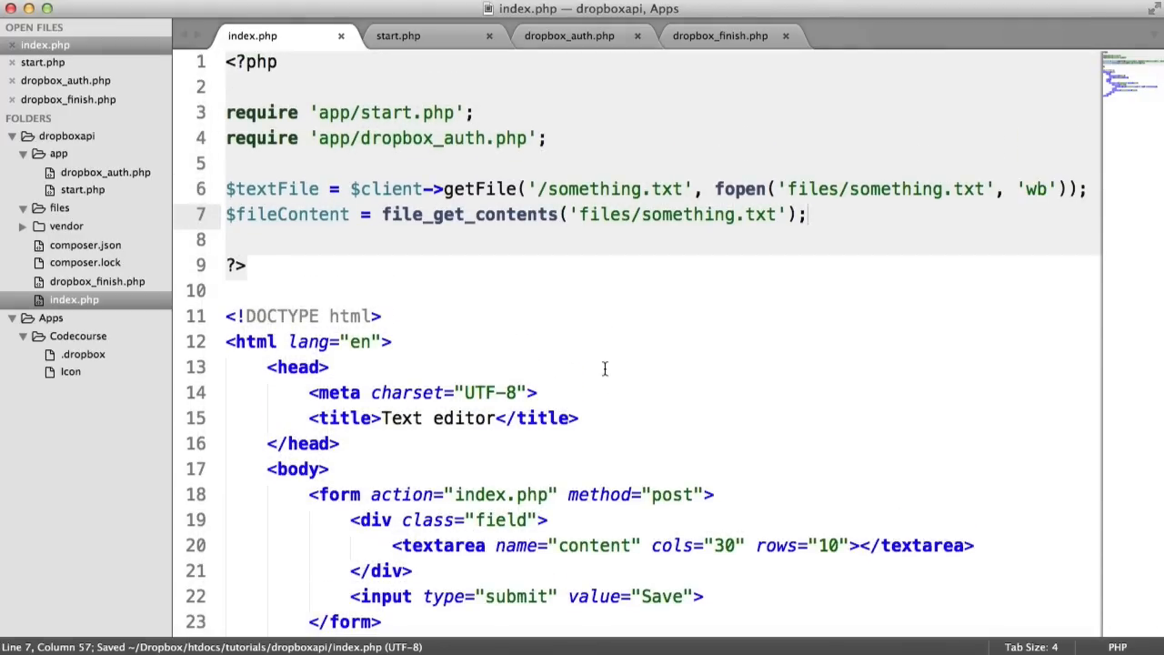
- Wrap an empty if(isset($_POST['content'])) block above the download code and look up the Dropbox client
{"action": "key", "text": "Enter"}
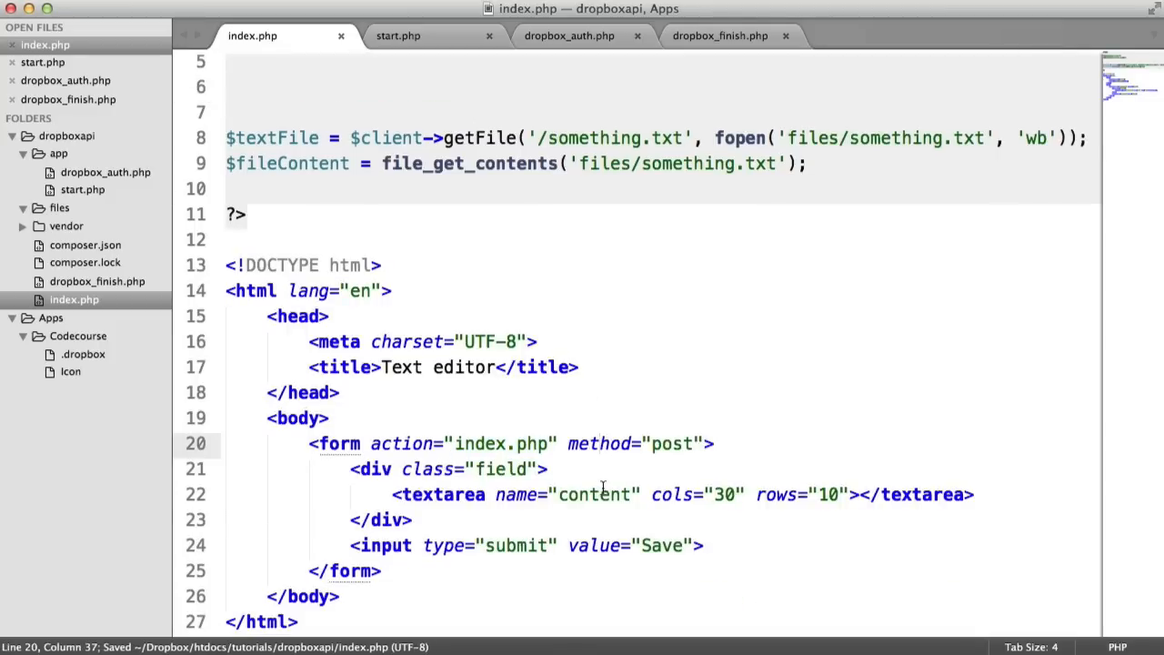
{"action": "double_click", "coordinate": [593, 494]}
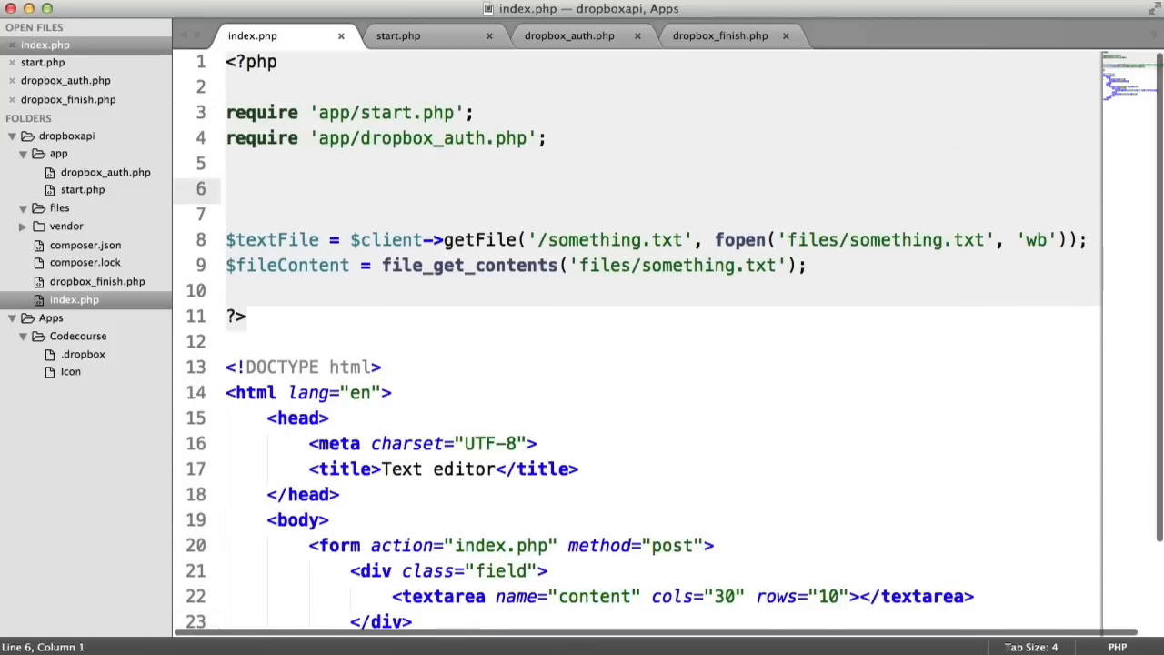
{"action": "type", "text": "if() {}"}
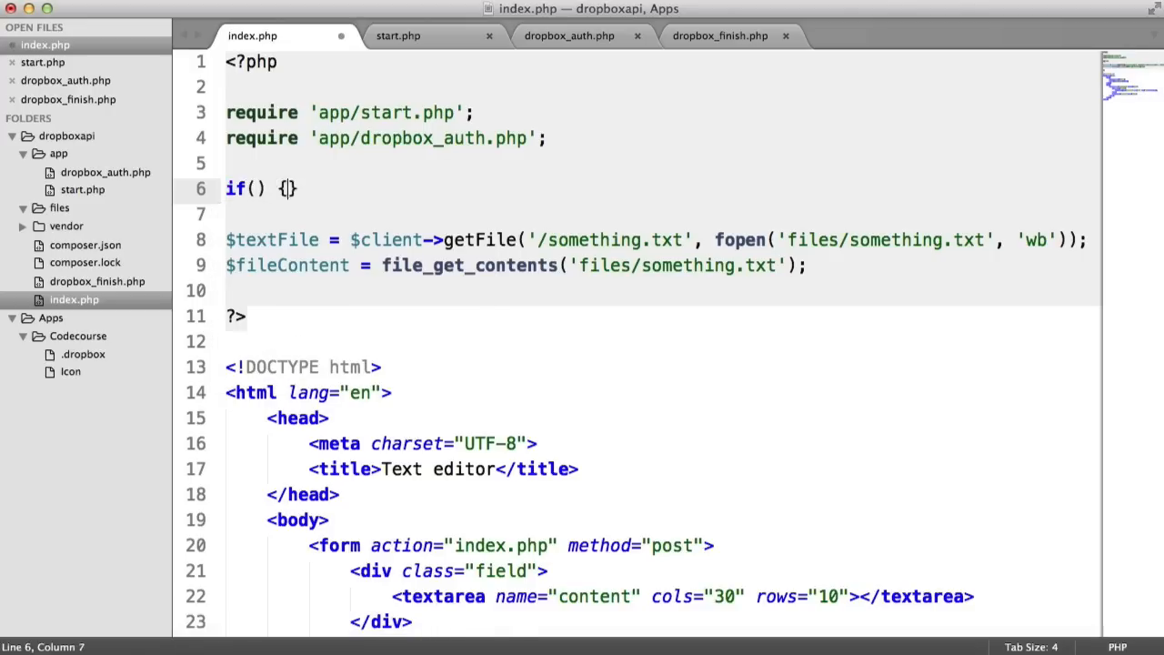
{"action": "type", "text": "isset()"}
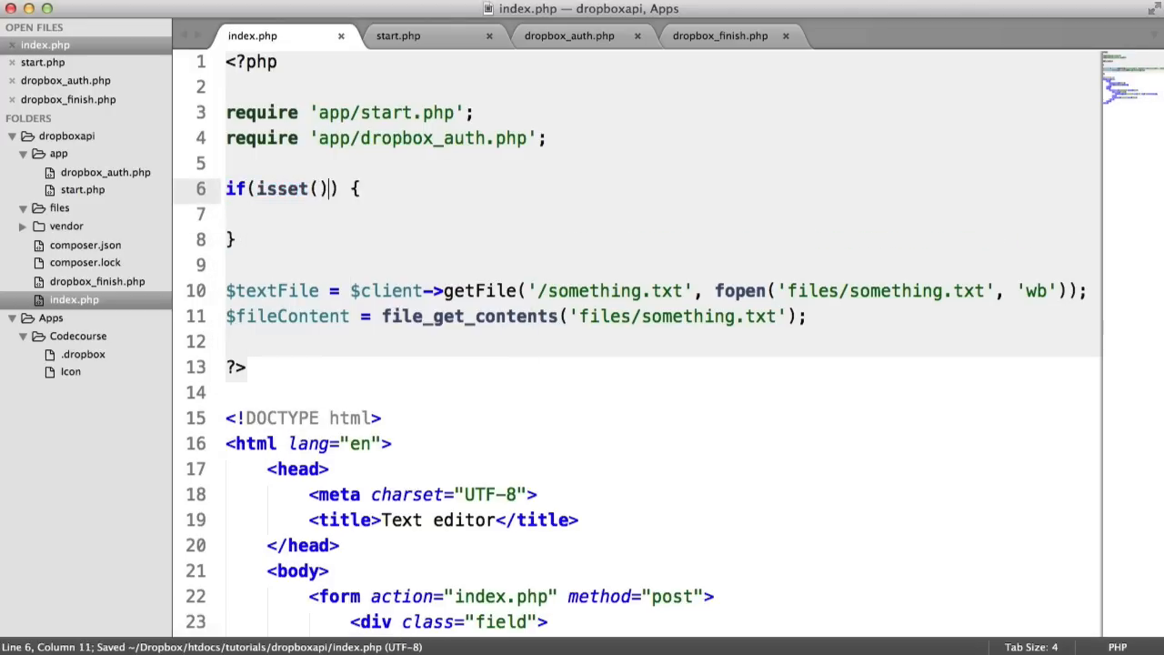
{"action": "type", "text": "$_POST['content"}
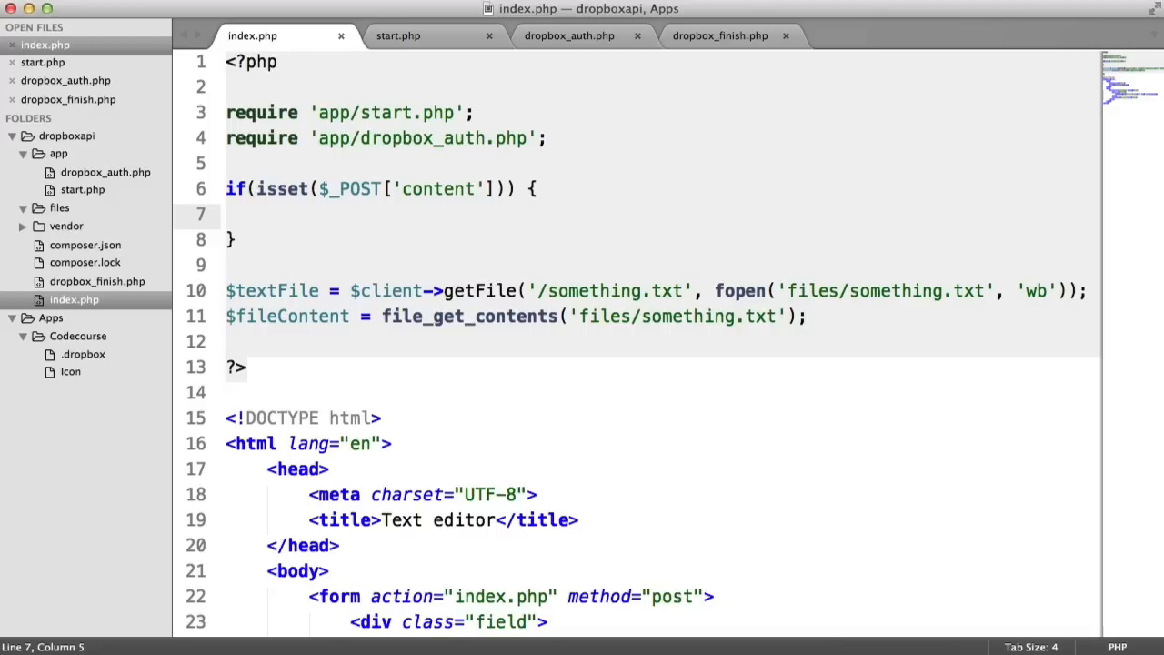
{"action": "type", "text": "clie"}
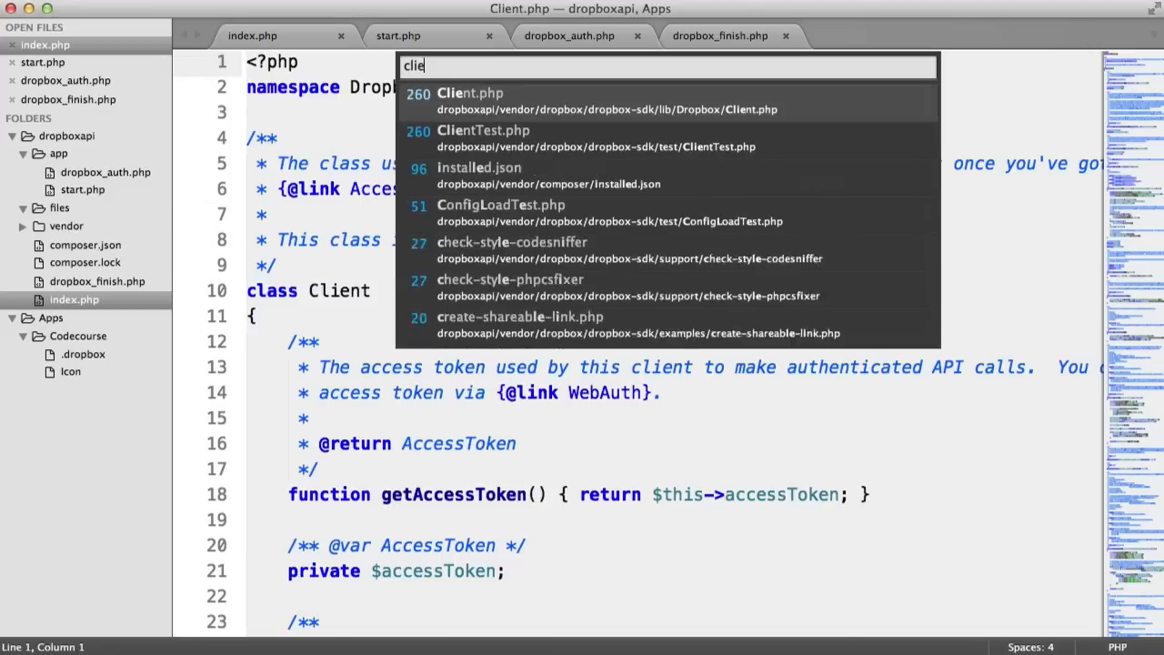
- Browse Client.php to uploadFileFromString and examine its $path parameter
{"action": "left_click", "coordinate": [465, 92]}
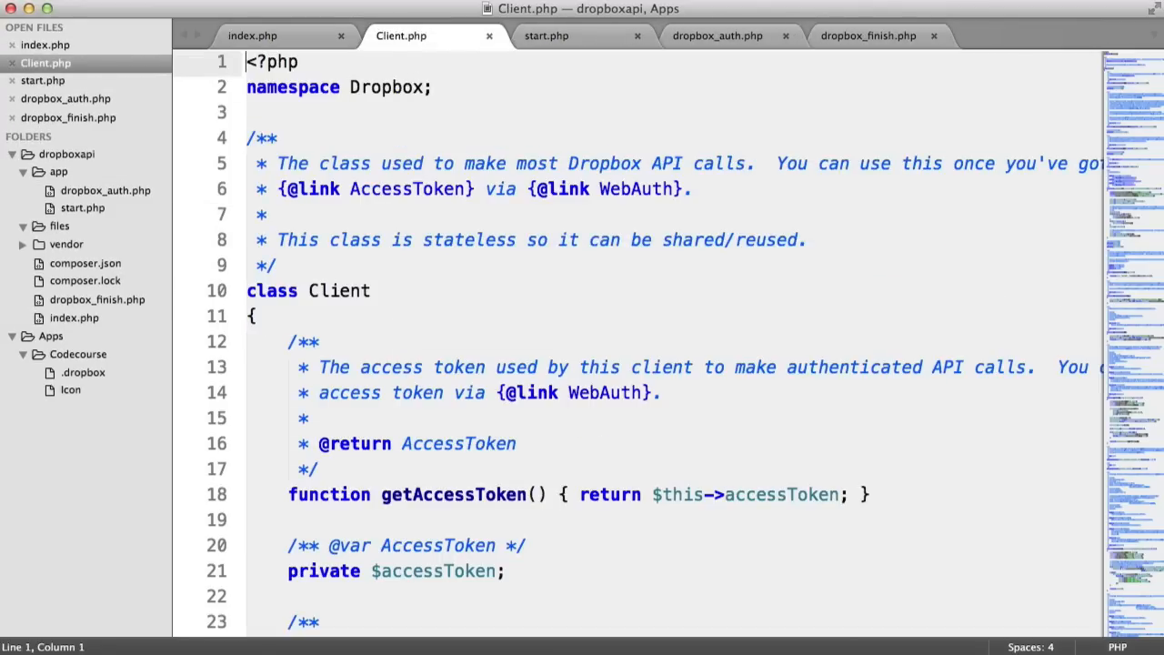
{"action": "type", "text": "@up"}
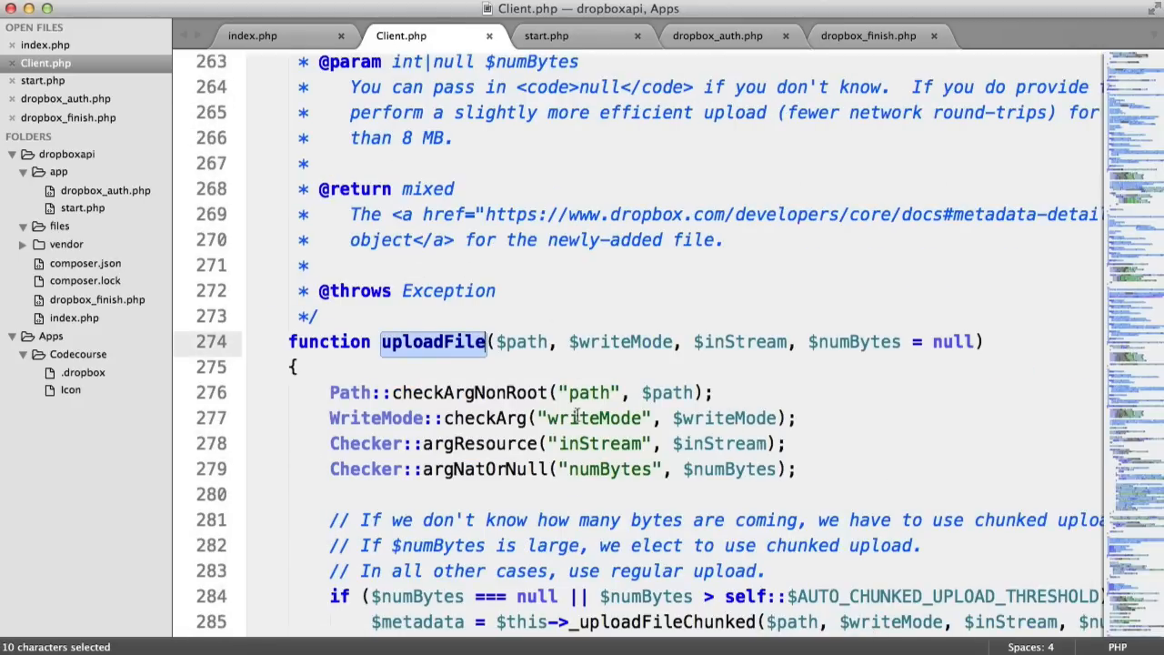
{"action": "scroll", "scroll_direction": "down", "scroll_amount": 3}
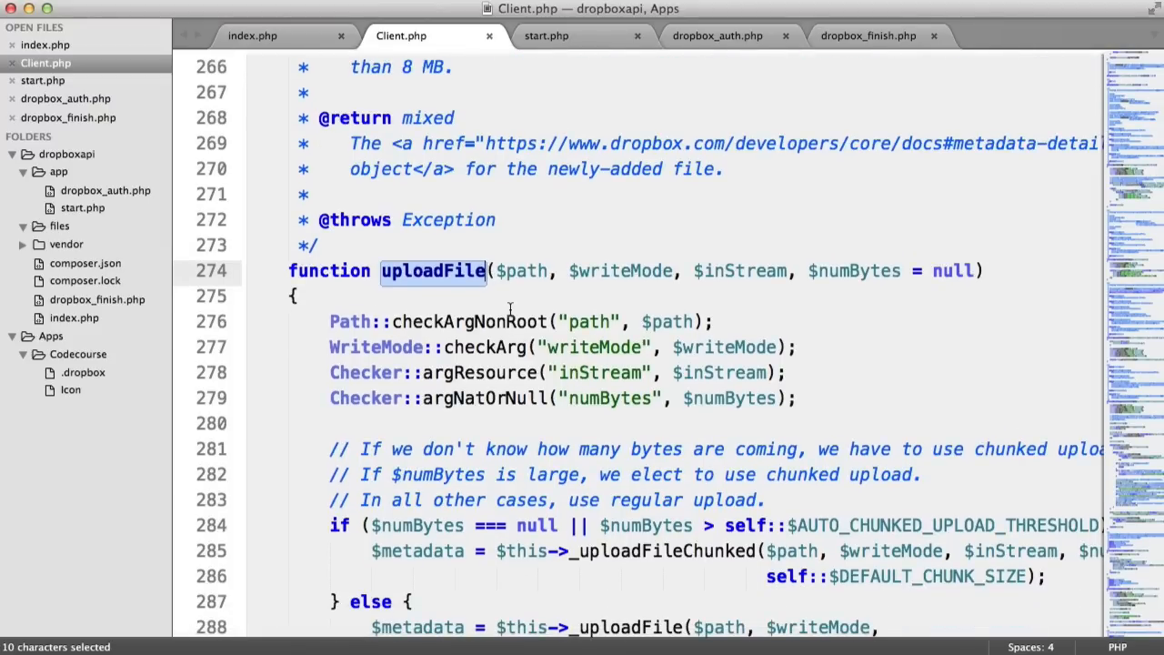
{"action": "type", "text": "@uplo"}
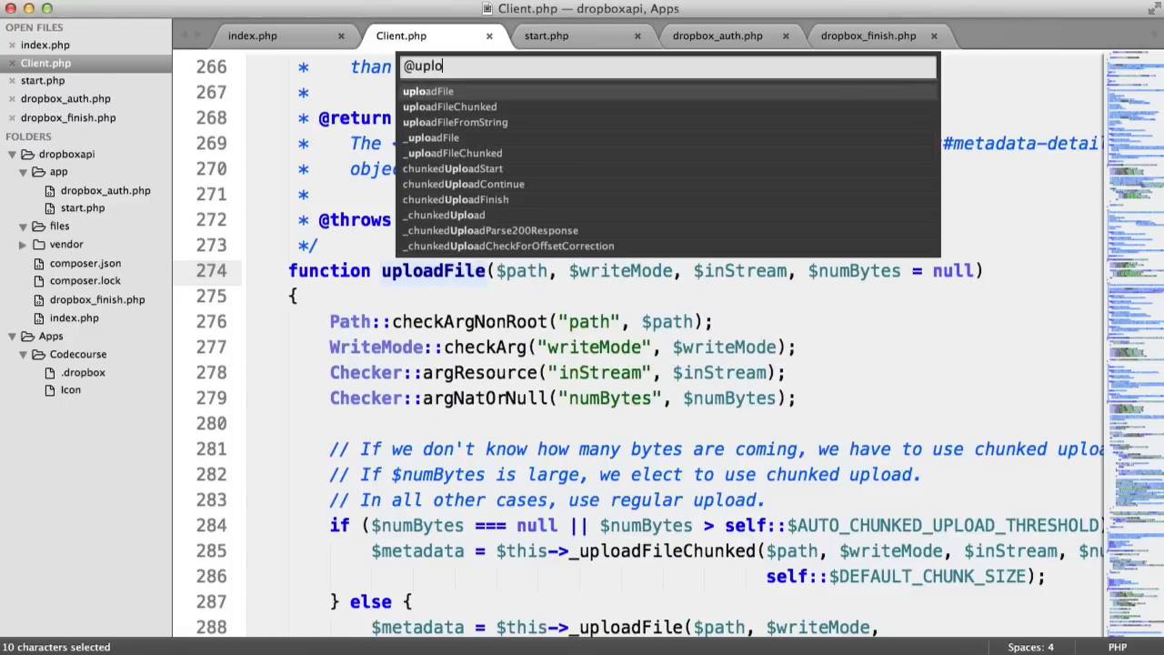
{"action": "type", "text": "ad"}
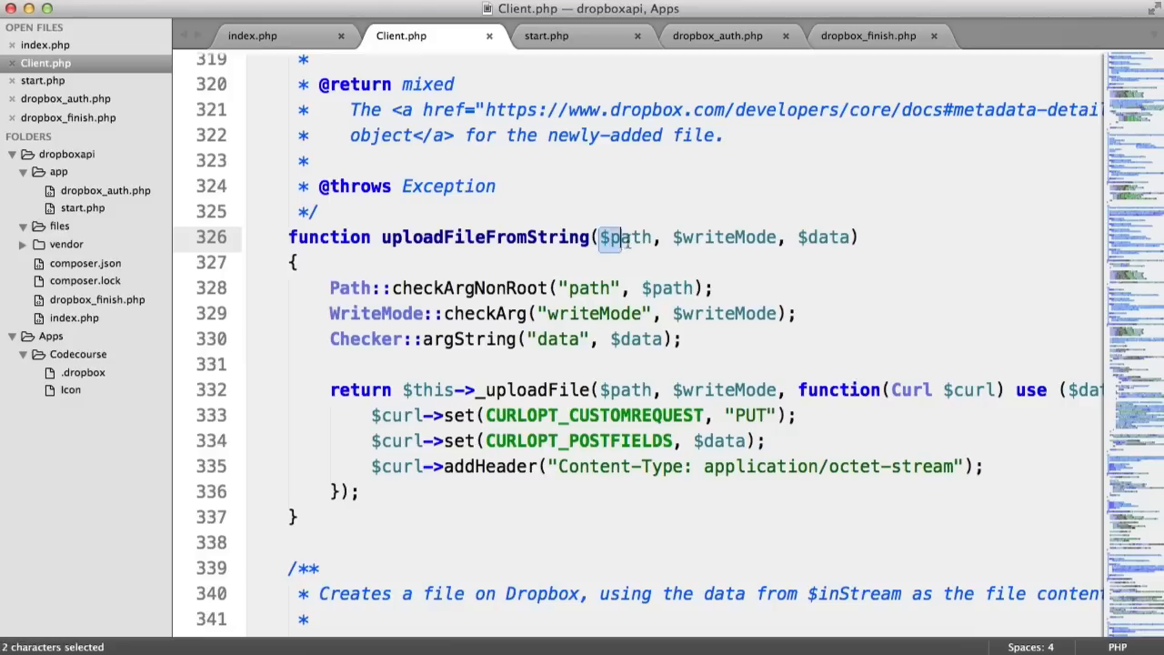
{"action": "double_click", "coordinate": [723, 237]}
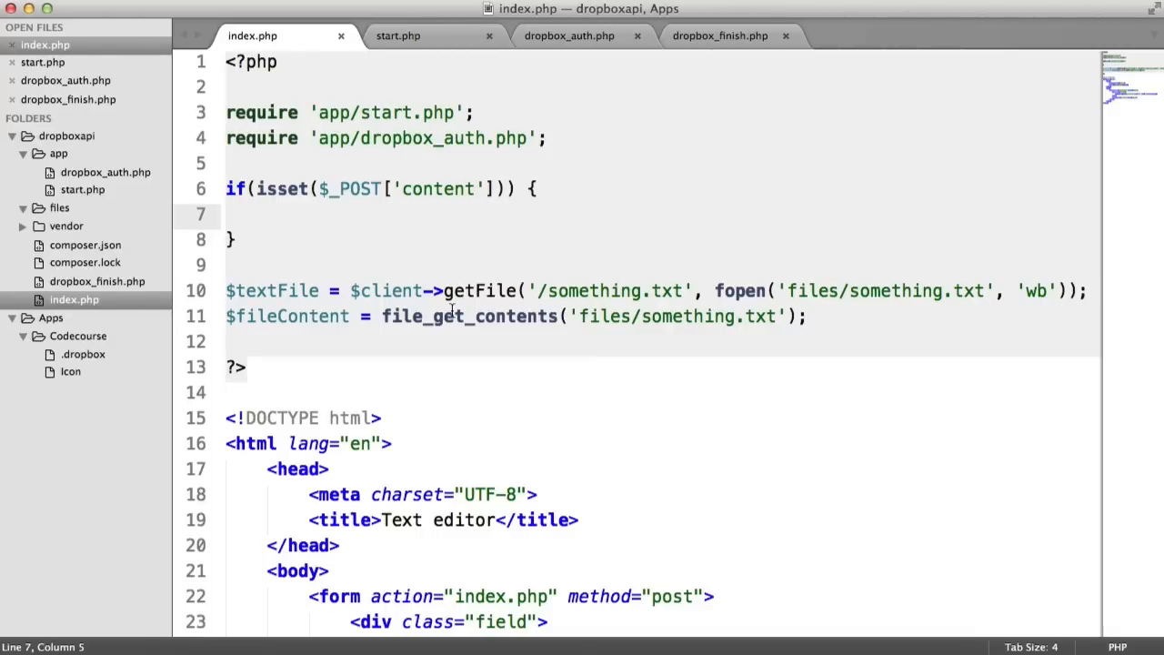
- Start the $client->uploadFileFromString() call with '/something.txt' as the target path
{"action": "type", "text": "$cli"}
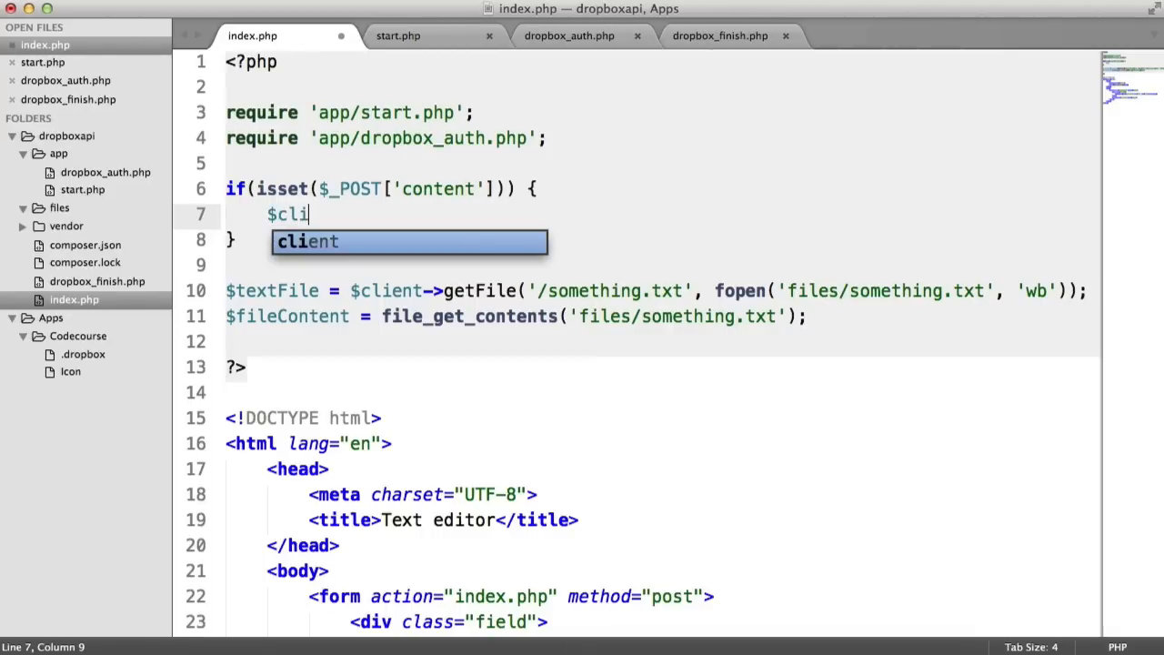
{"action": "type", "text": "ent->"}
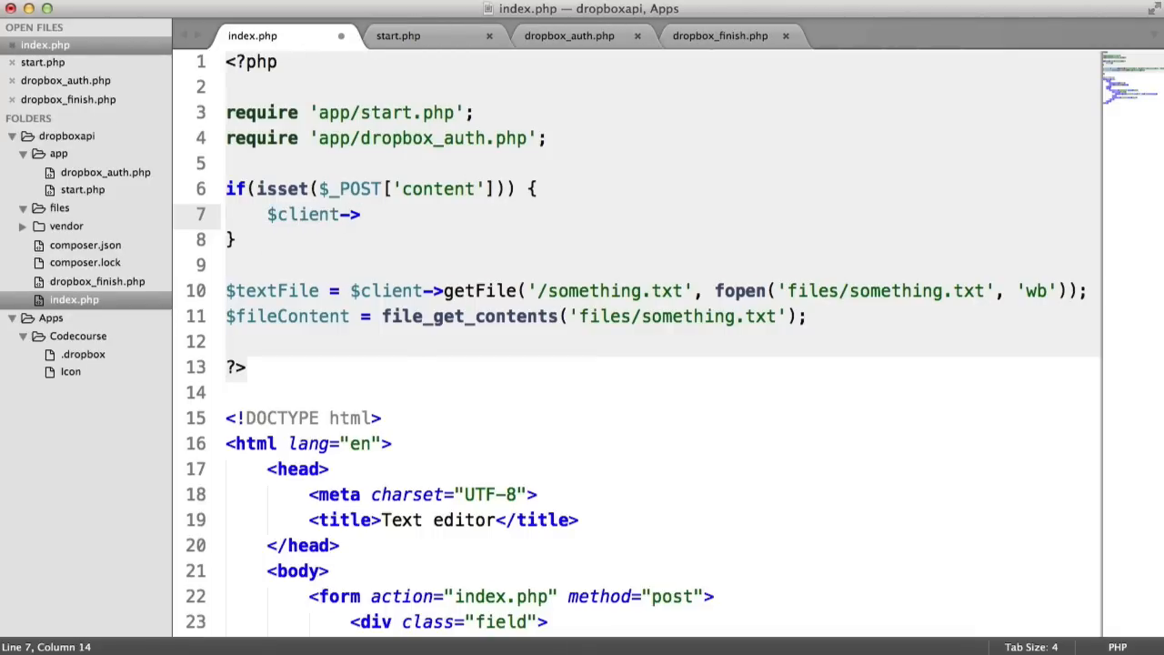
{"action": "type", "text": "uploadFile"}
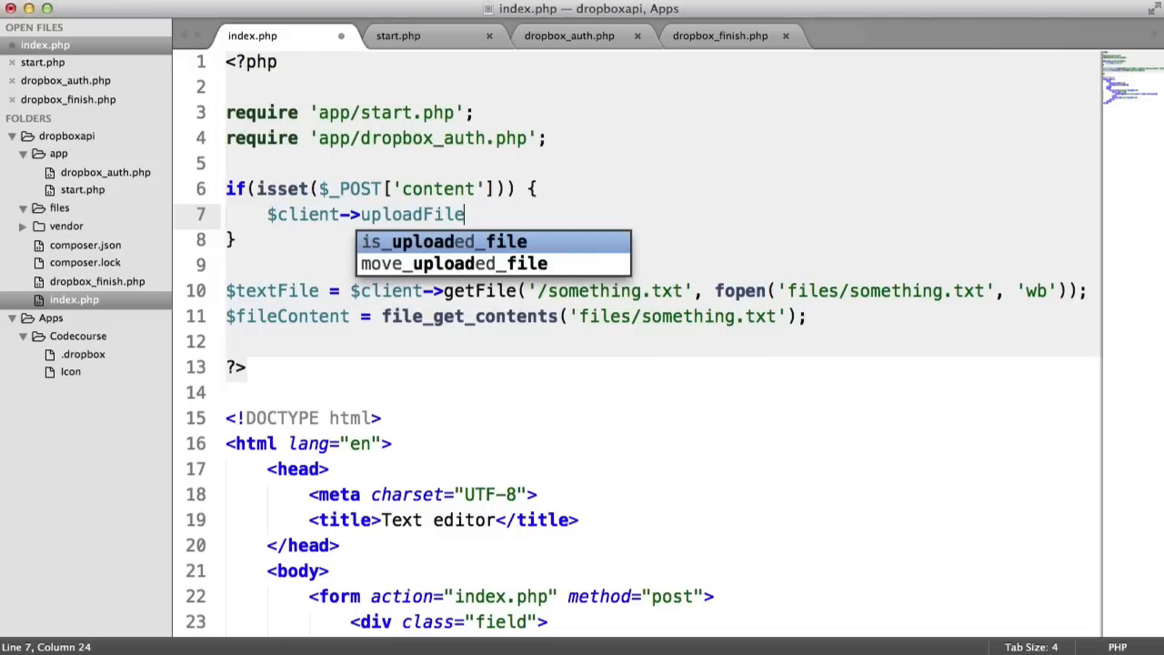
{"action": "type", "text": "From"}
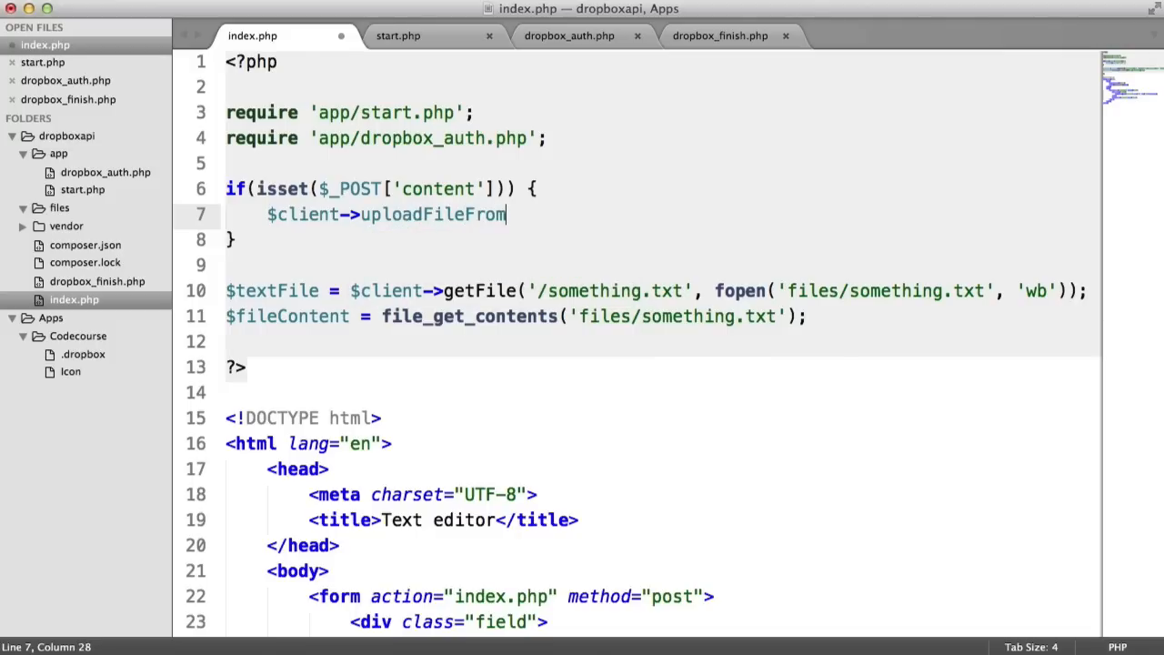
{"action": "type", "text": "String();"}
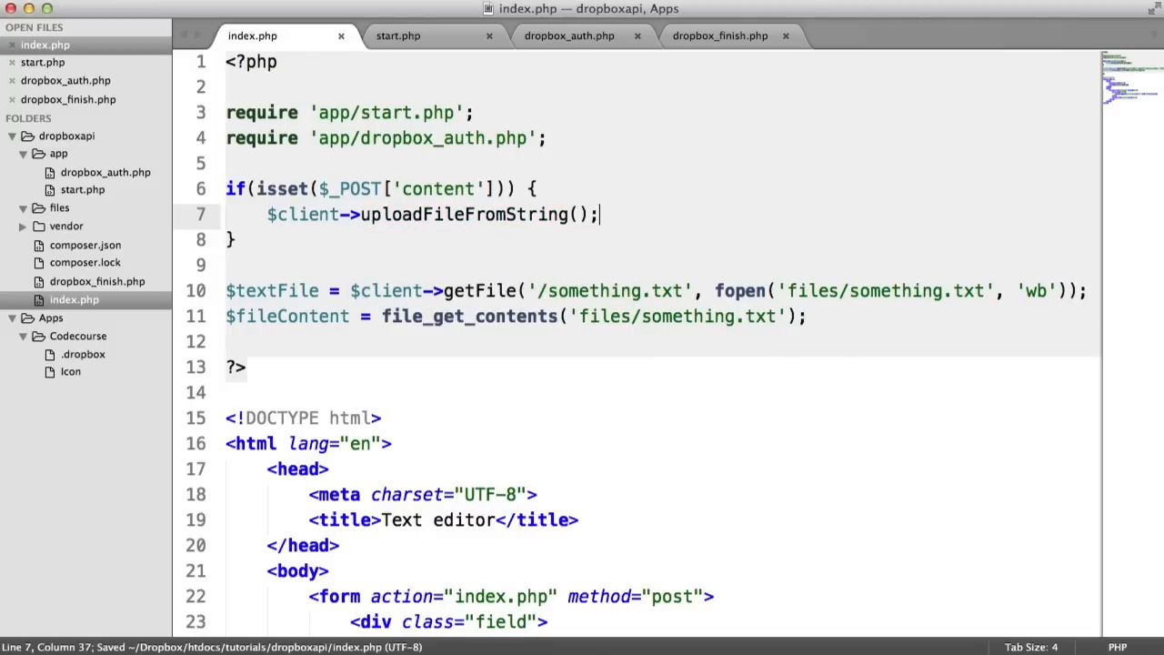
{"action": "type", "text": "'/'"}
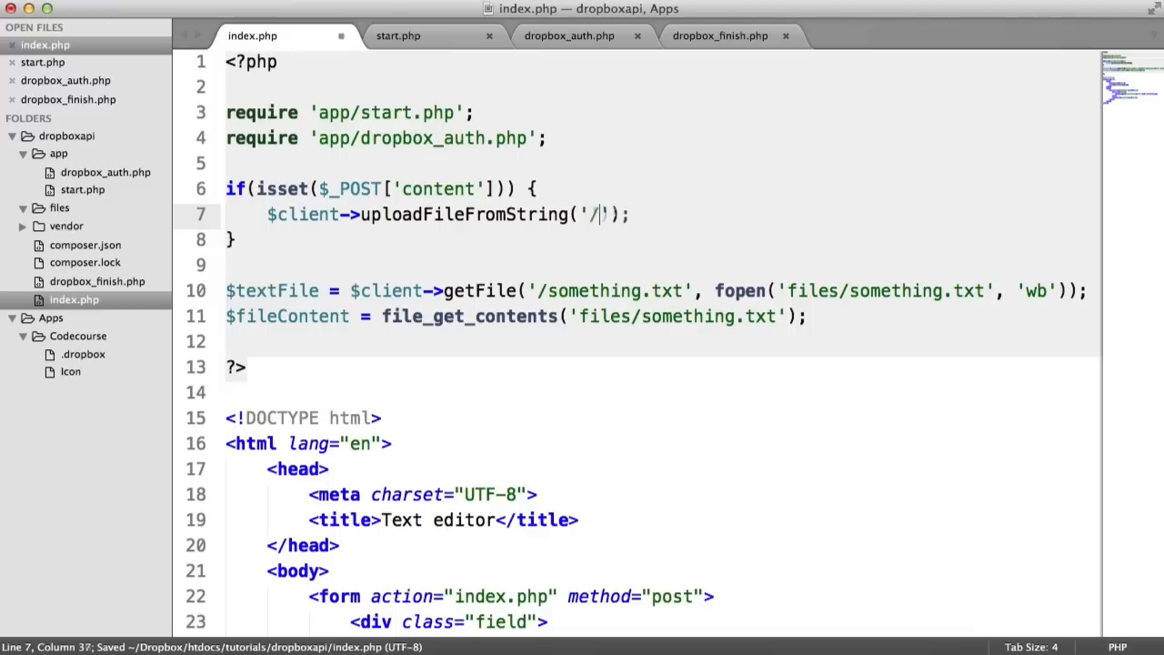
{"action": "type", "text": "something."}
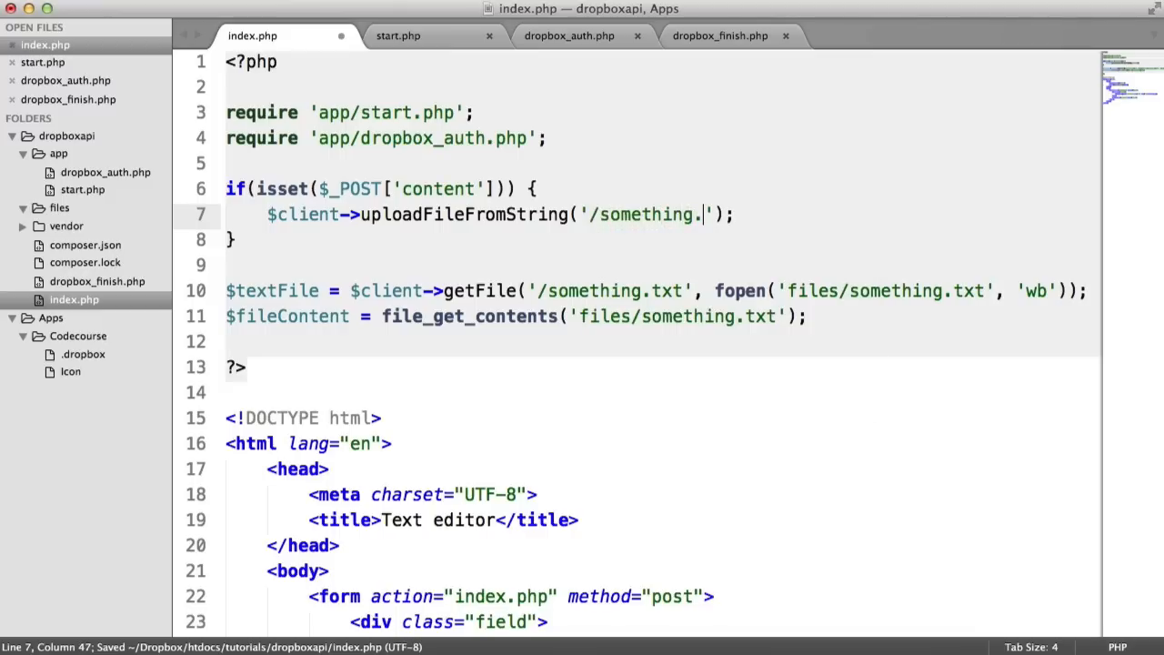
{"action": "type", "text": "txt"}
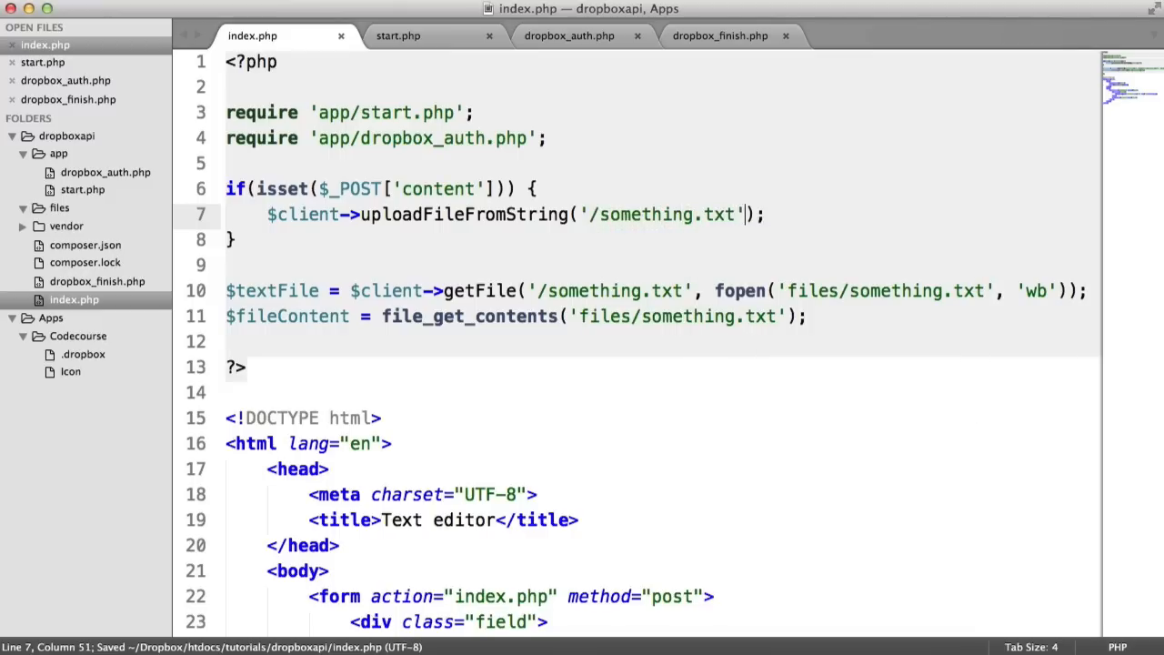
{"action": "type", "text": ","}
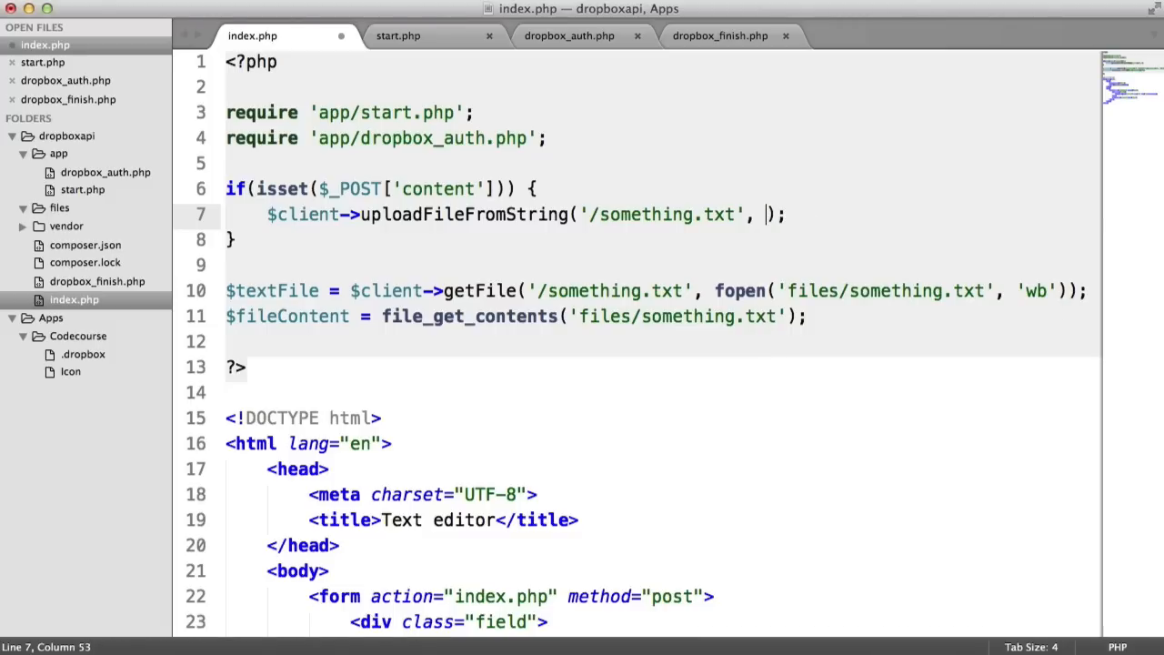
- Add Dropbox\WriteMode::add() and $_POST['content'] as the remaining arguments and save
{"action": "type", "text": "Dropbox\\"}
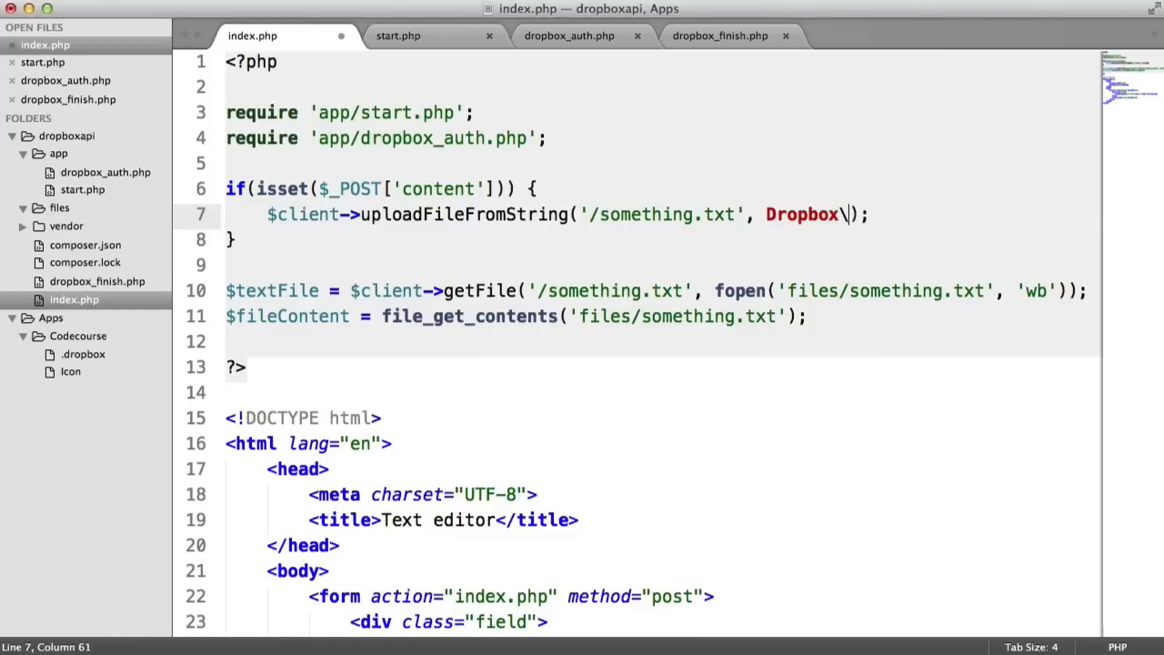
{"action": "type", "text": "WriteMode"}
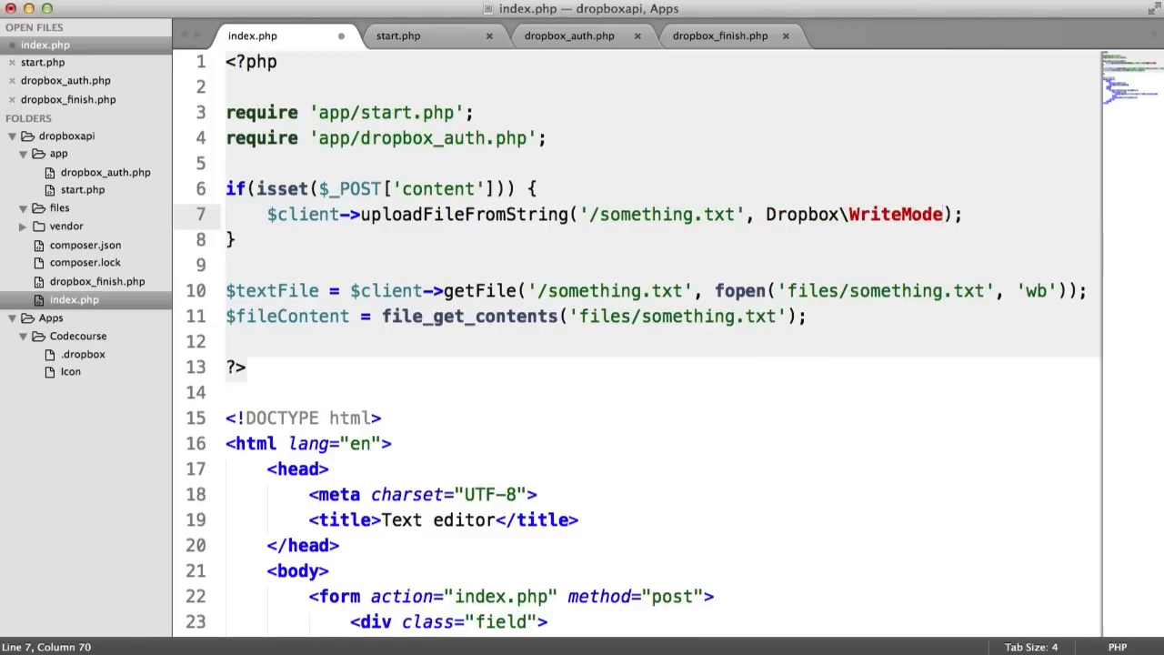
{"action": "type", "text": "::"}
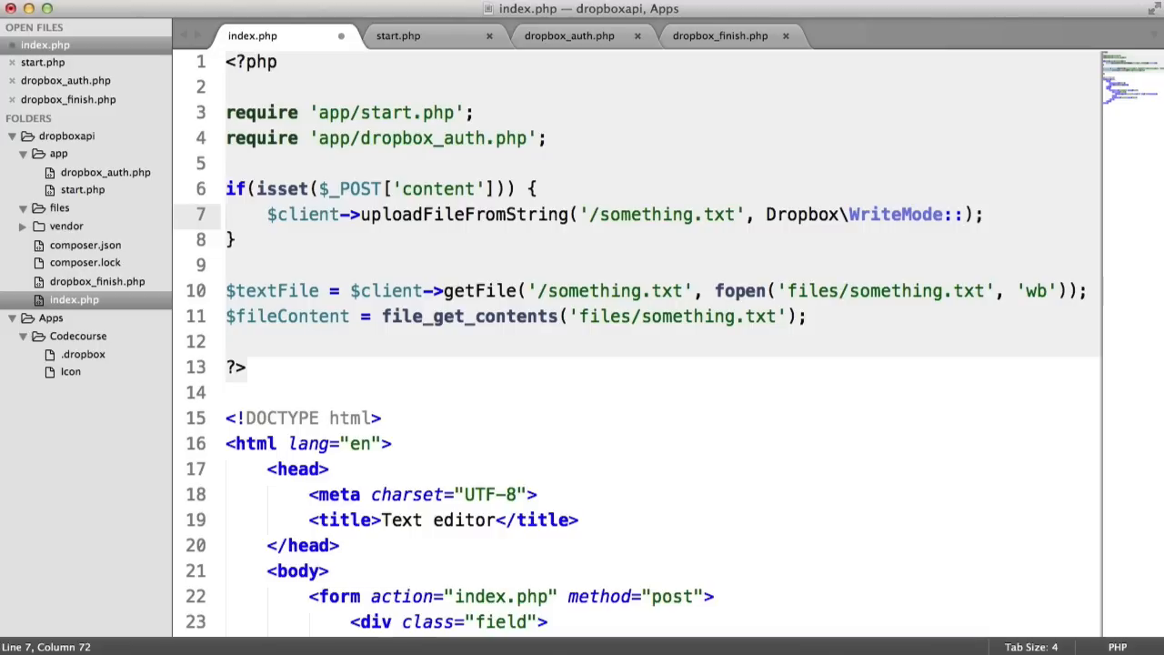
{"action": "type", "text": "add()"}
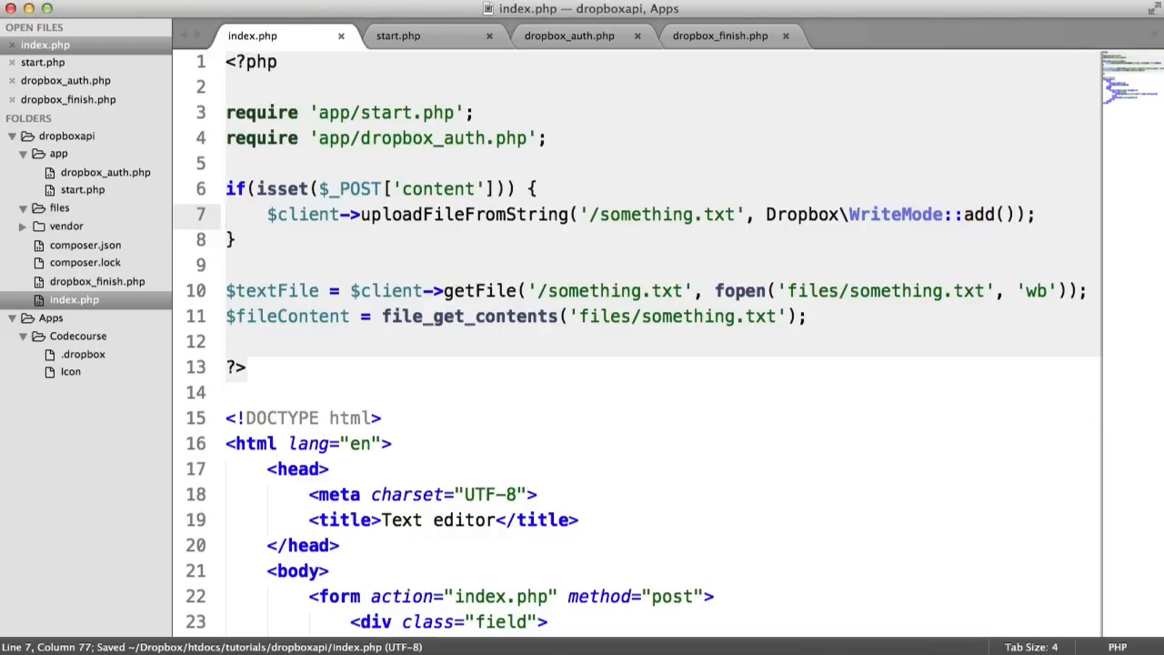
{"action": "mouse_move", "coordinate": [771, 181]}
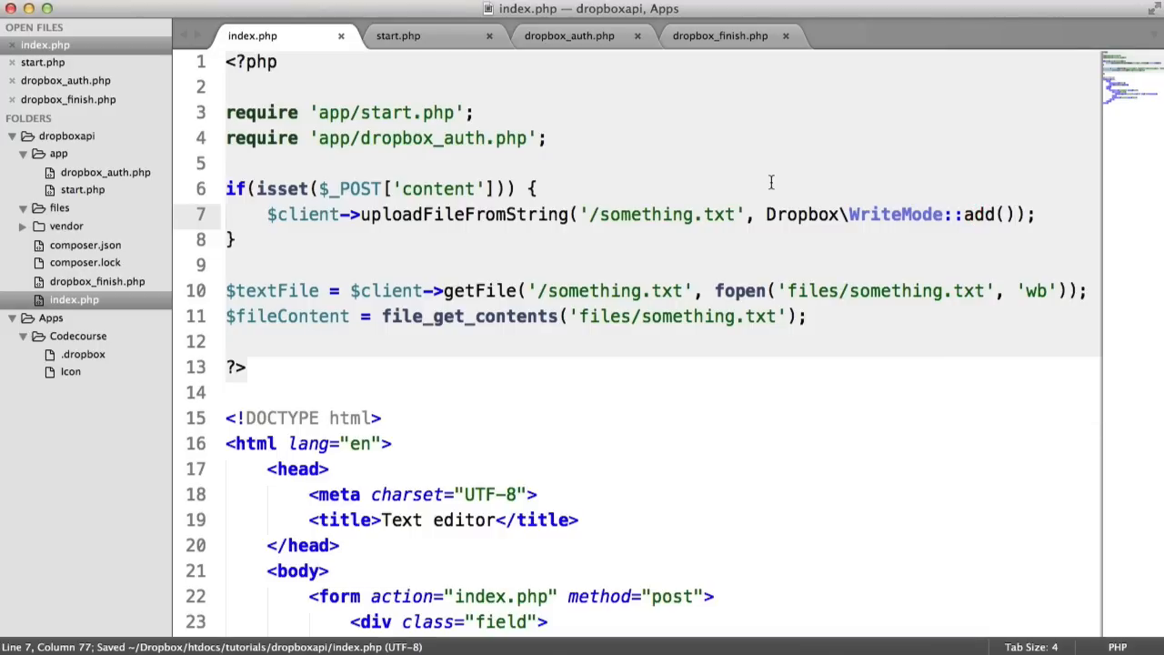
{"action": "mouse_move", "coordinate": [767, 185]}
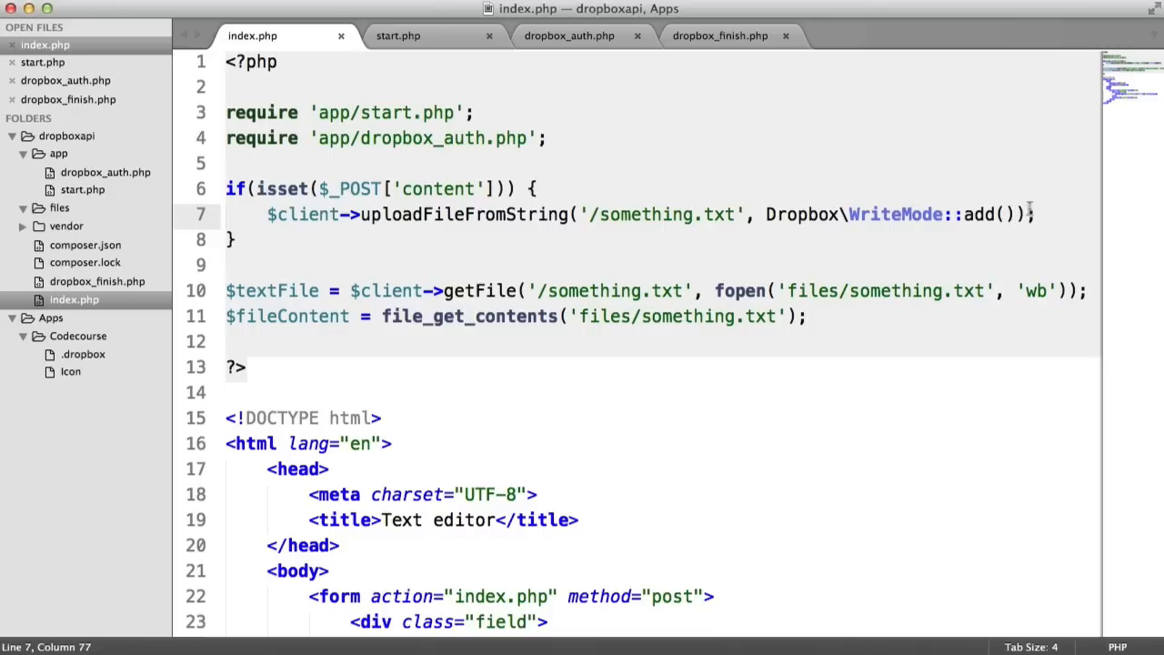
{"action": "key", "text": "cmd+s"}
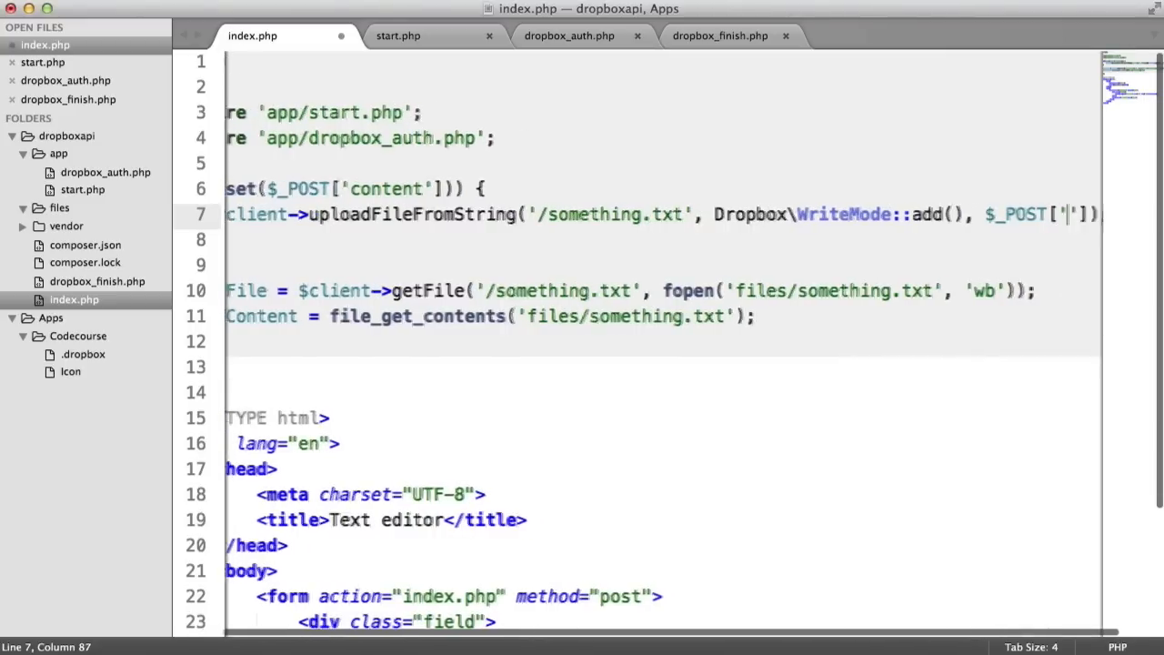
{"action": "type", "text": "content"}
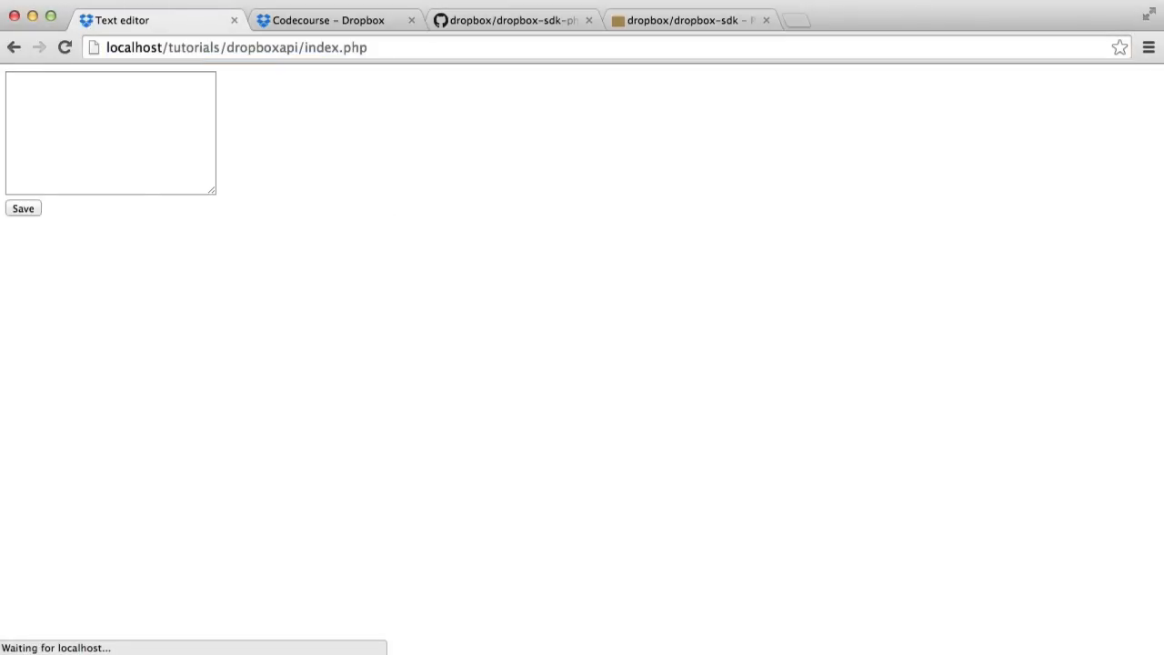
- Submit Hello, then Hello there, from the Text editor form to trigger the Dropbox upload
{"action": "type", "text": "Hello"}
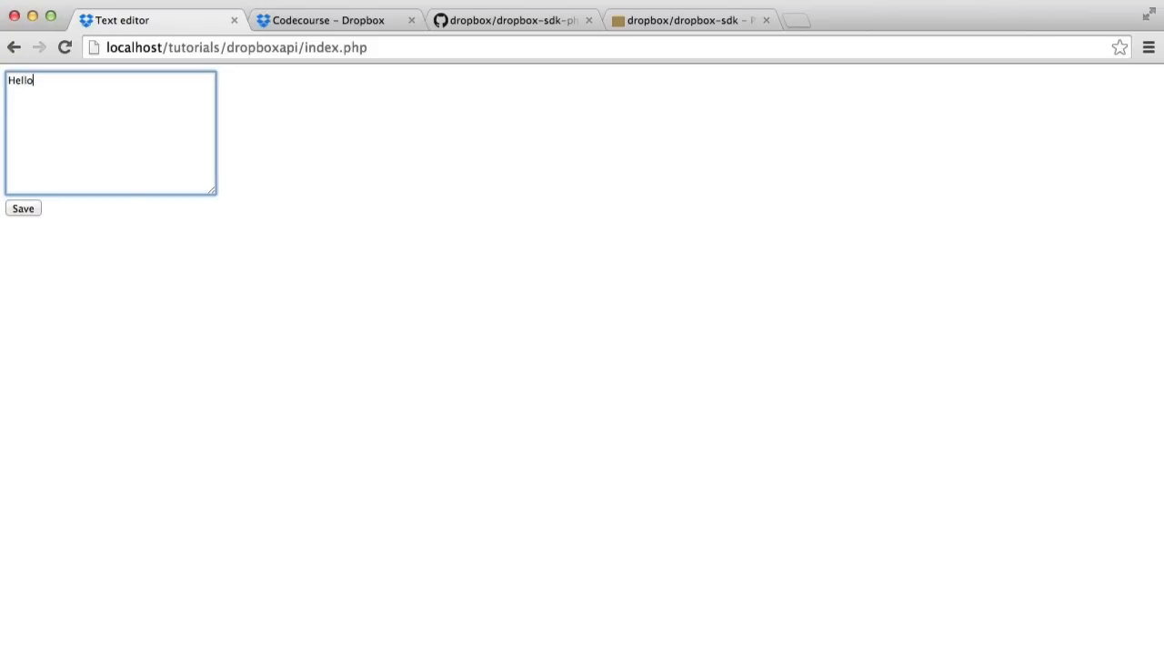
{"action": "left_click", "coordinate": [21, 211]}
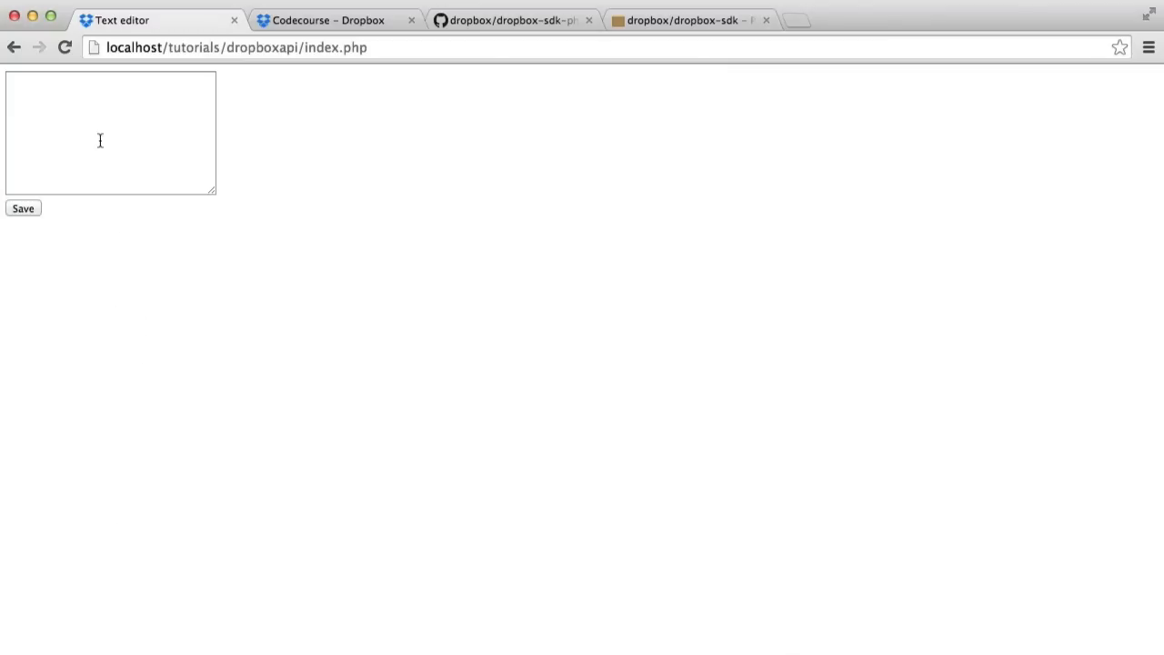
{"action": "type", "text": "Hello there"}
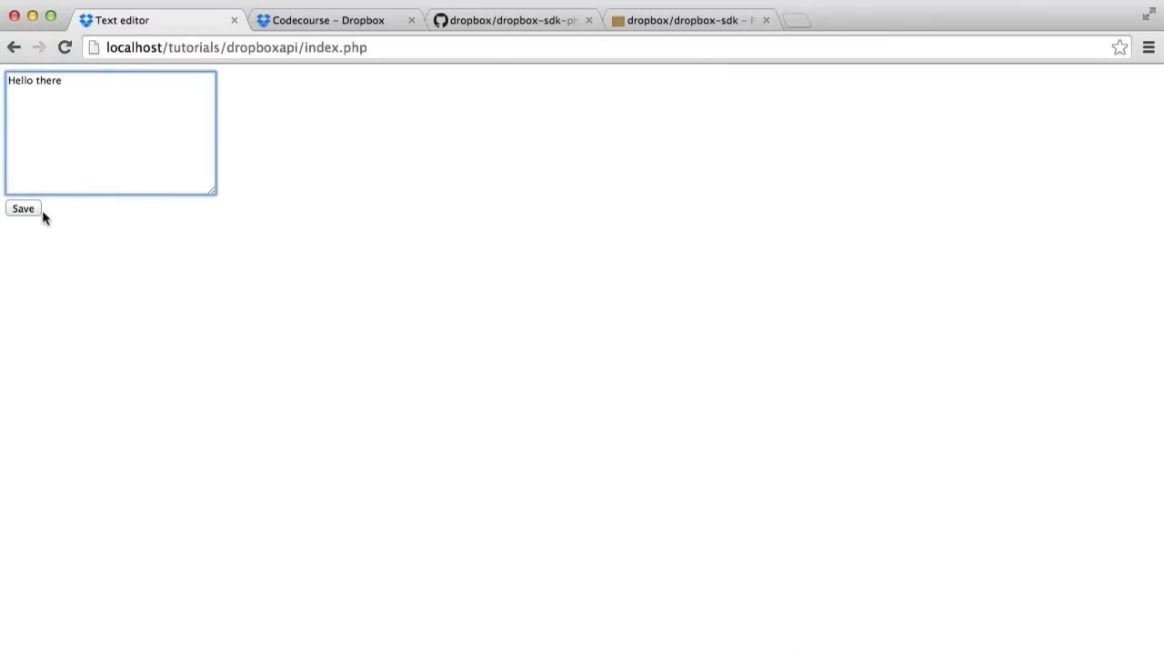
{"action": "left_click", "coordinate": [22, 207]}
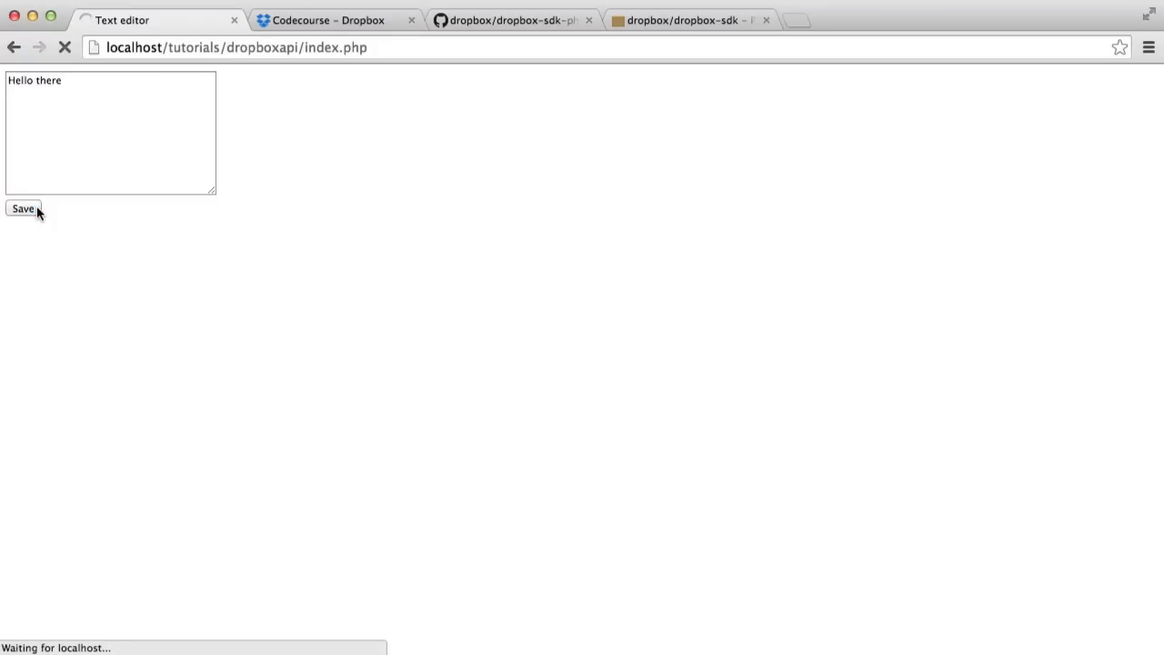
{"action": "left_click", "coordinate": [24, 207]}
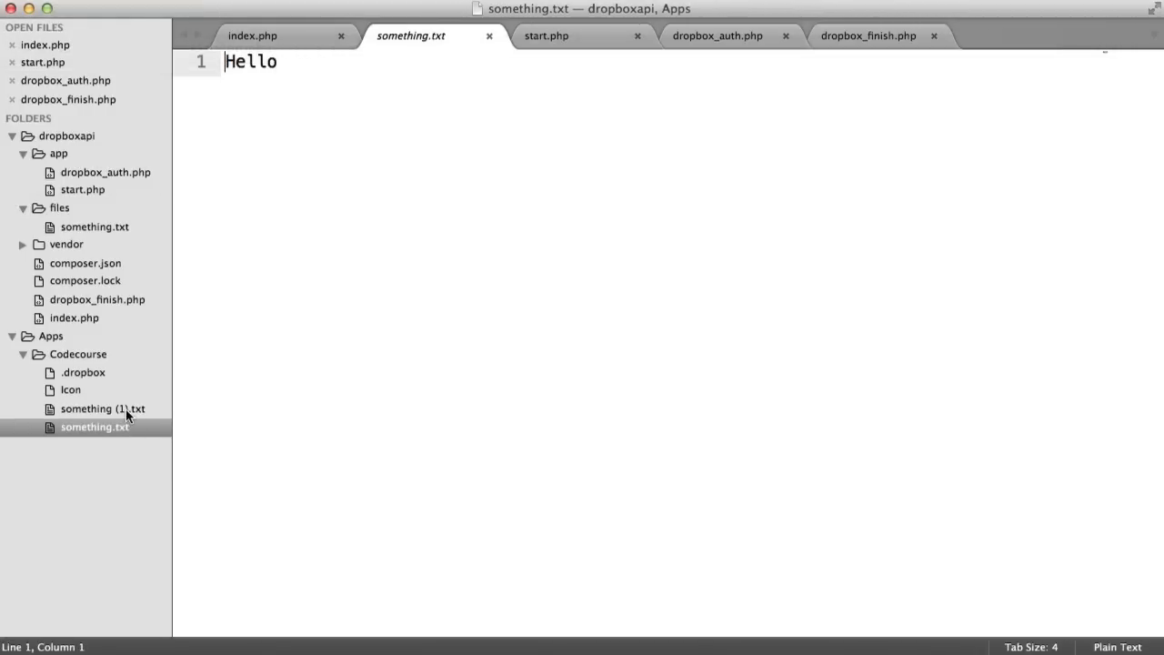
- Inspect the duplicate something (1).txt, then switch the upload call to Dropbox\WriteMode::update()
{"action": "left_click", "coordinate": [91, 407]}
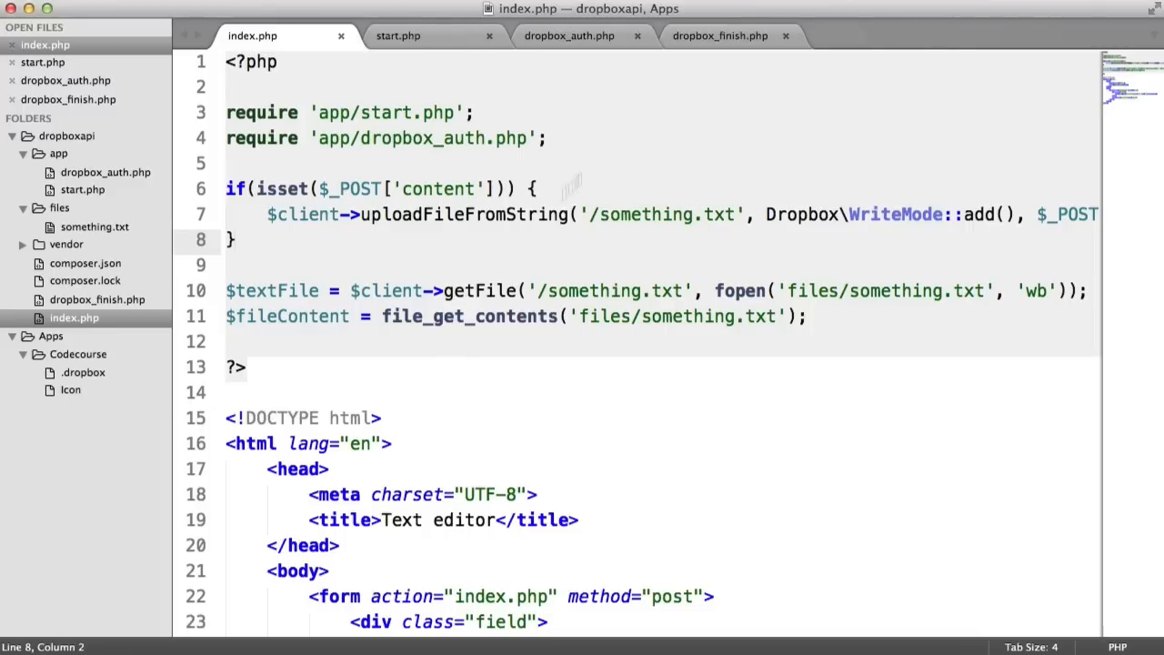
{"action": "double_click", "coordinate": [815, 215]}
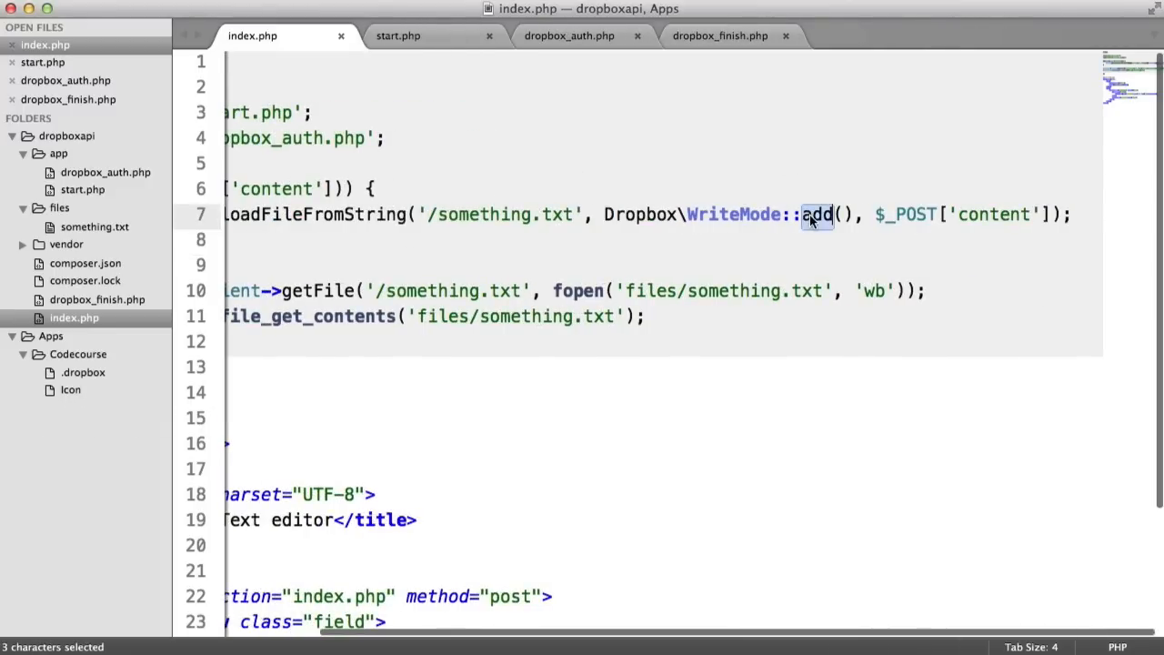
{"action": "type", "text": "update"}
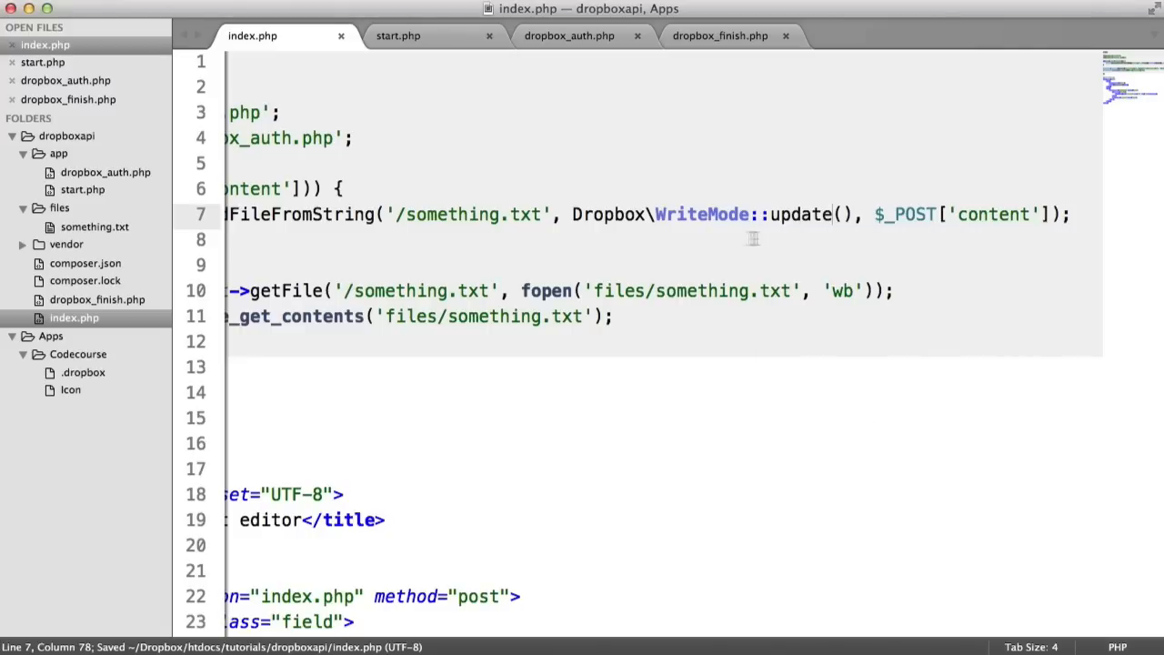
{"action": "mouse_move", "coordinate": [80, 409]}
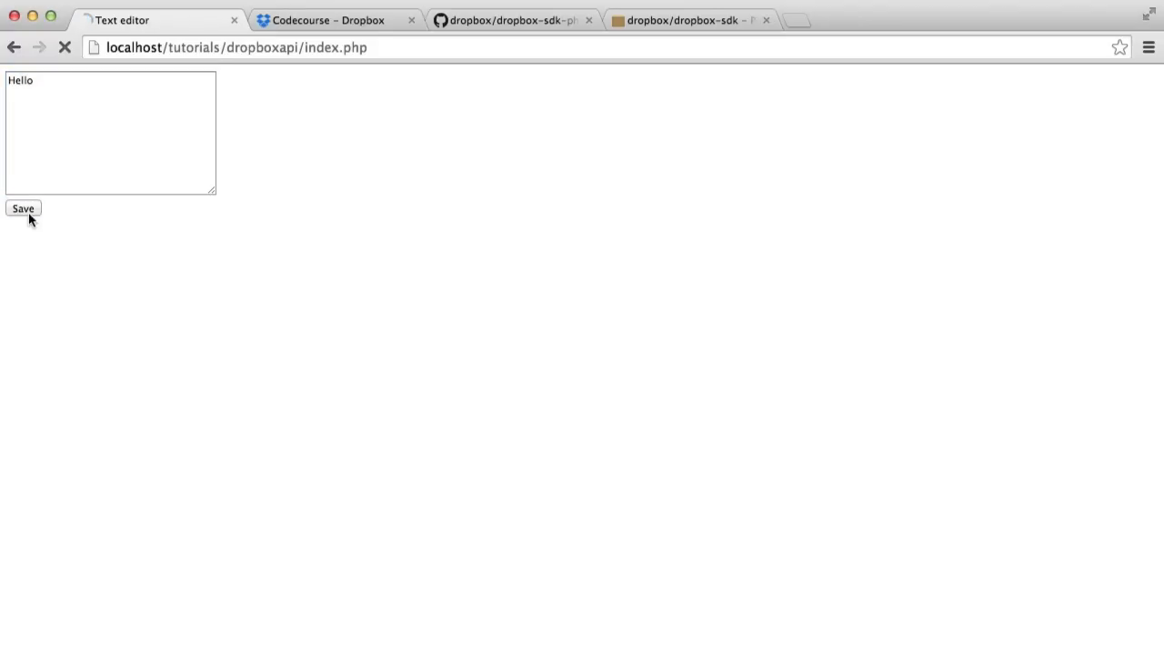
- Submit Hello again and highlight update in the resulting missing-argument warning
{"action": "left_click", "coordinate": [22, 207]}
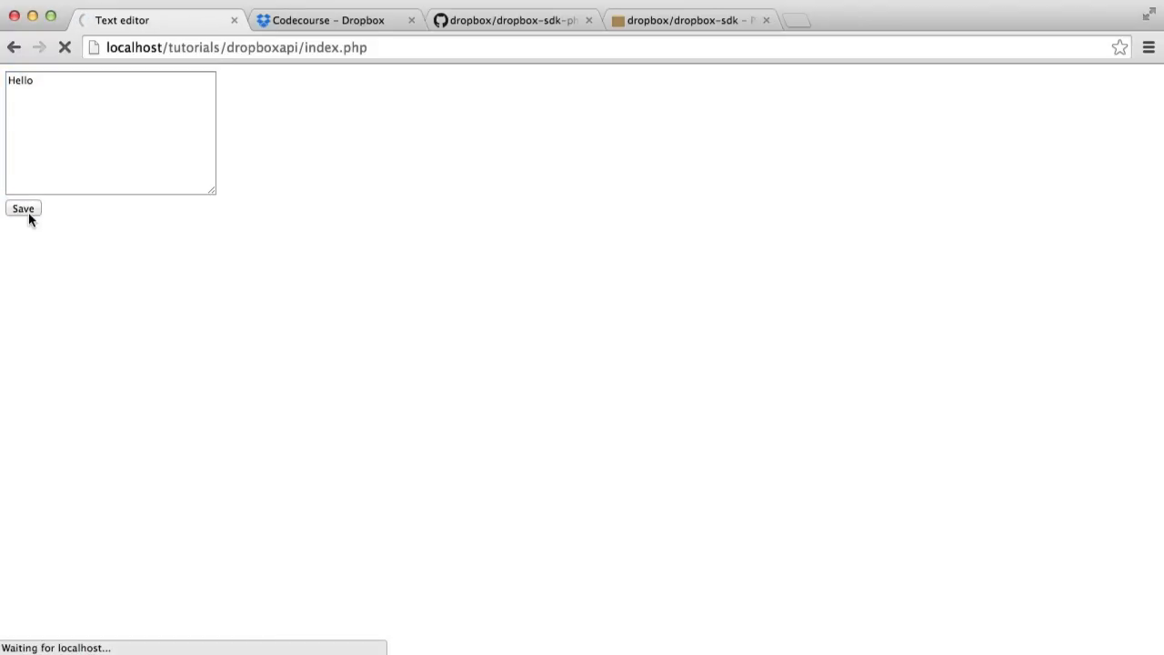
{"action": "left_click", "coordinate": [22, 207]}
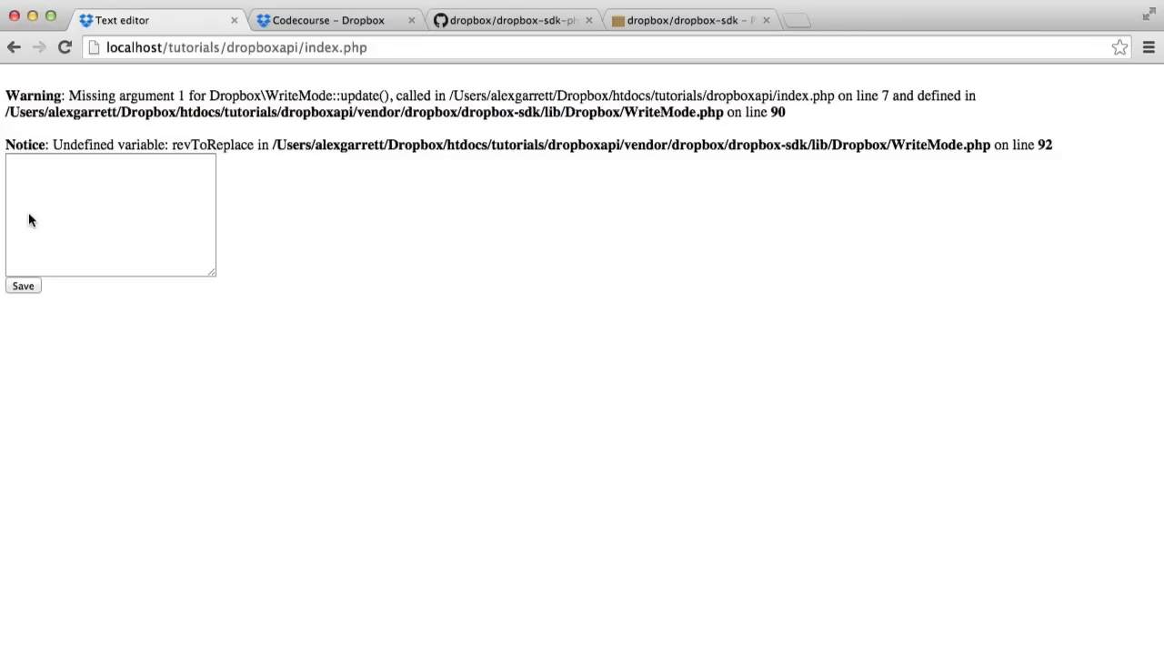
{"action": "mouse_move", "coordinate": [368, 94]}
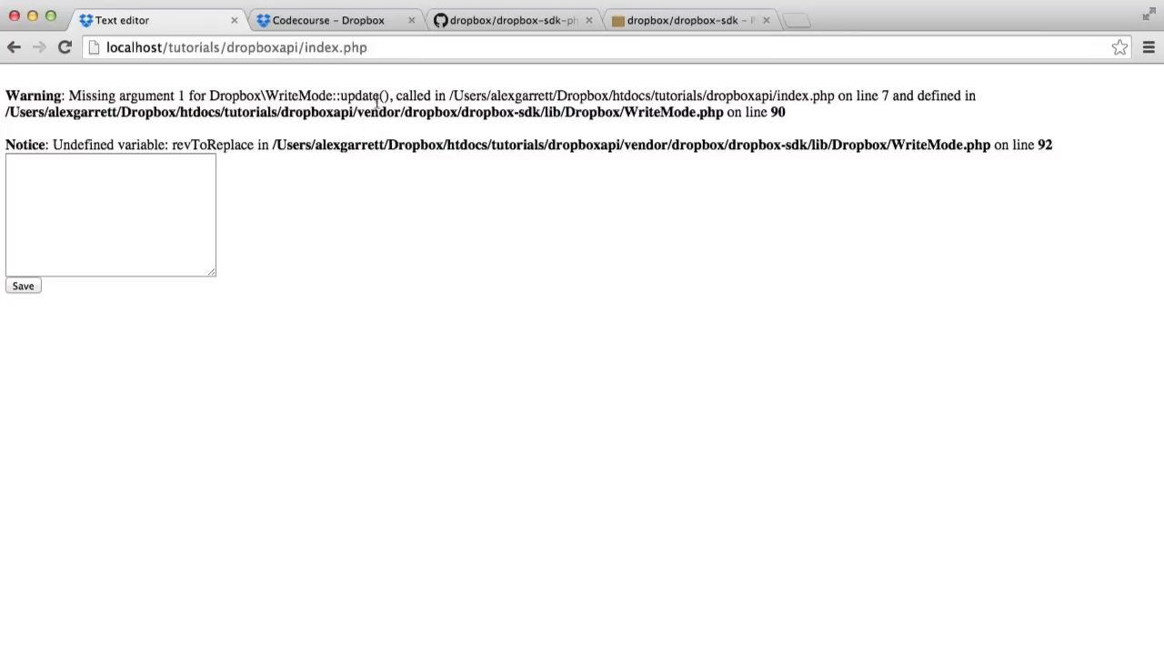
{"action": "double_click", "coordinate": [367, 95]}
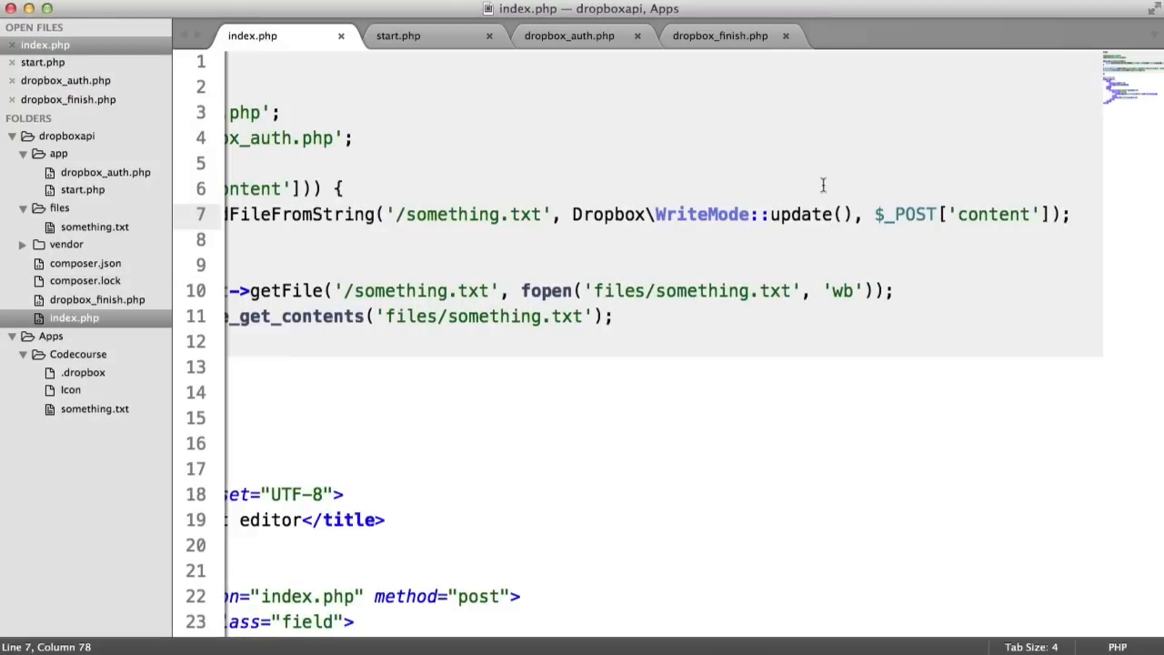
- Replace update() with Dropbox\WriteMode::force() on line 7 and save index.php
{"action": "type", "text": "force"}
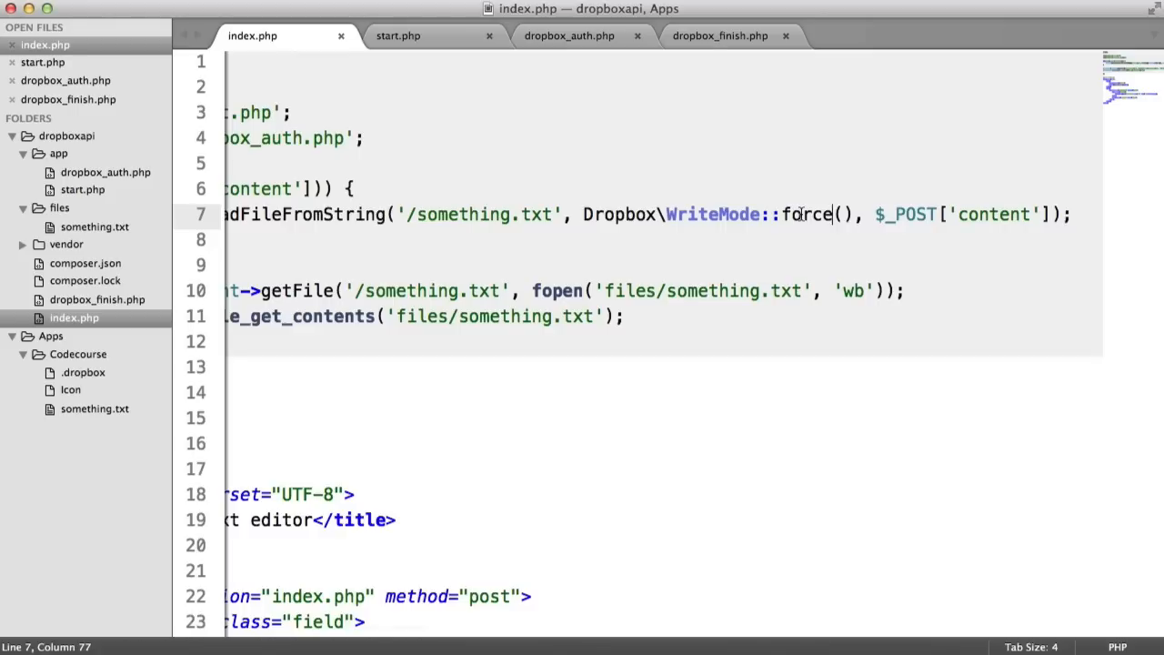
{"action": "key", "text": "cmd+s"}
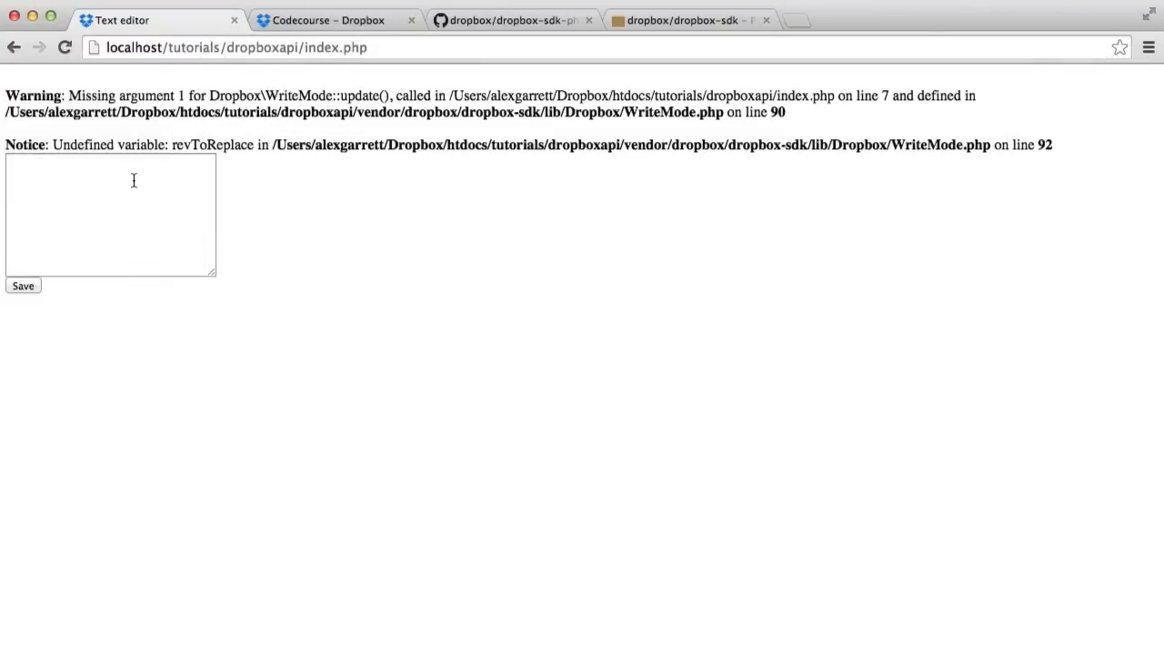
- Submit Hello, then Hello there!, from the Text editor page to upload in force mode
{"action": "type", "text": "Hello"}
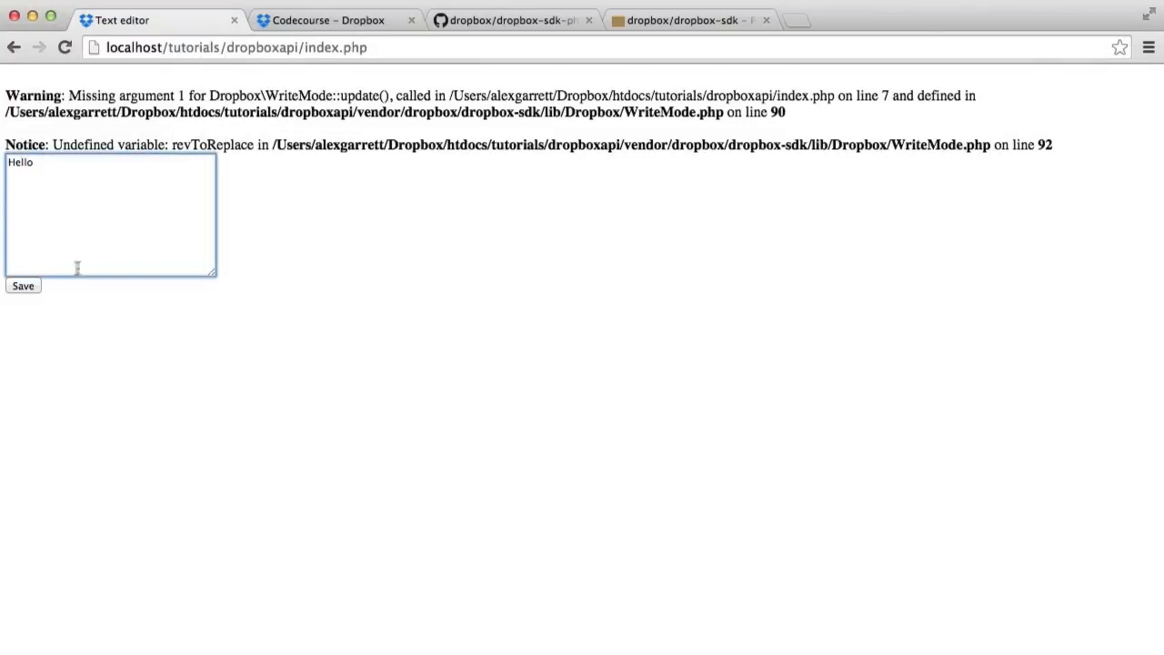
{"action": "left_click", "coordinate": [27, 285]}
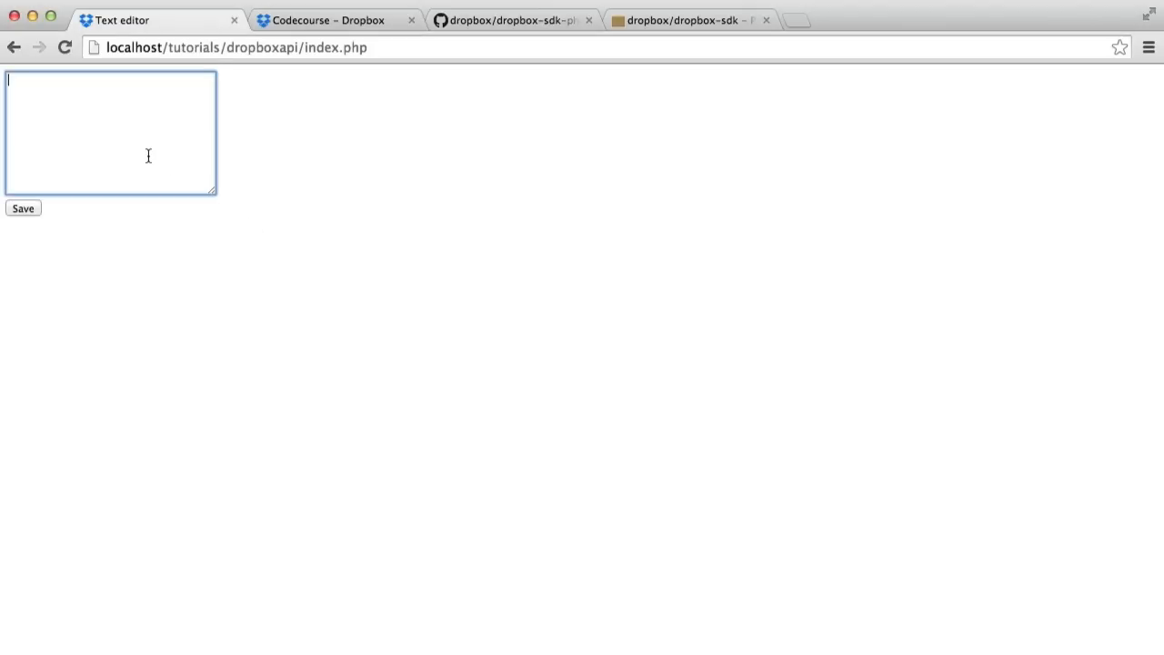
{"action": "type", "text": "Hello there!"}
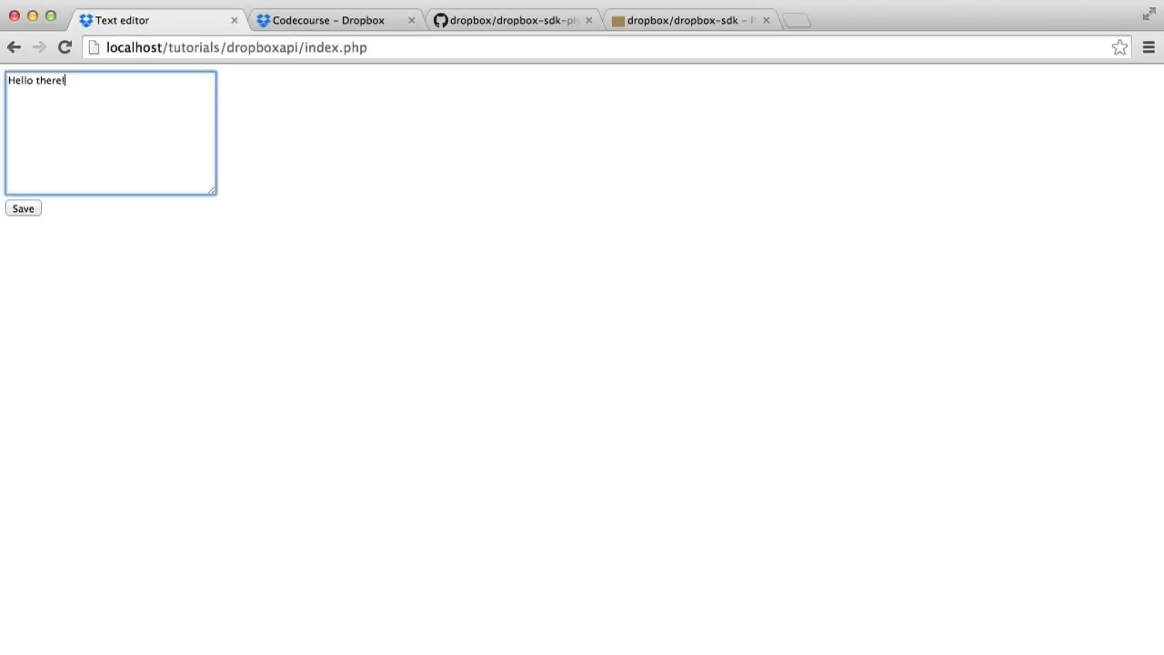
{"action": "left_click", "coordinate": [21, 208]}
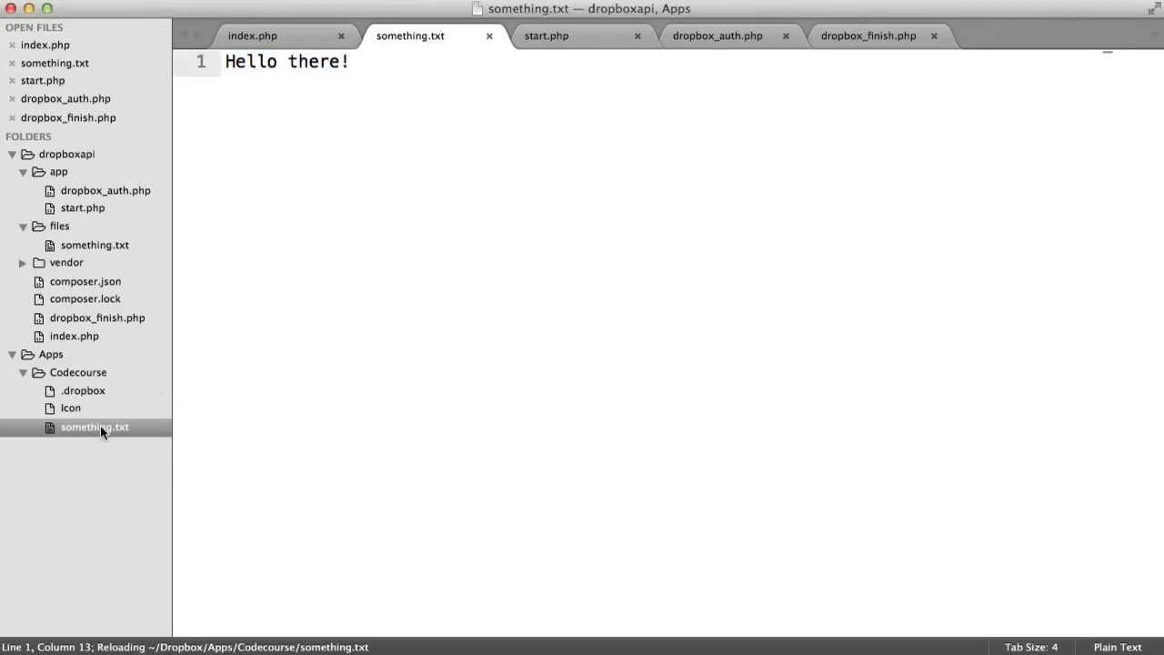
- View the synced something.txt and scroll WriteMode.php to the force() docblock, then close it
{"action": "left_click", "coordinate": [45, 43]}
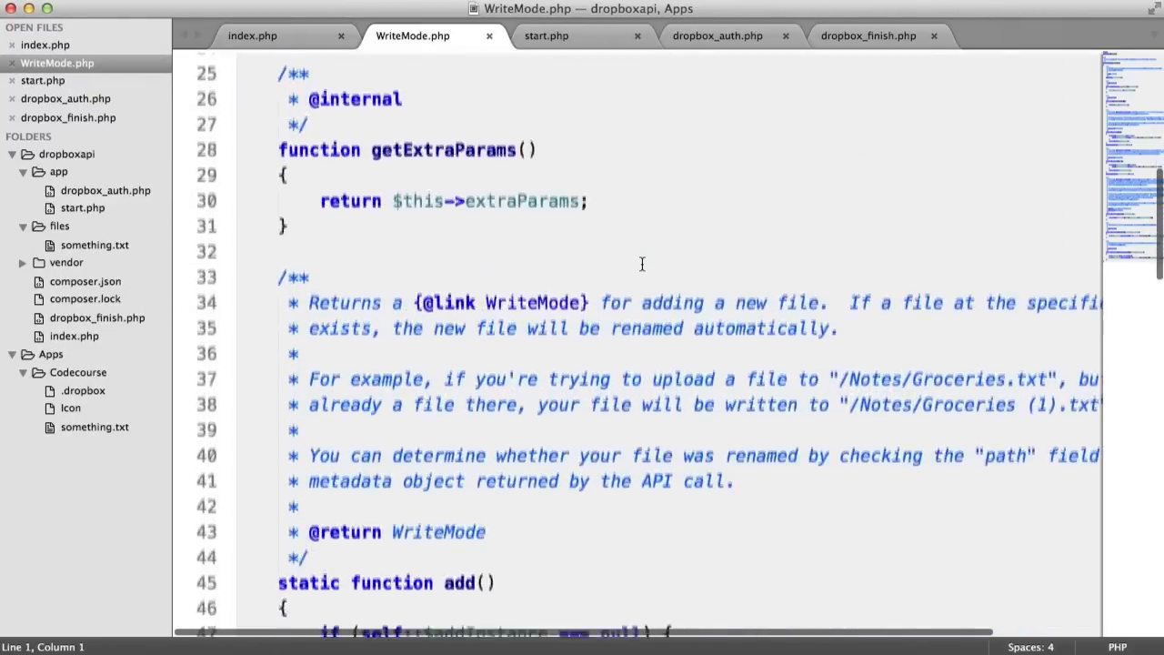
{"action": "scroll", "scroll_direction": "down", "scroll_amount": 3}
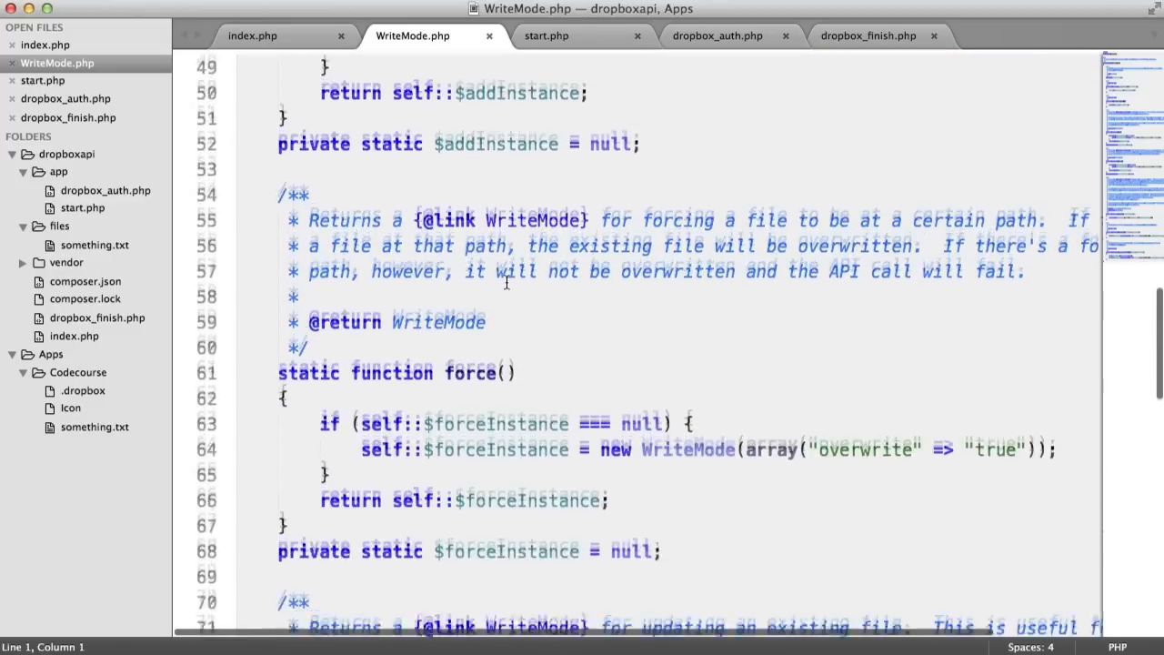
{"action": "left_click", "coordinate": [487, 36]}
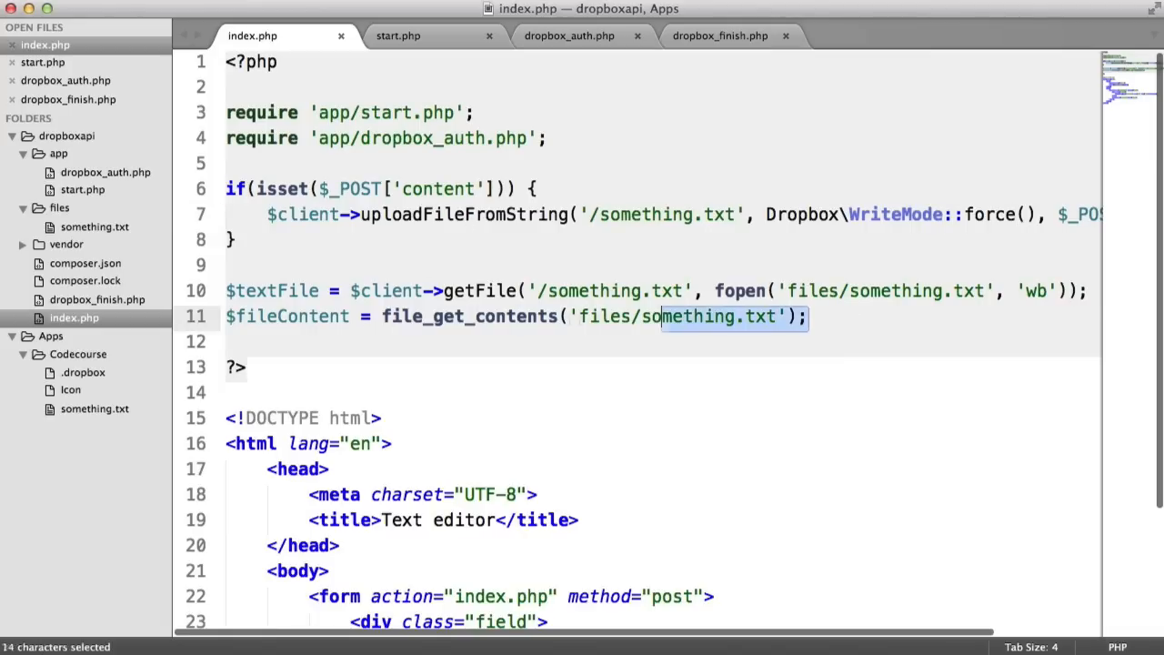
{"action": "left_click", "coordinate": [347, 316]}
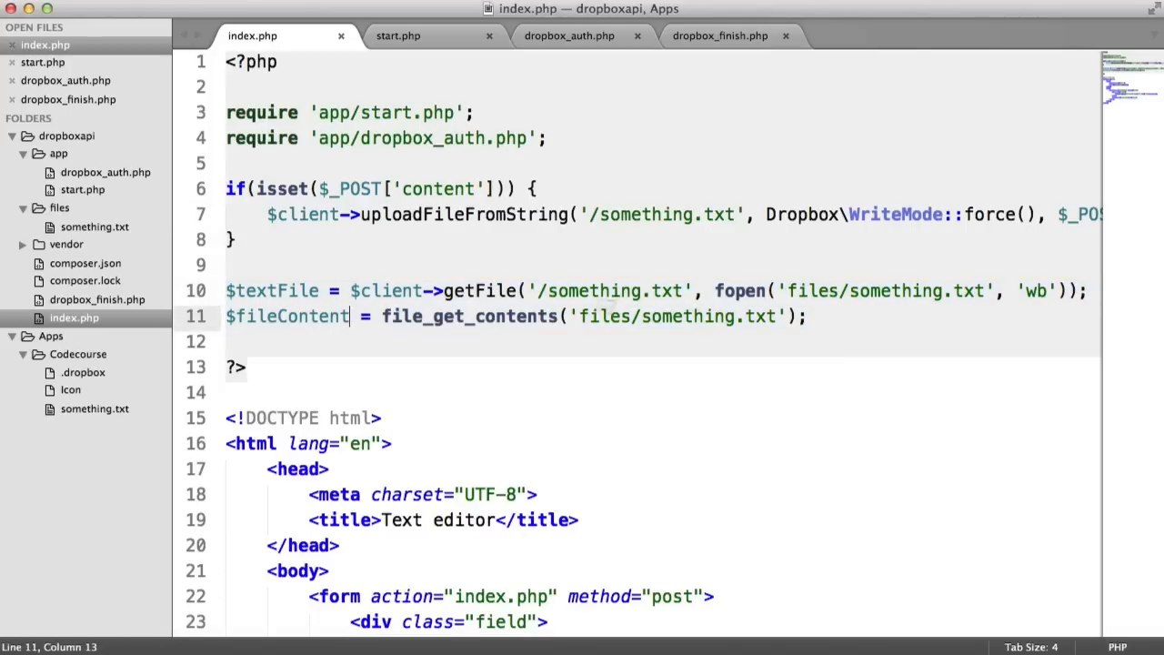
{"action": "left_click", "coordinate": [273, 316]}
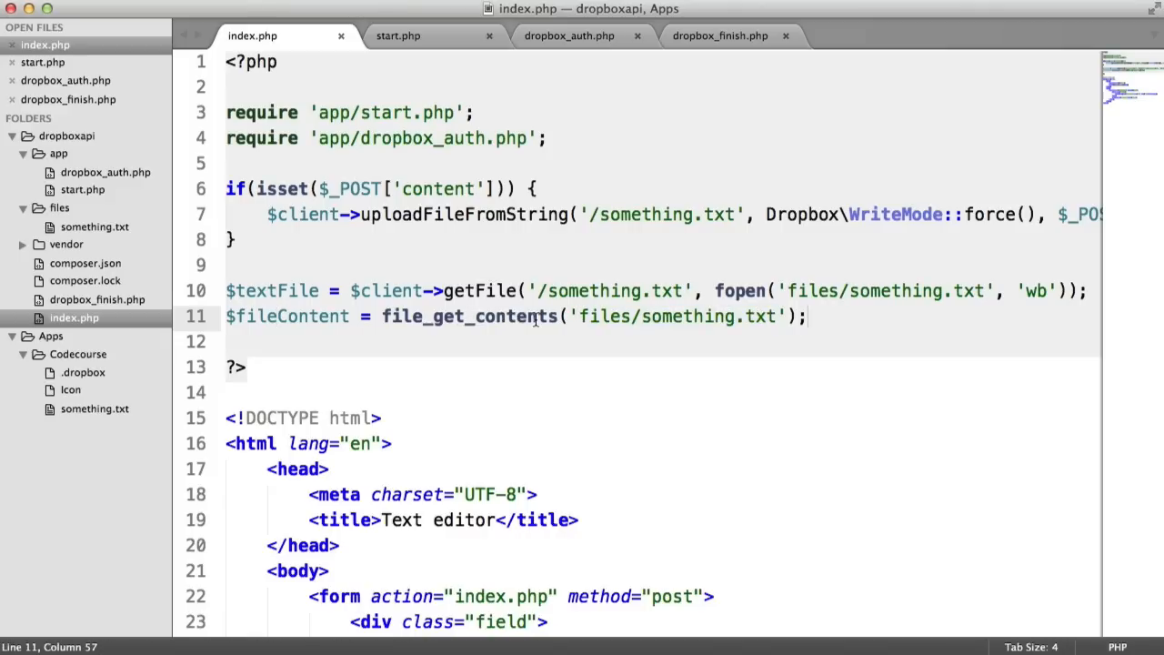
{"action": "double_click", "coordinate": [473, 291]}
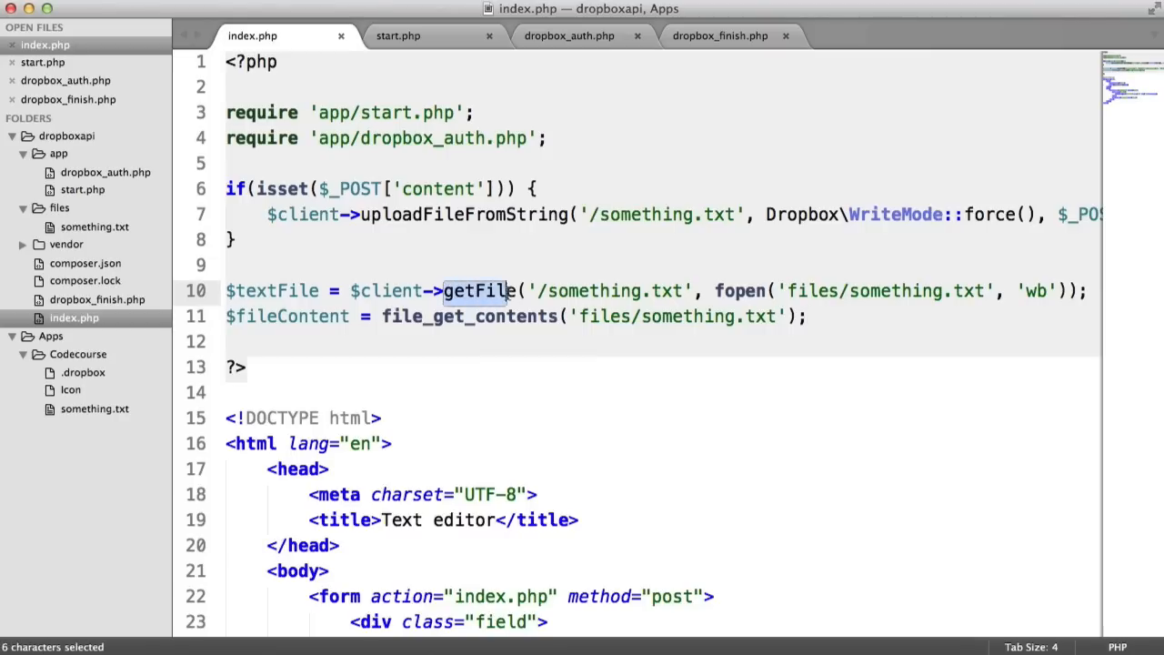
{"action": "left_click_drag", "start_coordinate": [716, 291], "coordinate": [1069, 291]}
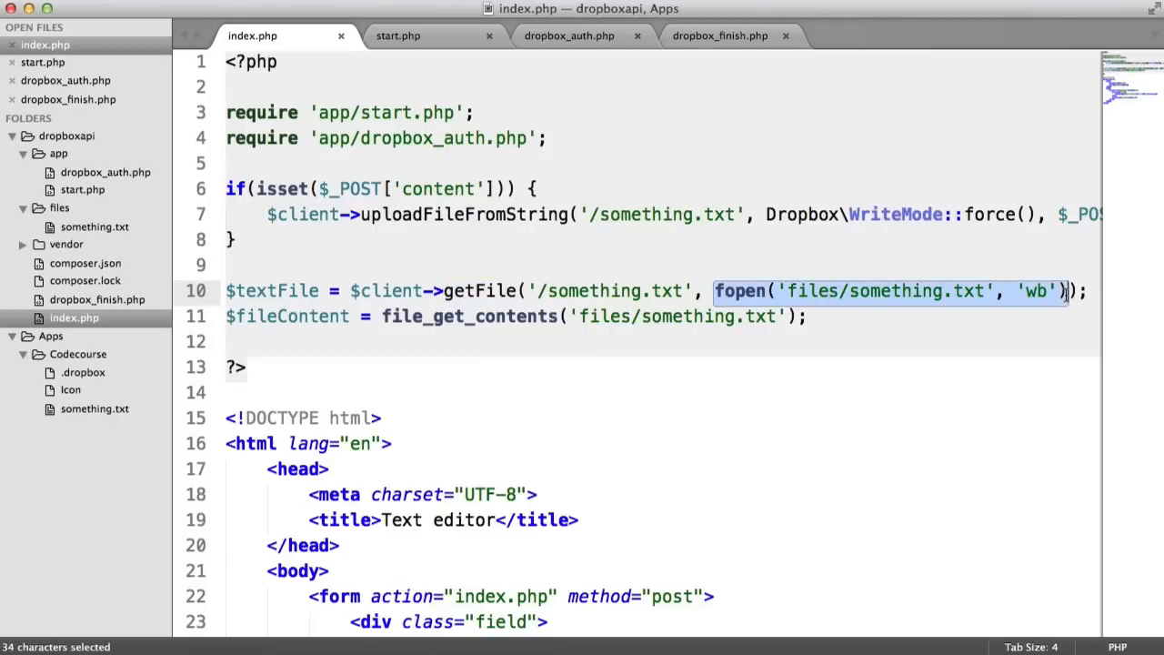
{"action": "left_click", "coordinate": [391, 317]}
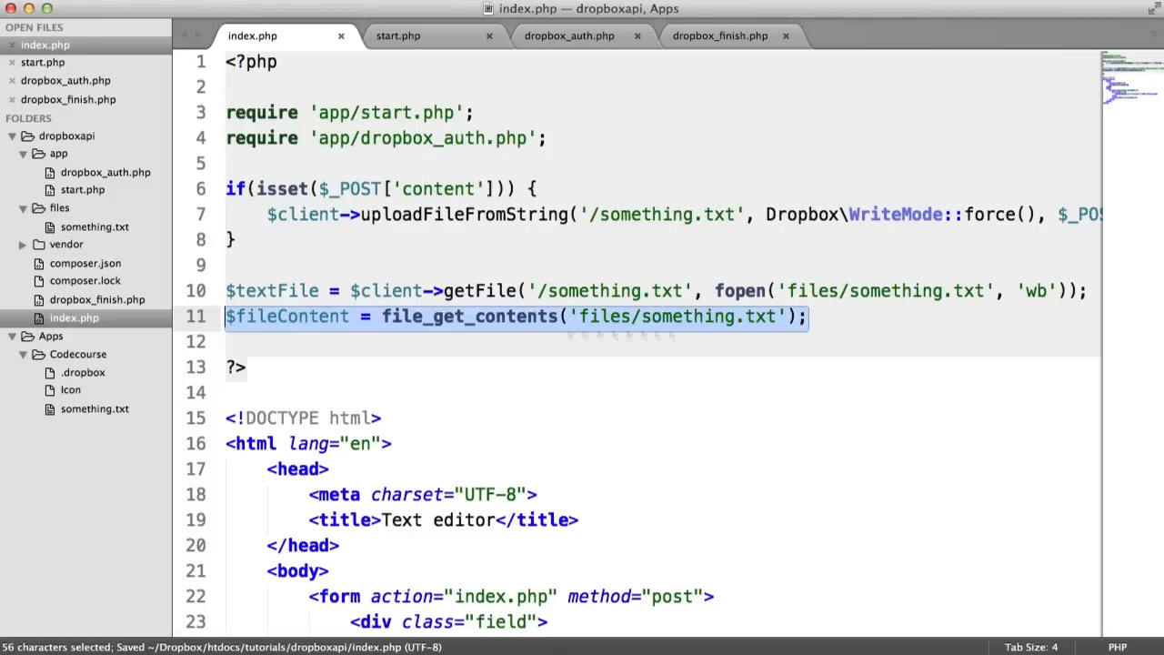
{"action": "left_click", "coordinate": [864, 323]}
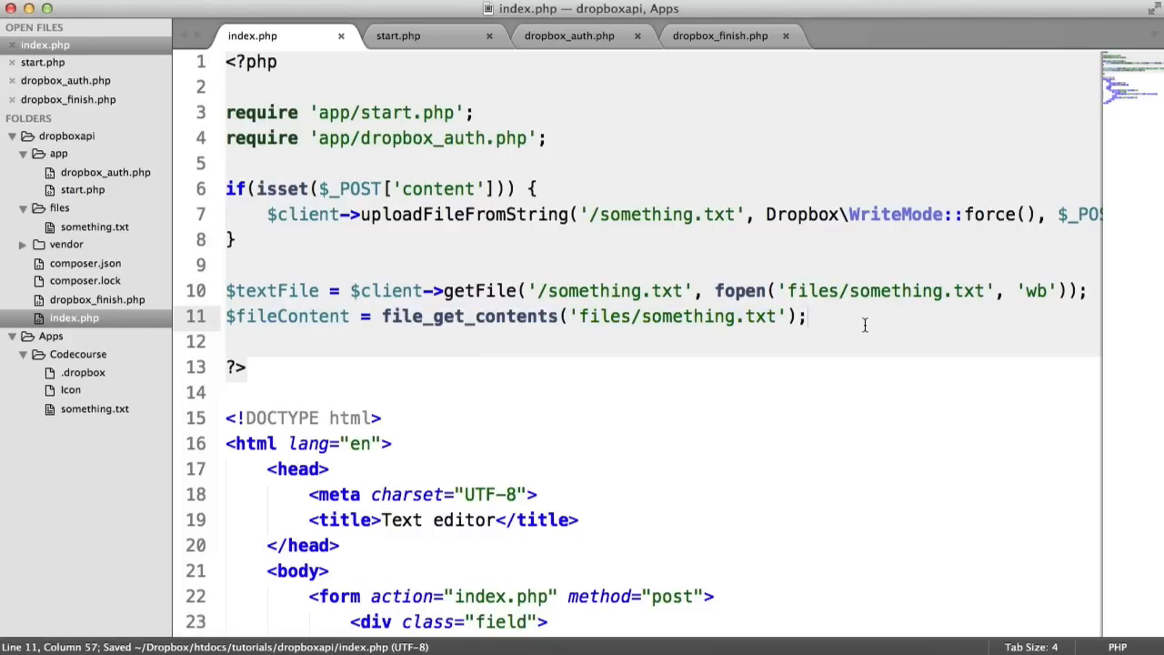
{"action": "scroll", "scroll_direction": "down", "scroll_amount": 3}
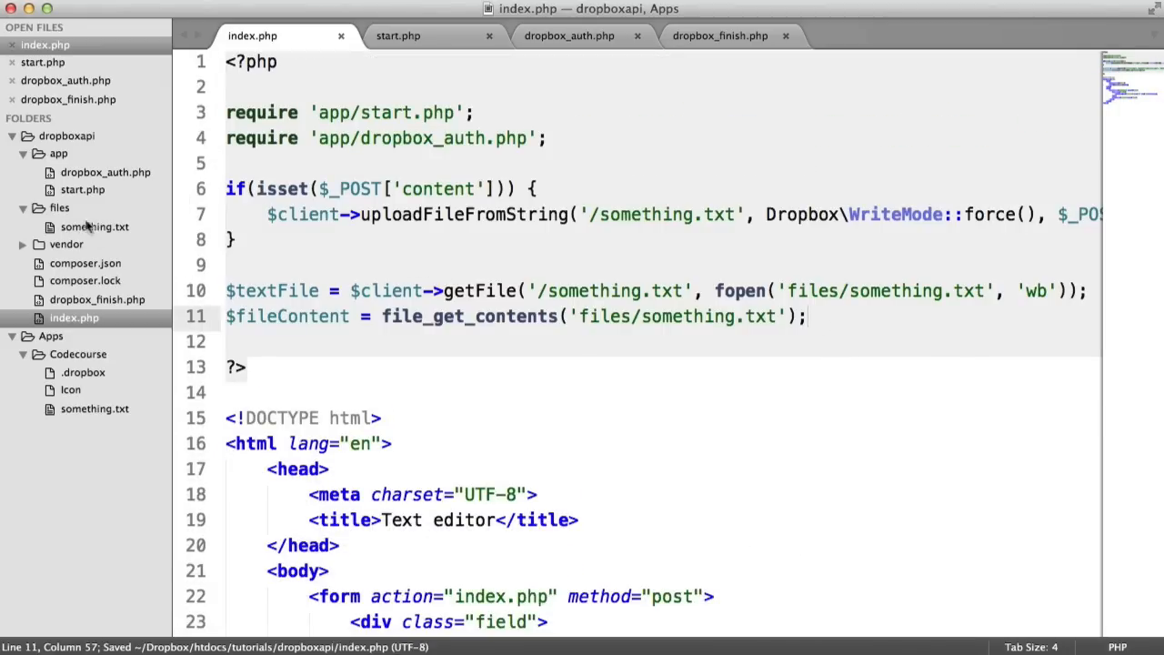
{"action": "mouse_move", "coordinate": [956, 393]}
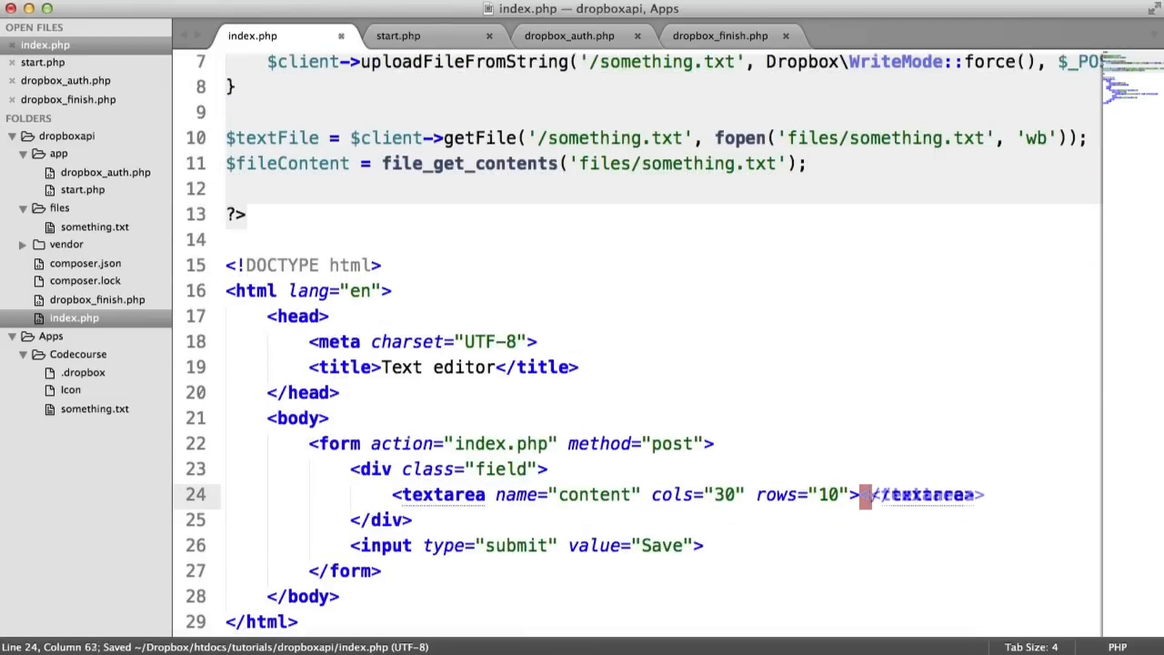
- Echo htmlspecialchars($fileContent, ENT_QUOTES, 'UTF-8') inside the textarea
{"action": "type", "text": "<?php ?><"}
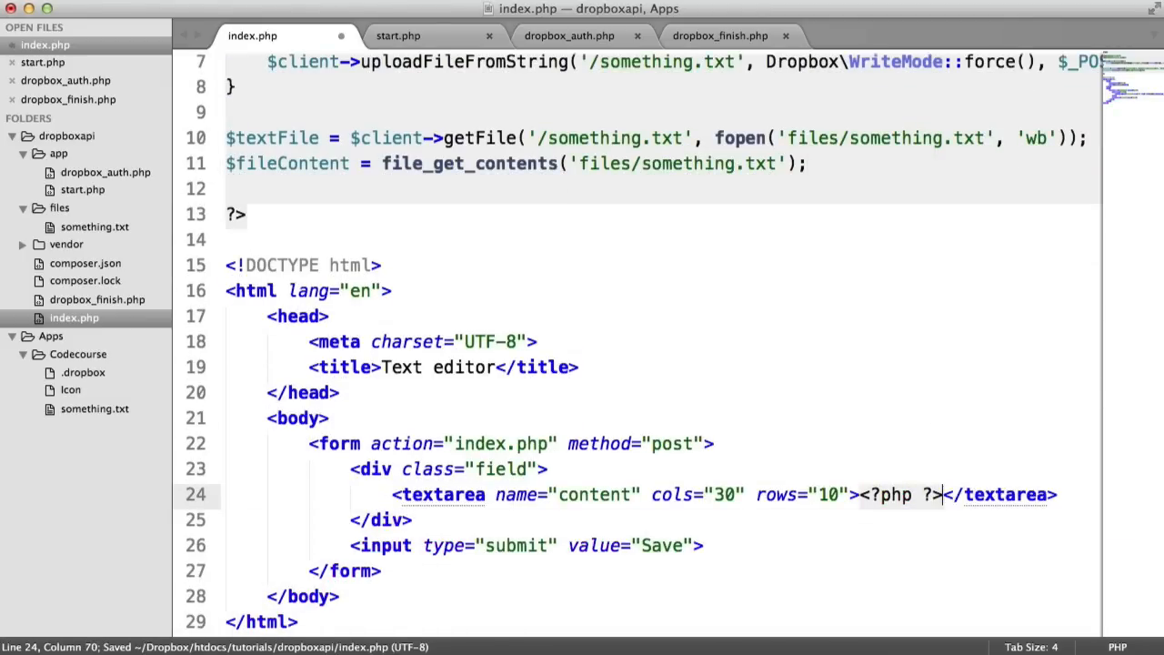
{"action": "type", "text": "echo"}
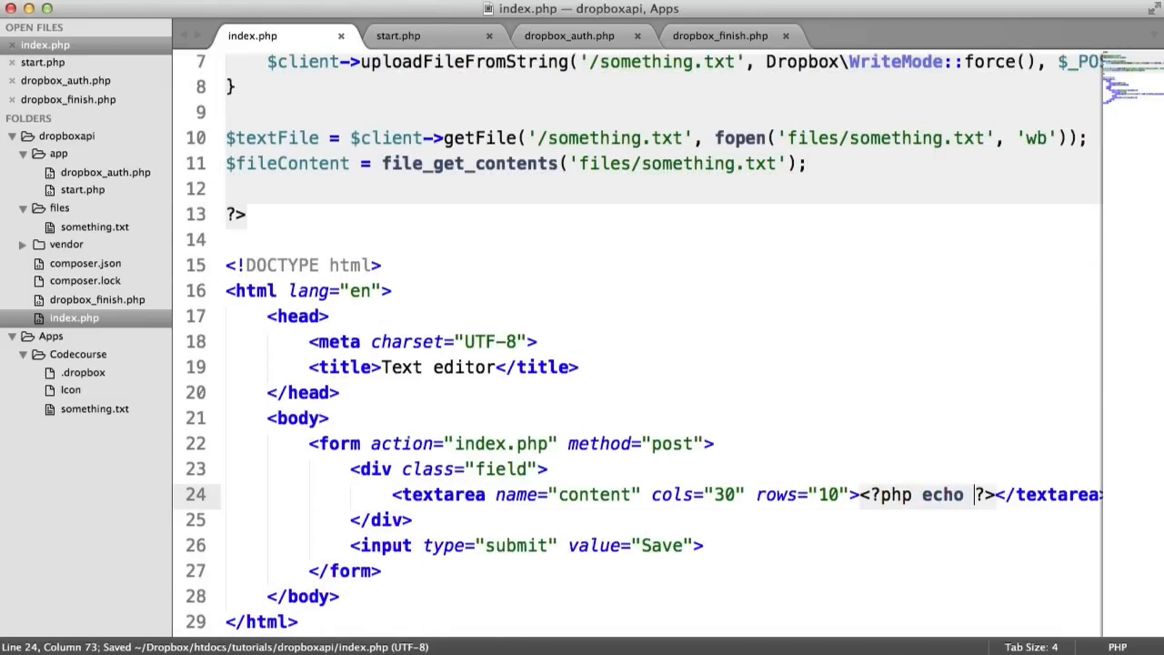
{"action": "type", "text": "htmlspecialchars(st);"}
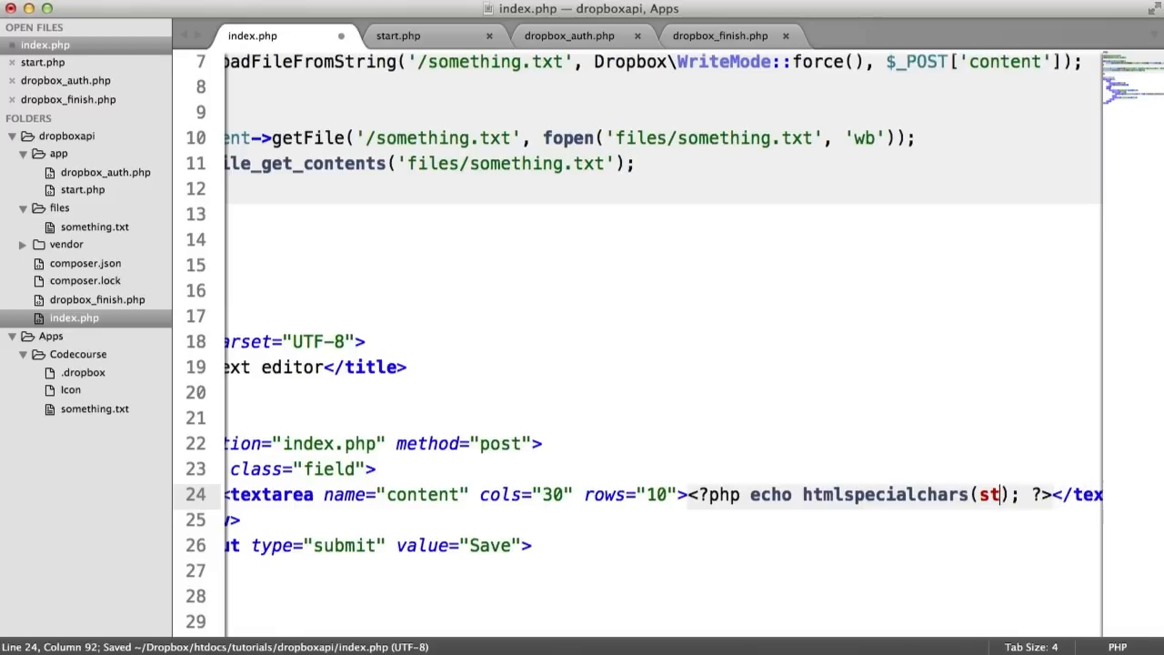
{"action": "type", "text": "$fileContent, ENT_QUOTES,"}
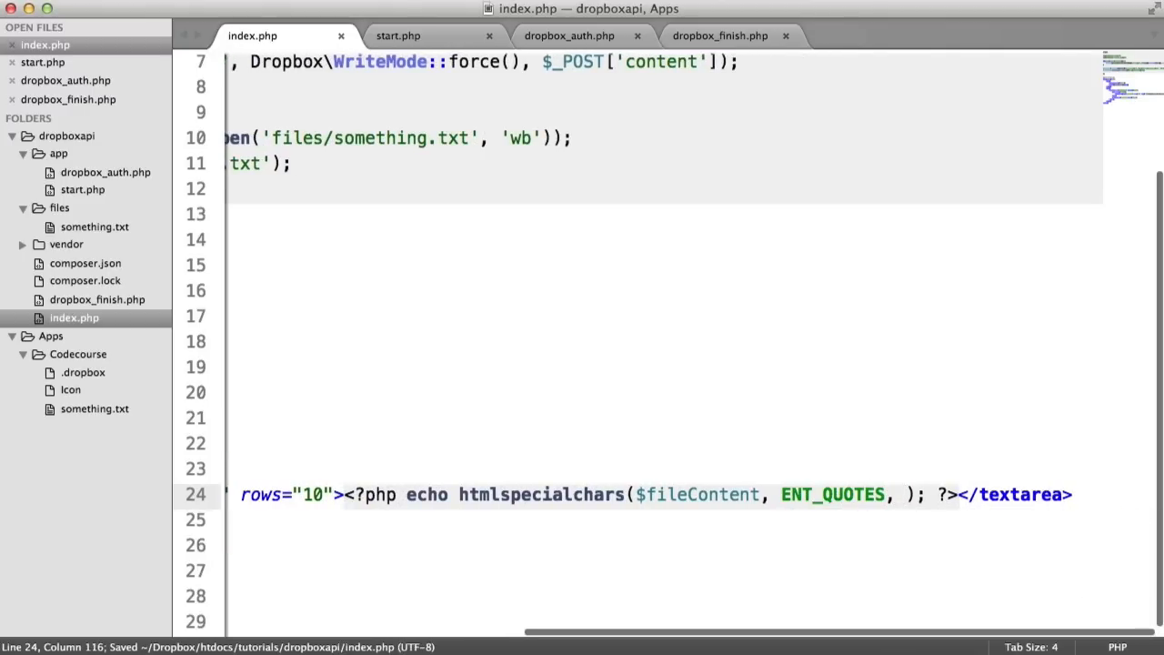
{"action": "type", "text": "'UTF'"}
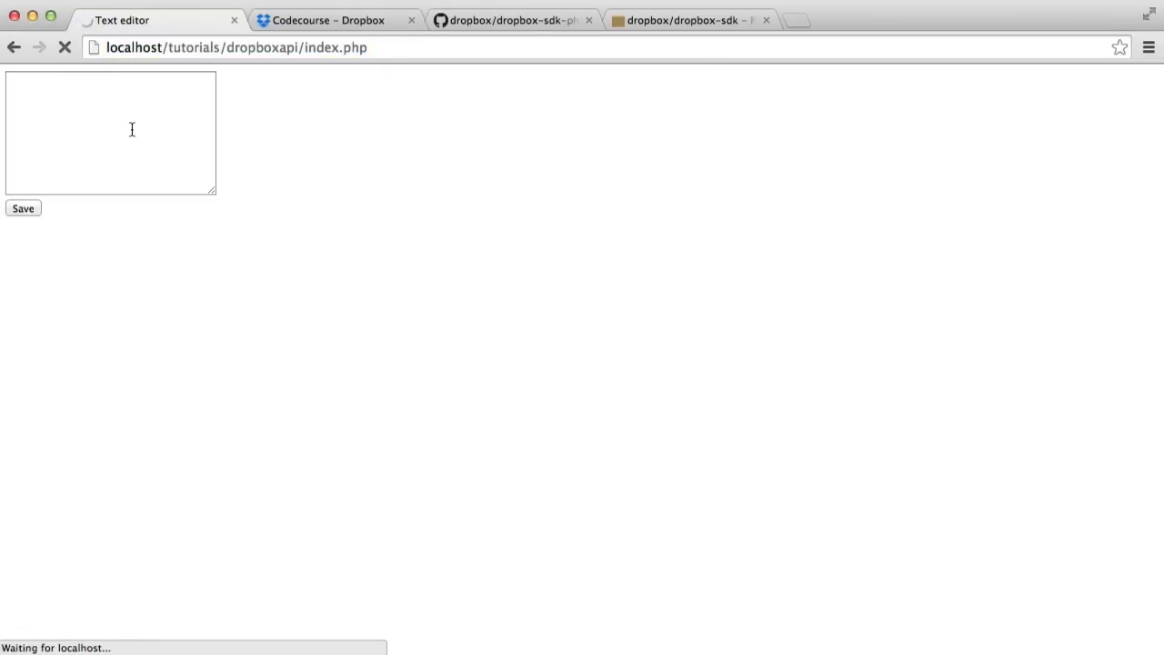
- Save Hello there!<script> from the text editor so it round-trips as escaped text
{"action": "type", "text": "Hello there!"}
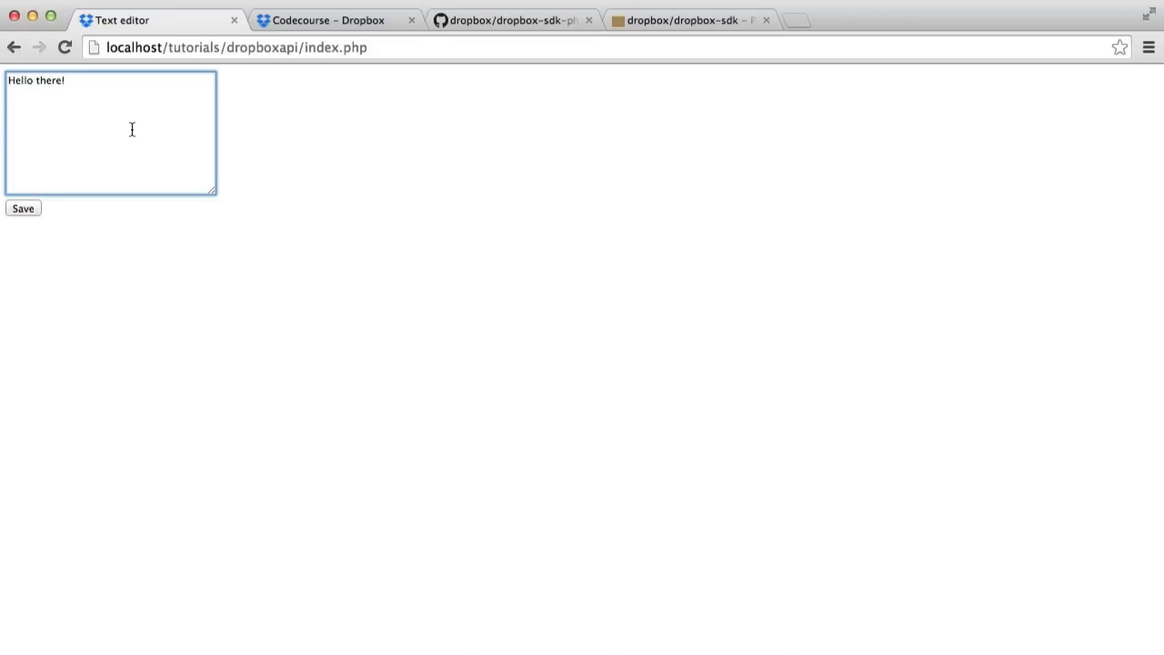
{"action": "type", "text": "<script>"}
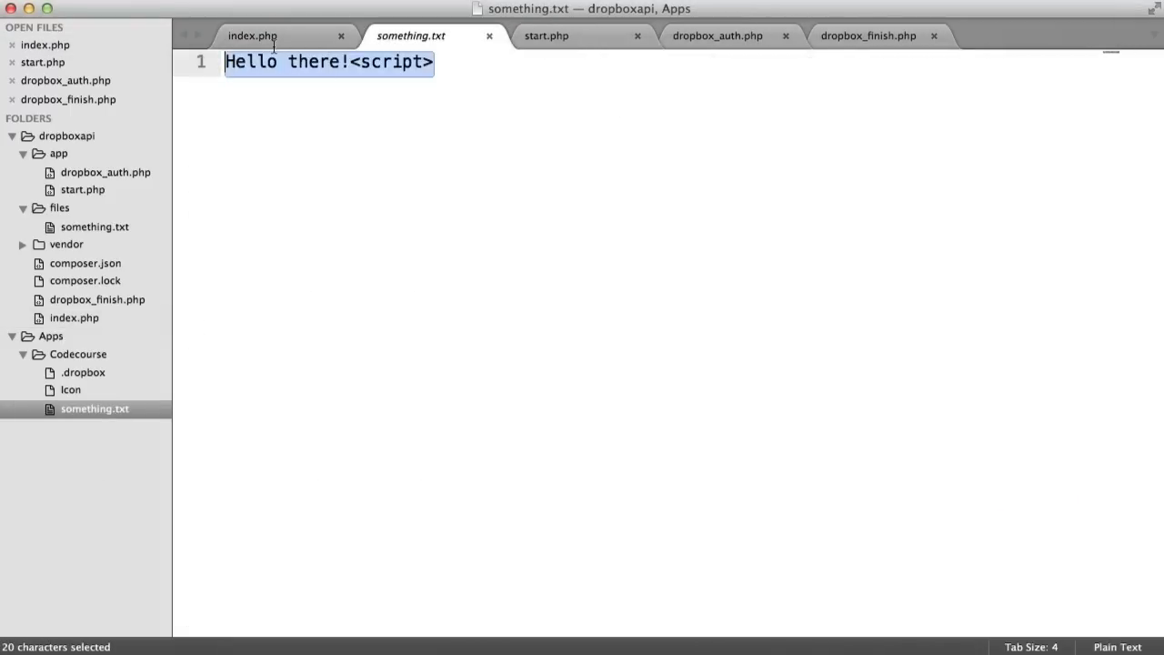
{"action": "left_click", "coordinate": [429, 64]}
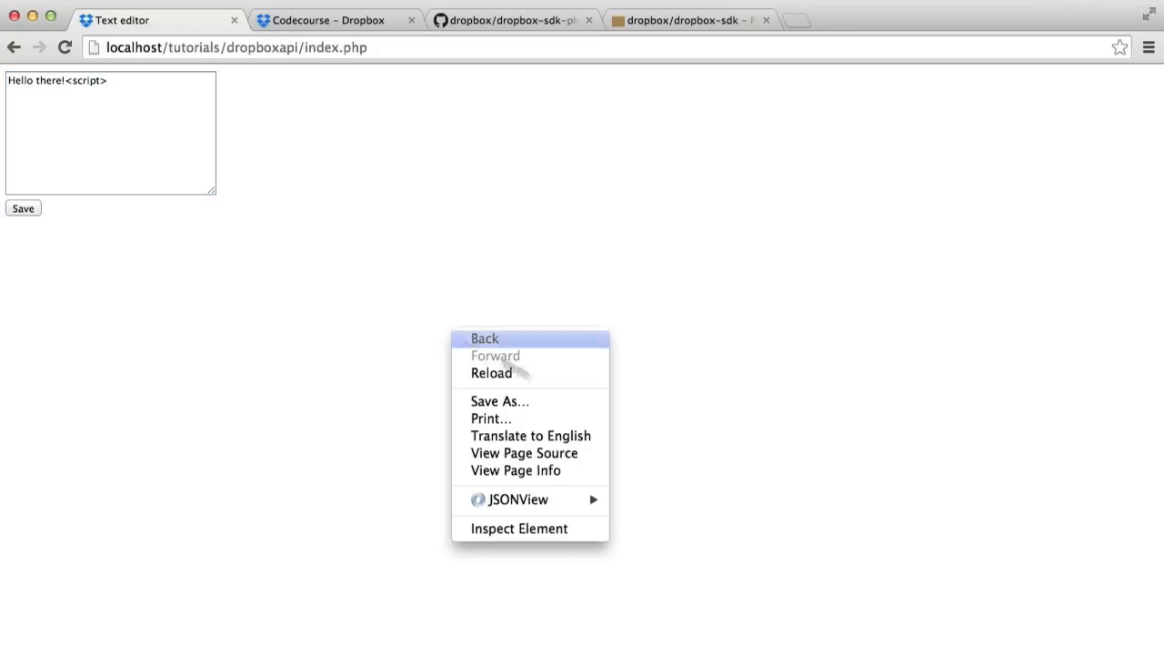
{"action": "left_click", "coordinate": [522, 453]}
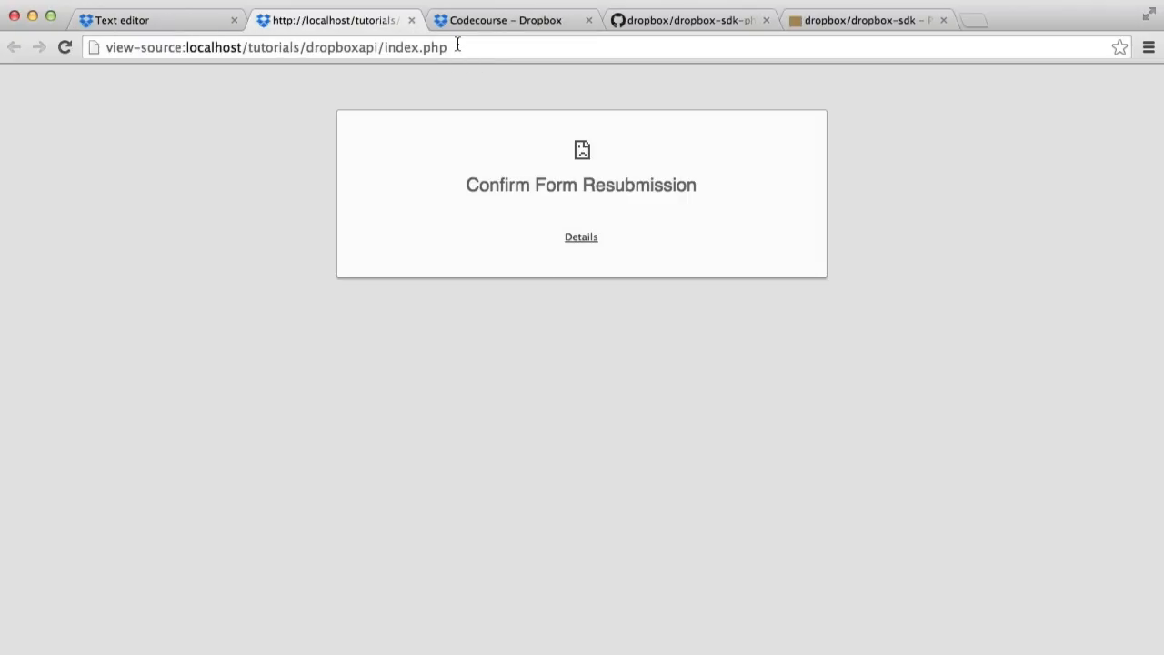
{"action": "left_click", "coordinate": [65, 46]}
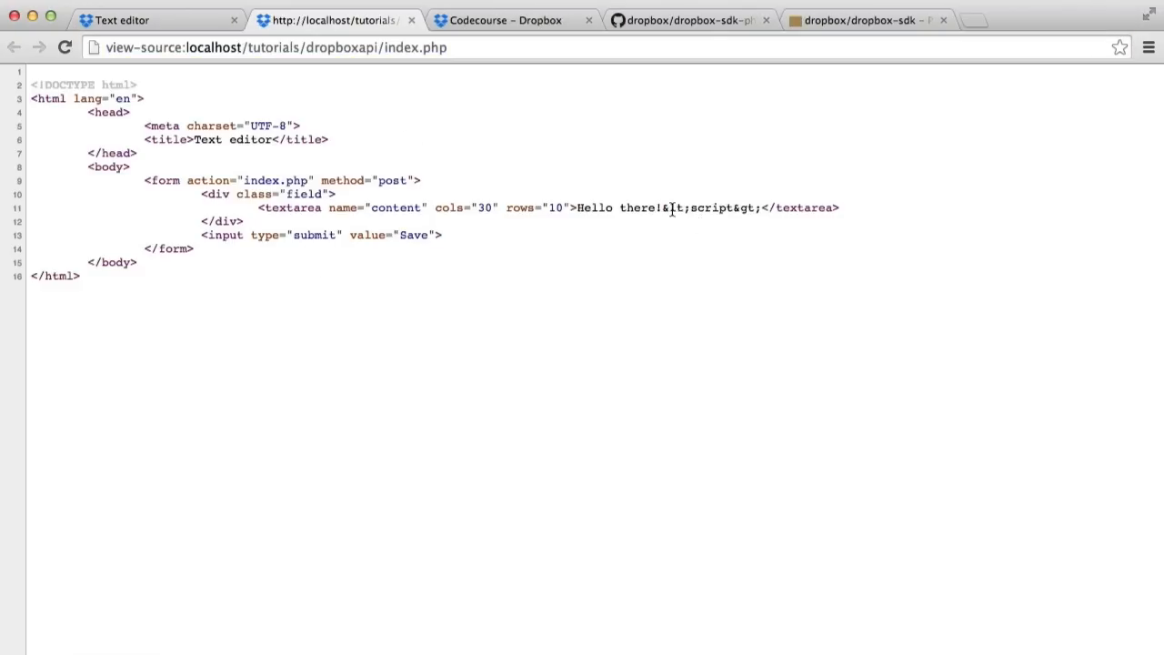
{"action": "double_click", "coordinate": [676, 207]}
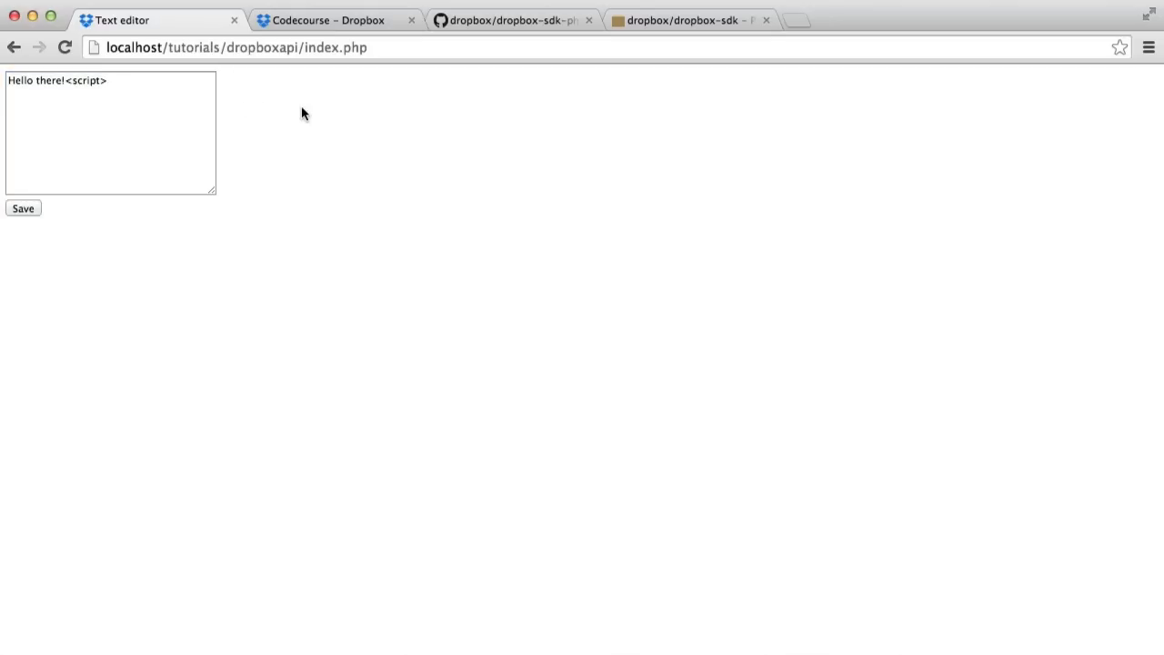
{"action": "double_click", "coordinate": [82, 88]}
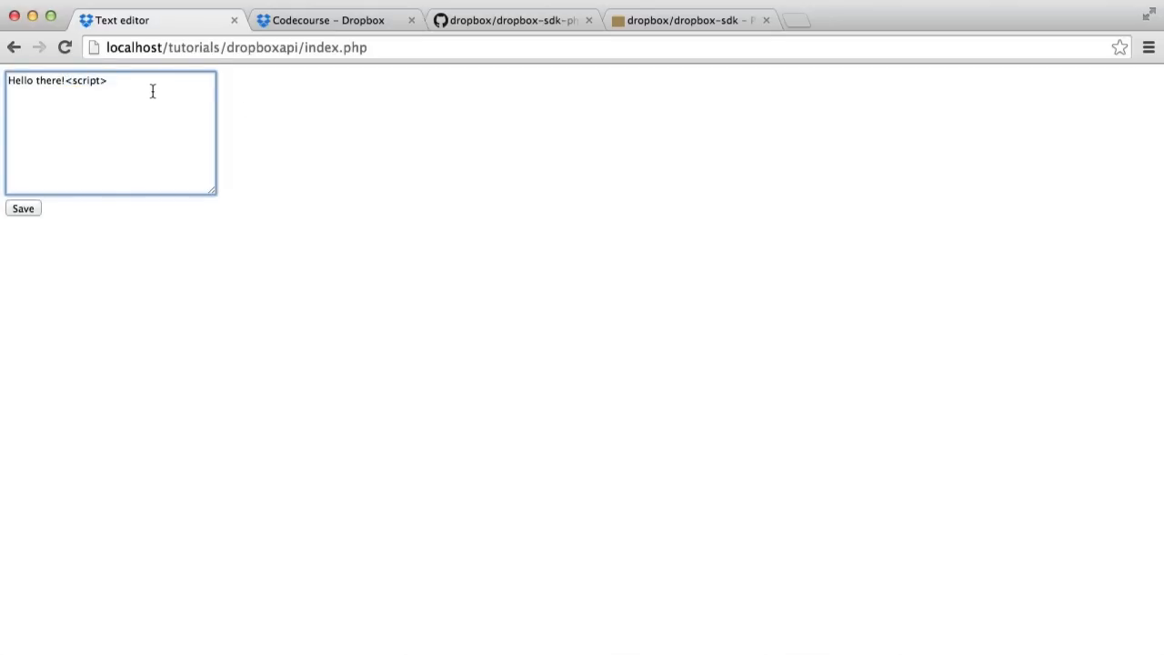
{"action": "left_click_drag", "start_coordinate": [107, 80], "coordinate": [65, 80]}
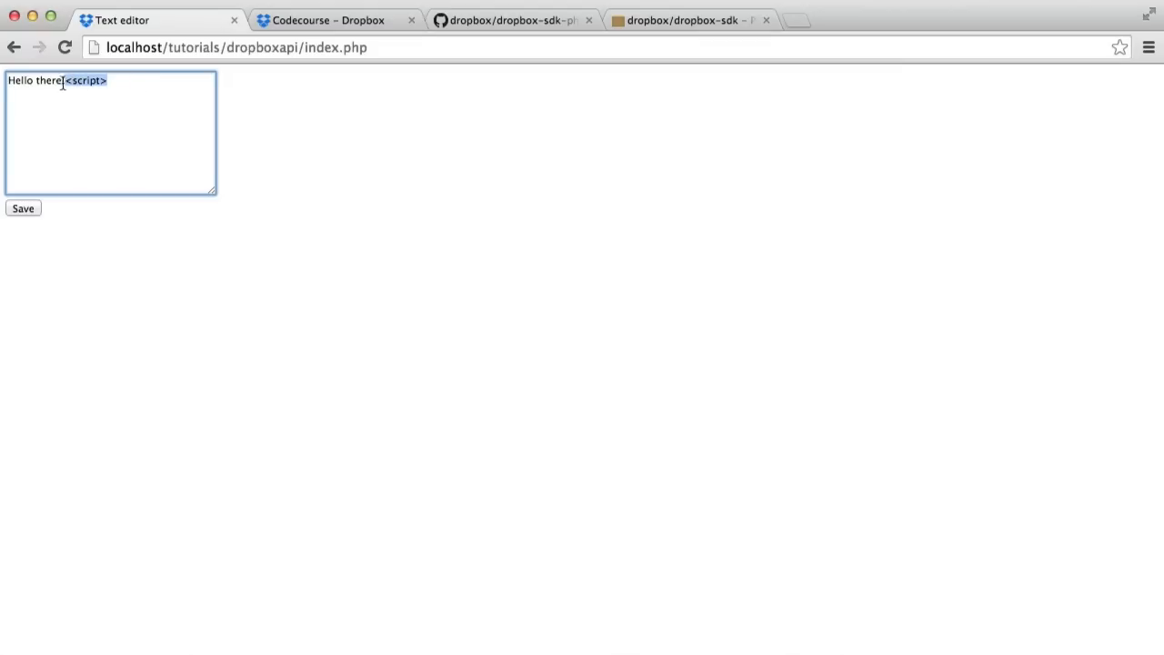